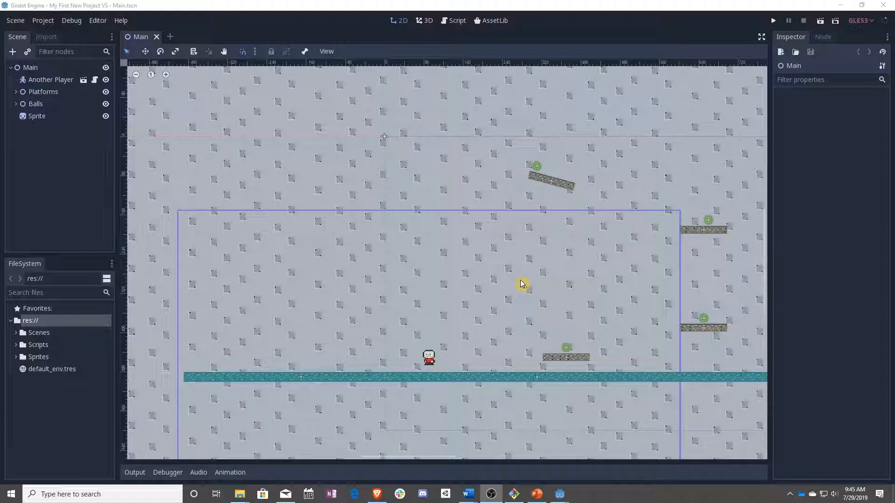
{"action": "mouse_move", "coordinate": [507, 285]}
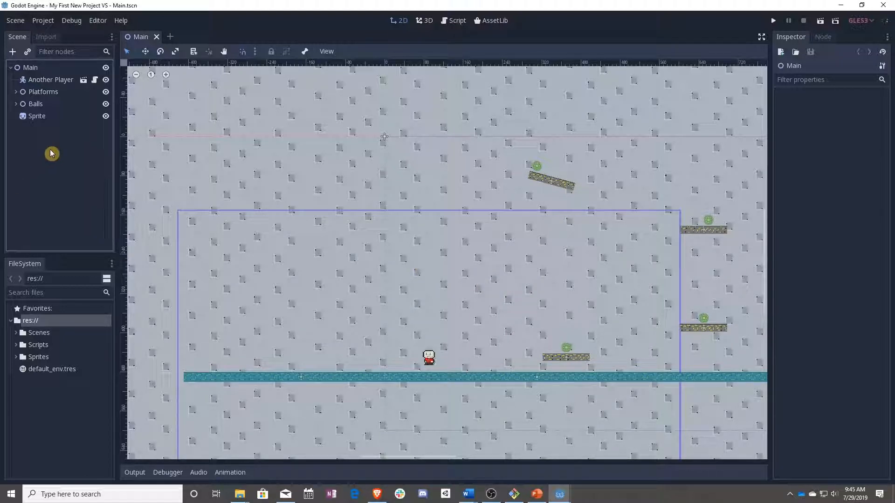
Add a KinematicBody2D child under Main and rename it Moving Platform.
{"action": "right_click", "coordinate": [29, 67]}
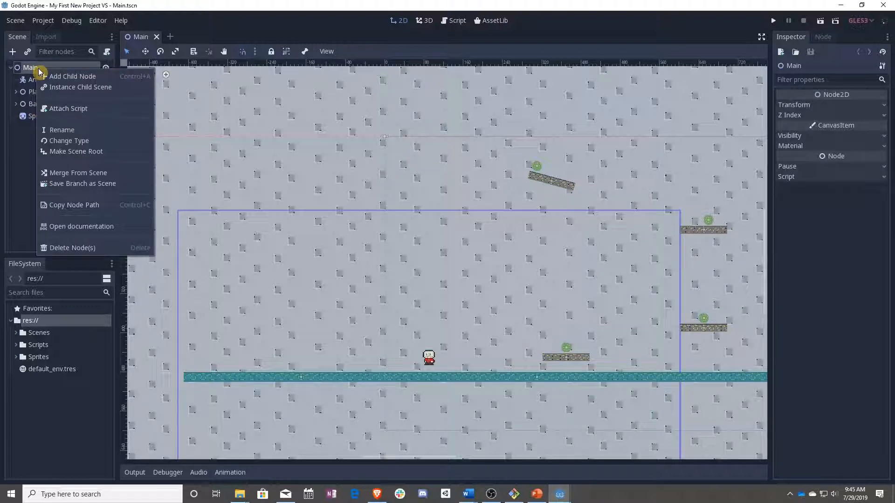
{"action": "left_click", "coordinate": [73, 76]}
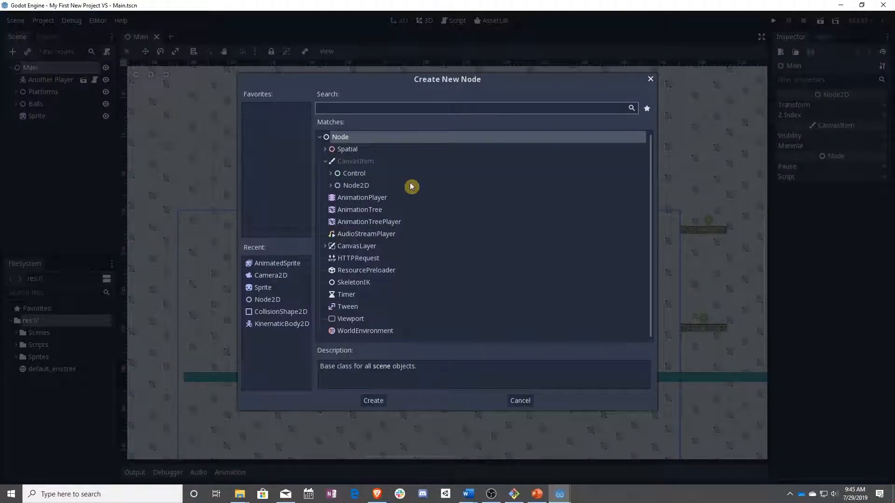
{"action": "type", "text": "kin"}
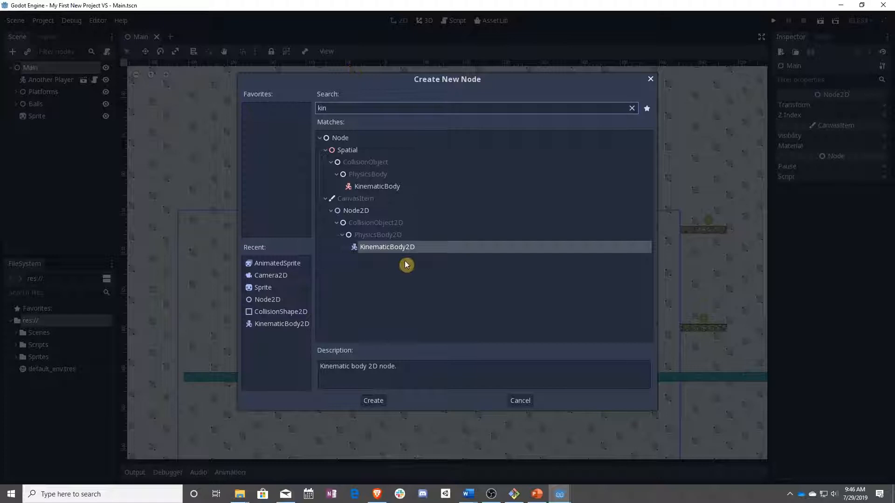
{"action": "left_click", "coordinate": [373, 400]}
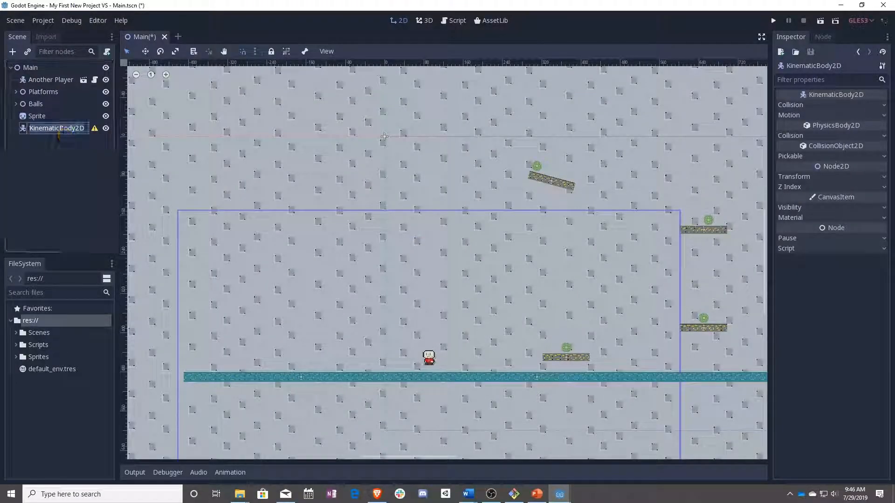
{"action": "type", "text": "Moving Platform"}
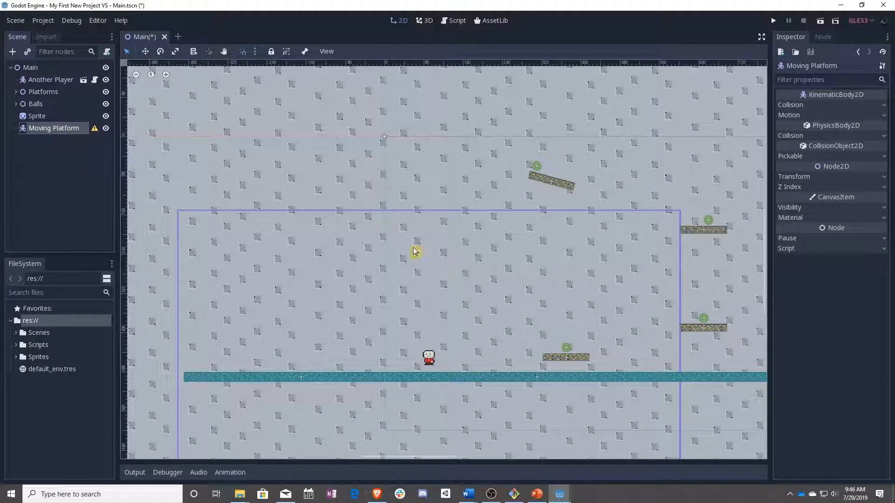
{"action": "mouse_move", "coordinate": [425, 200]}
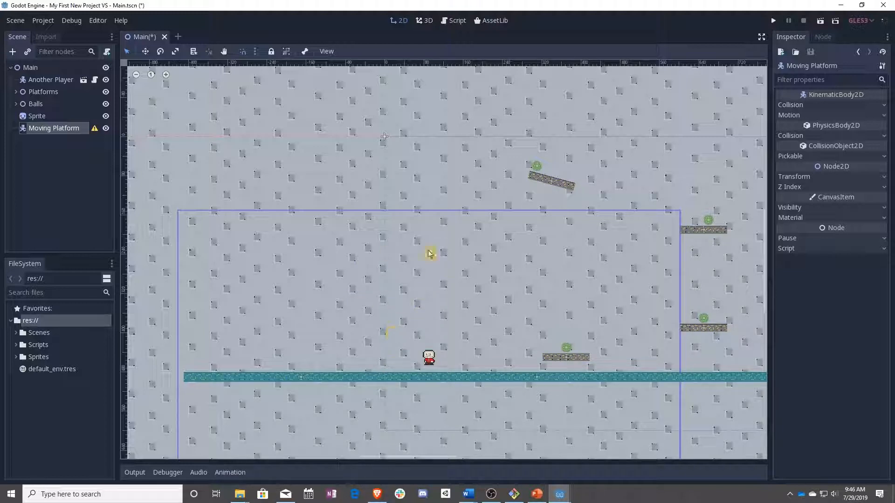
{"action": "mouse_move", "coordinate": [373, 315]}
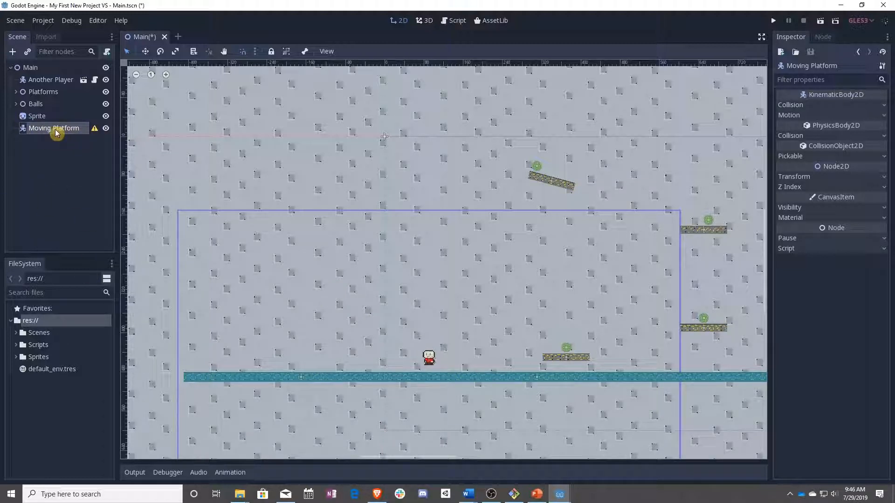
Save the Moving Platform branch as Moving Platform.tscn in res://Scenes.
{"action": "right_click", "coordinate": [53, 128]}
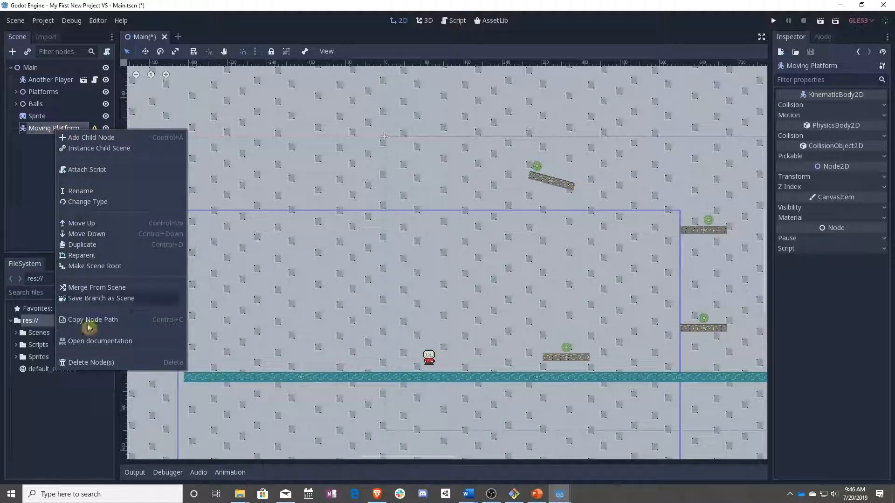
{"action": "mouse_move", "coordinate": [106, 301]}
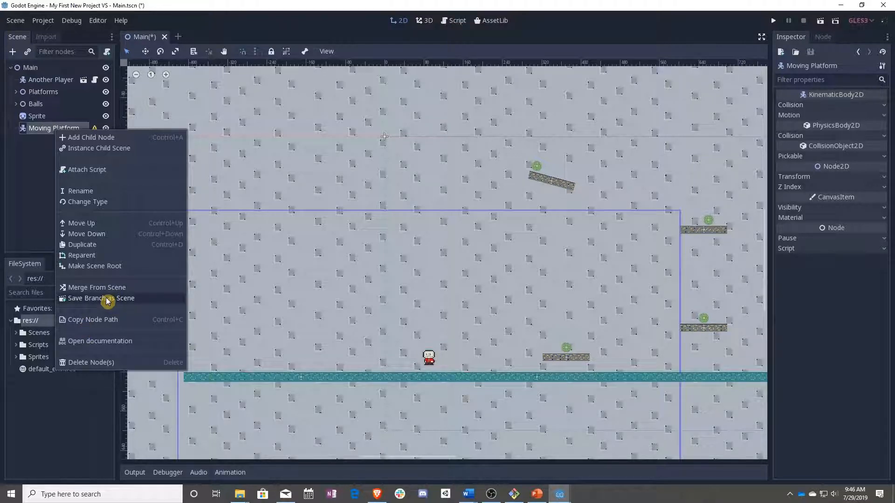
{"action": "left_click", "coordinate": [101, 299]}
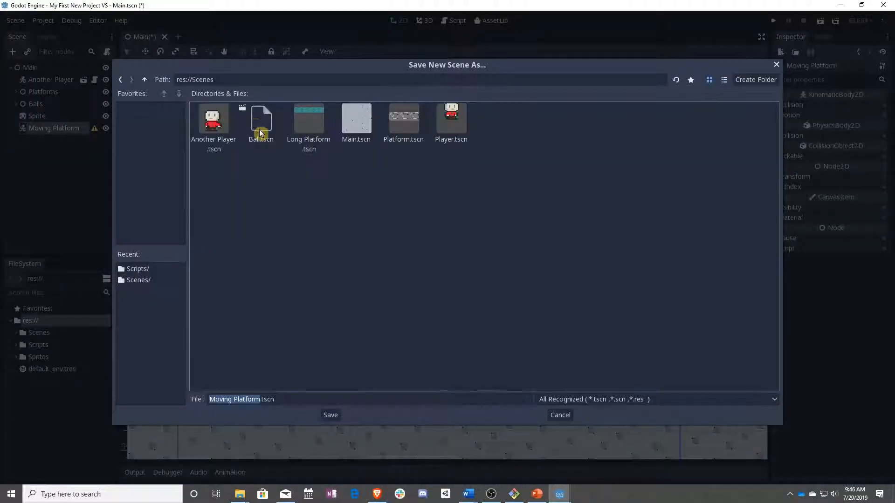
{"action": "left_click", "coordinate": [330, 415]}
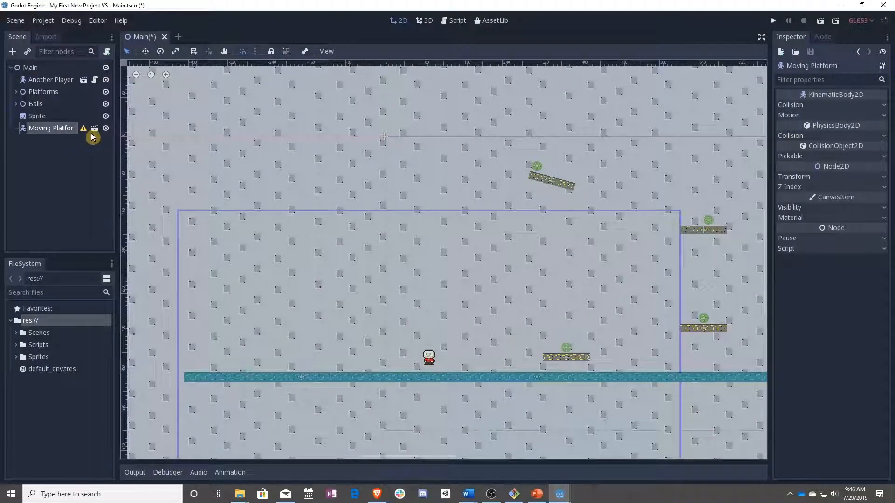
Add an AnimatedSprite child to the platform root and assign it a new SpriteFrames resource.
{"action": "right_click", "coordinate": [51, 127]}
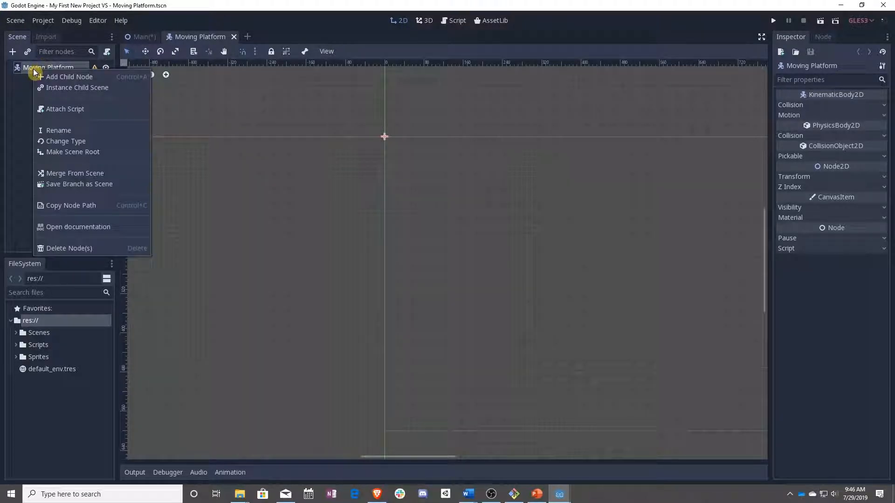
{"action": "left_click", "coordinate": [69, 76]}
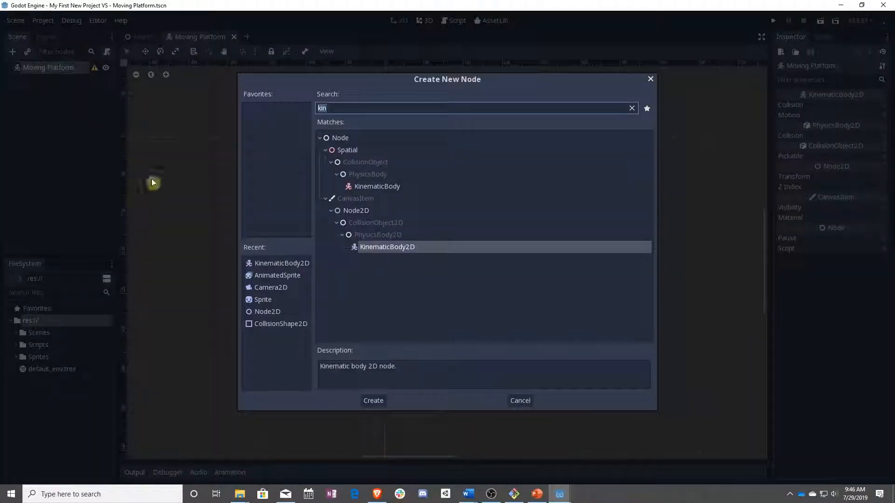
{"action": "type", "text": "adni"}
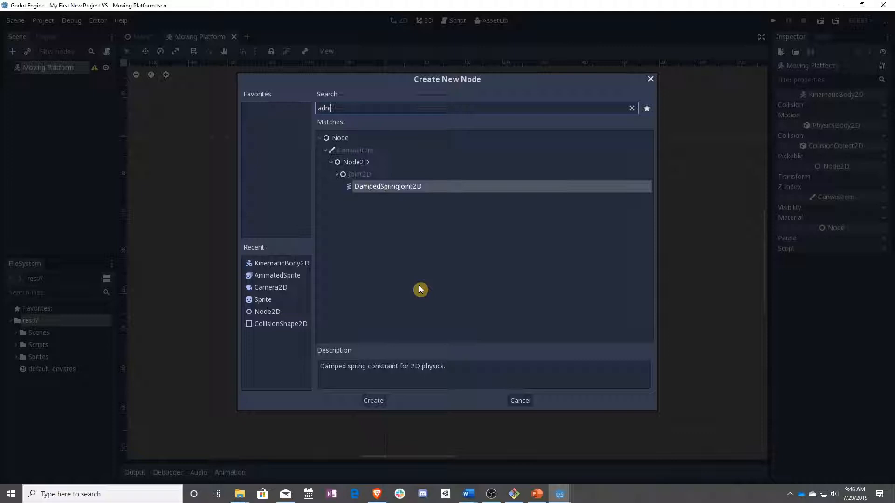
{"action": "type", "text": "anim"}
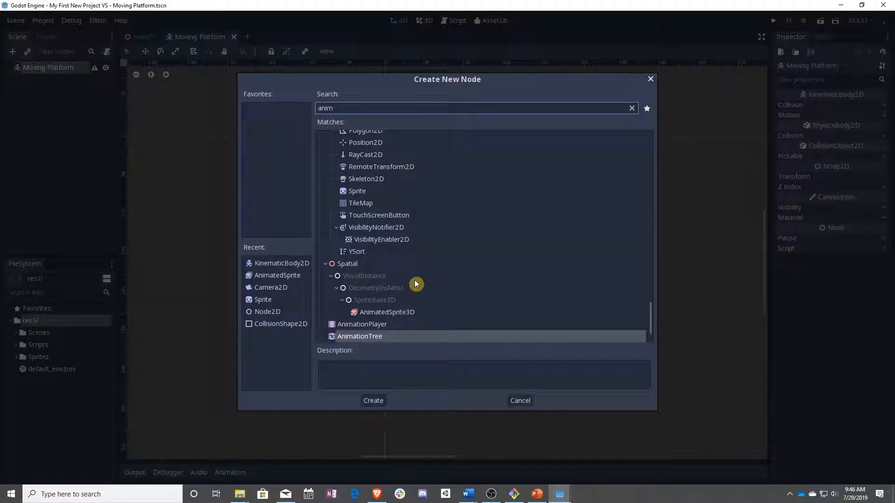
{"action": "scroll", "scroll_direction": "up", "scroll_amount": 3}
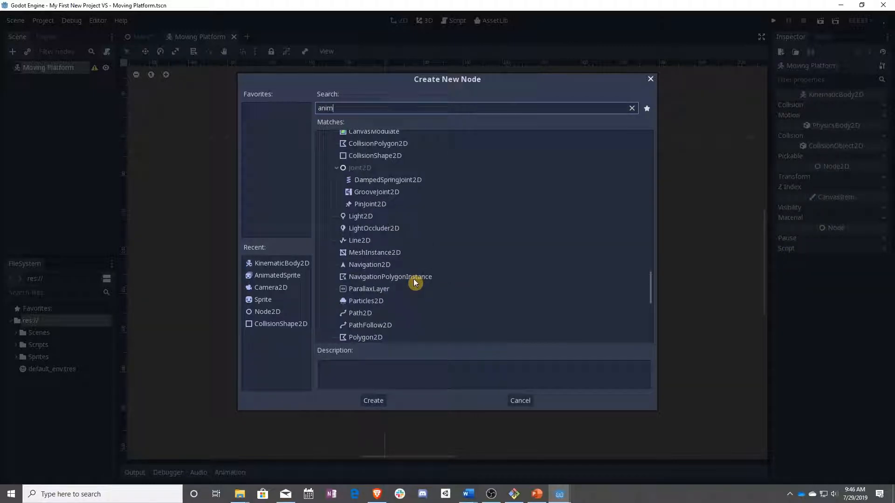
{"action": "left_click", "coordinate": [373, 400]}
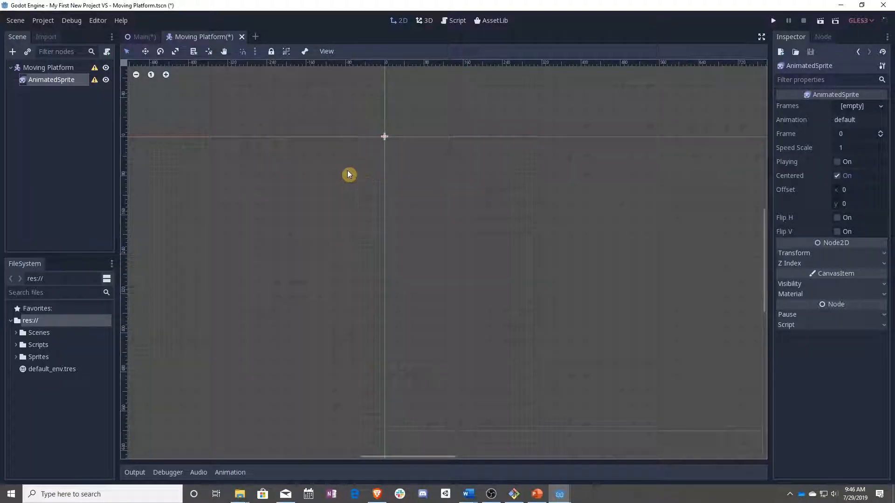
{"action": "left_click", "coordinate": [865, 106]}
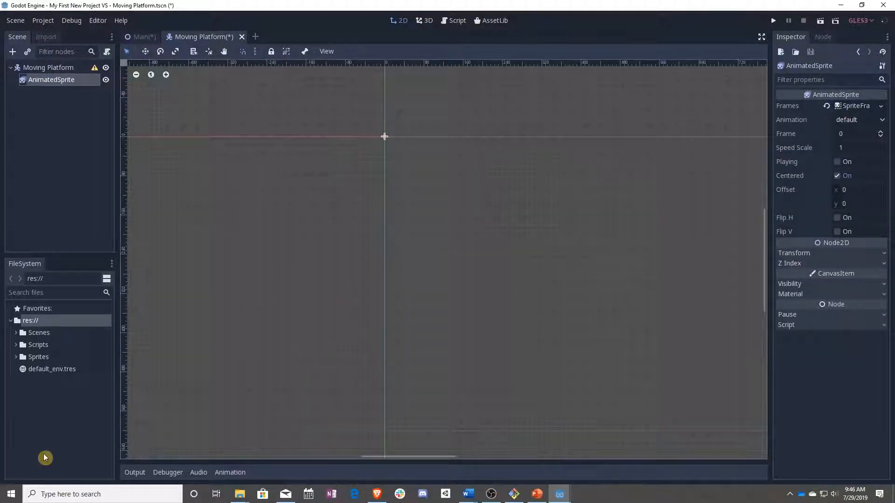
{"action": "left_click", "coordinate": [38, 358]}
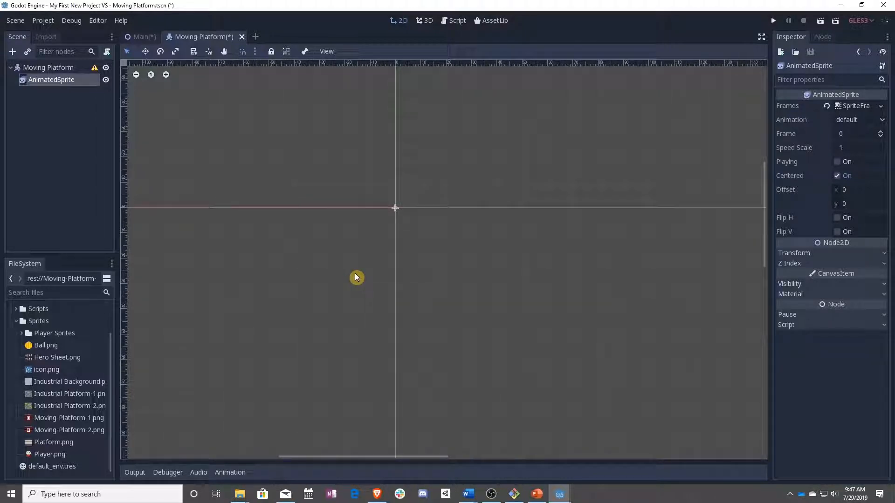
{"action": "mouse_move", "coordinate": [303, 355]}
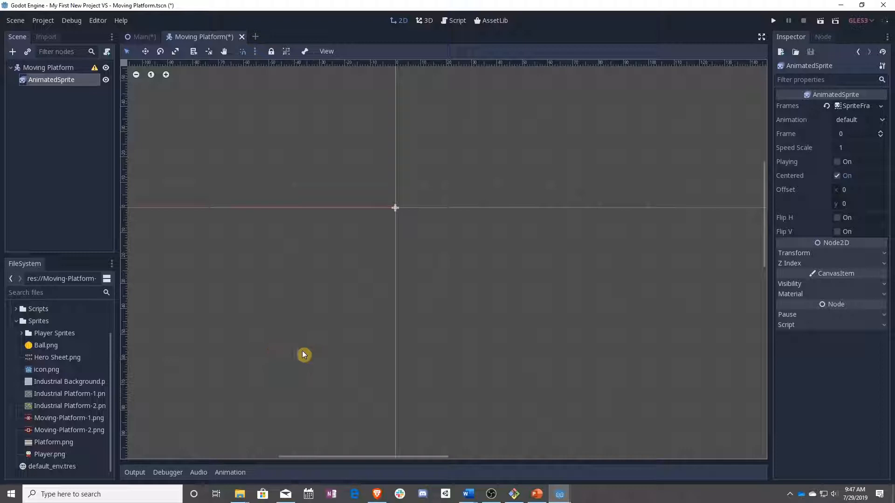
Fill the default animation with the two moving-platform images at 1 FPS and duplicate the sprite into five.
{"action": "left_click", "coordinate": [855, 105]}
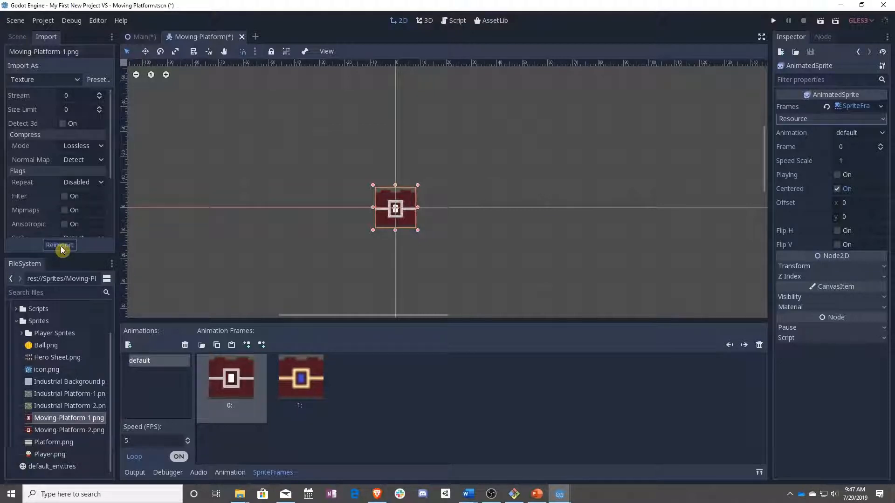
{"action": "left_click", "coordinate": [98, 79]}
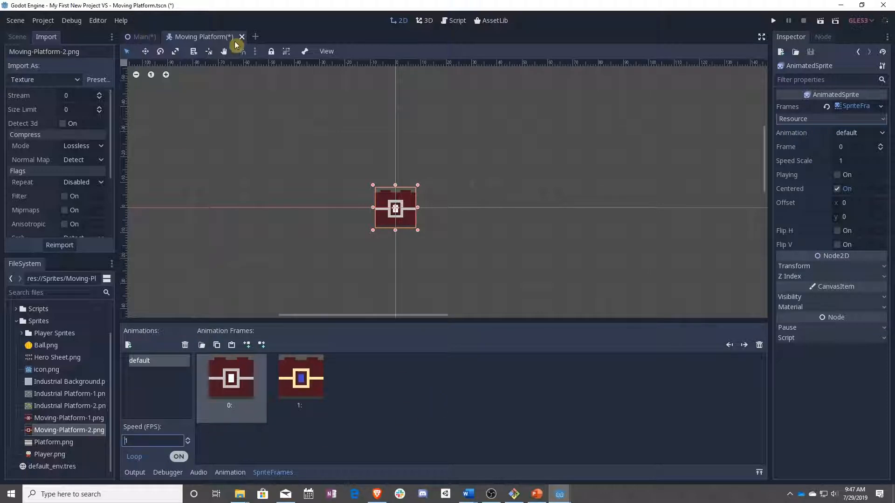
{"action": "left_click", "coordinate": [17, 36]}
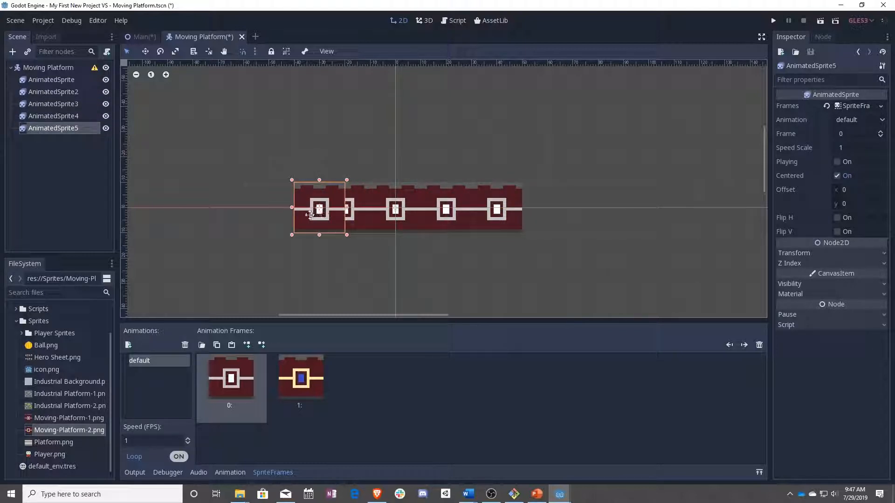
Check the existing Platform scene for reference, then return to the Moving Platform scene.
{"action": "left_click", "coordinate": [144, 37]}
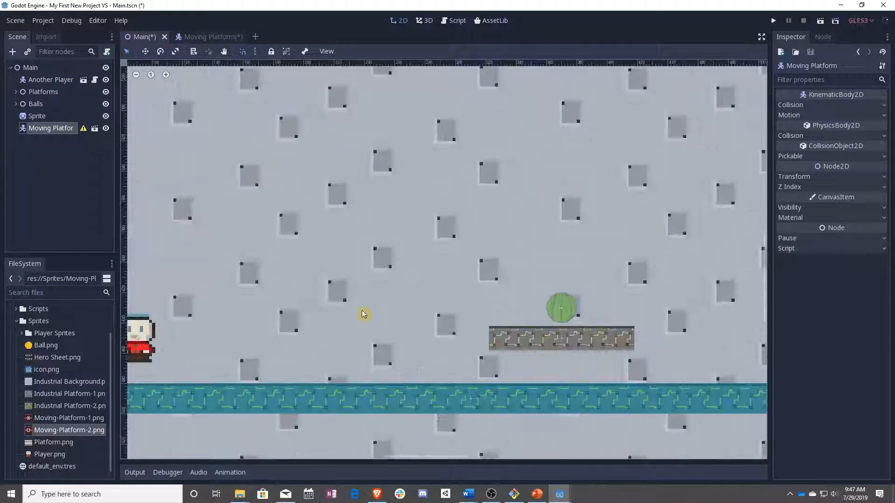
{"action": "left_click", "coordinate": [16, 93]}
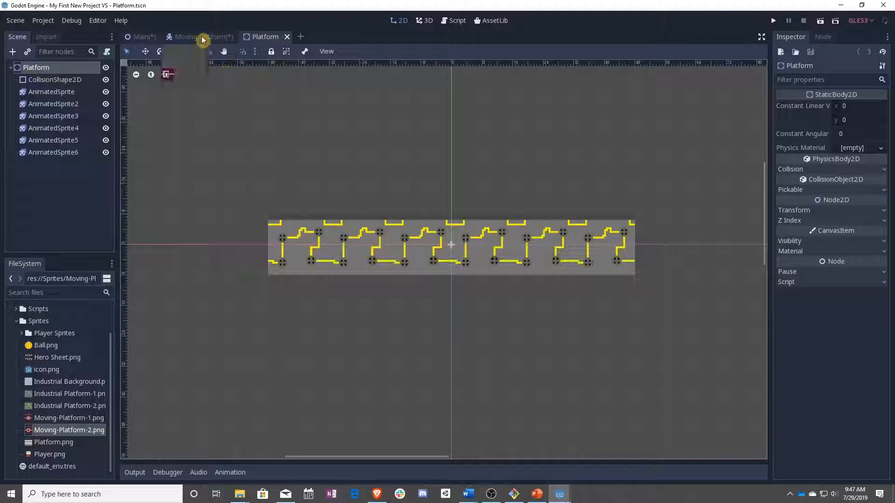
{"action": "left_click", "coordinate": [200, 37]}
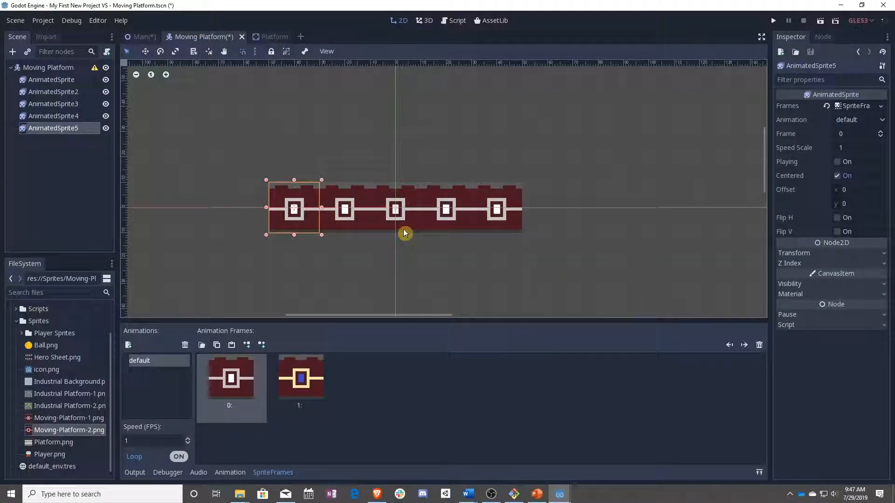
{"action": "mouse_move", "coordinate": [373, 199]}
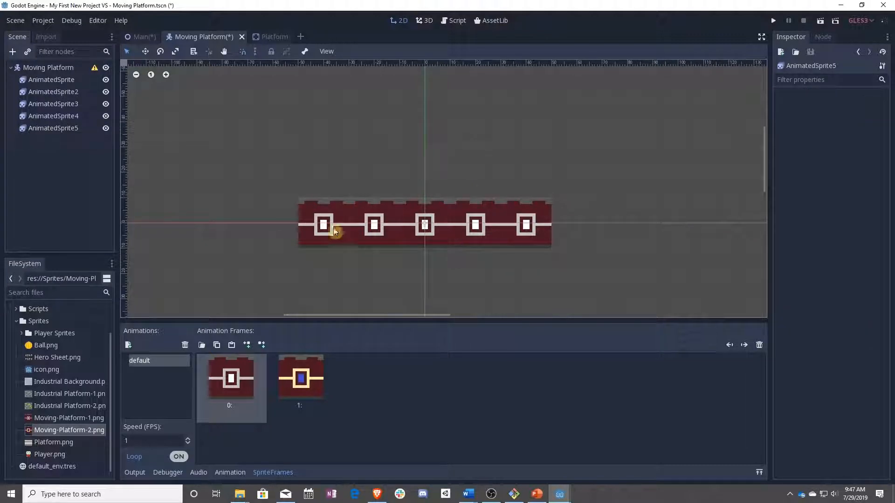
Add a CollisionShape2D child to the platform root with a new RectangleShape2D.
{"action": "left_click", "coordinate": [52, 79]}
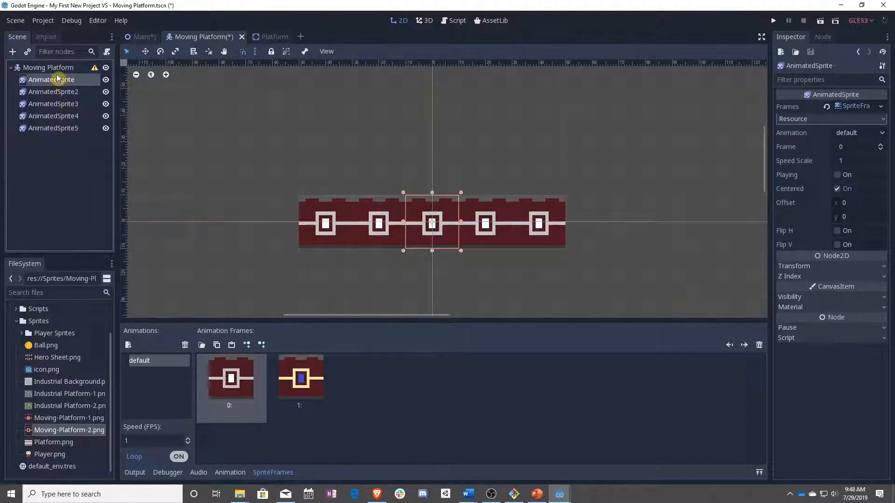
{"action": "right_click", "coordinate": [49, 68]}
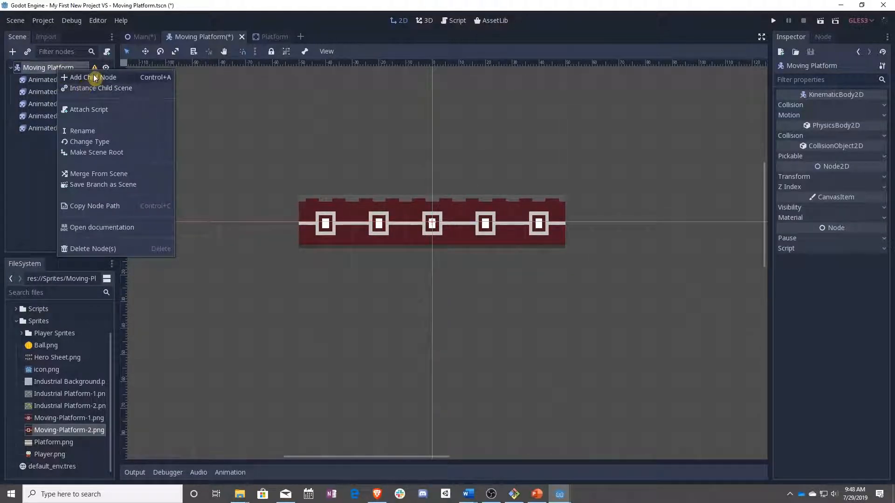
{"action": "left_click", "coordinate": [94, 78]}
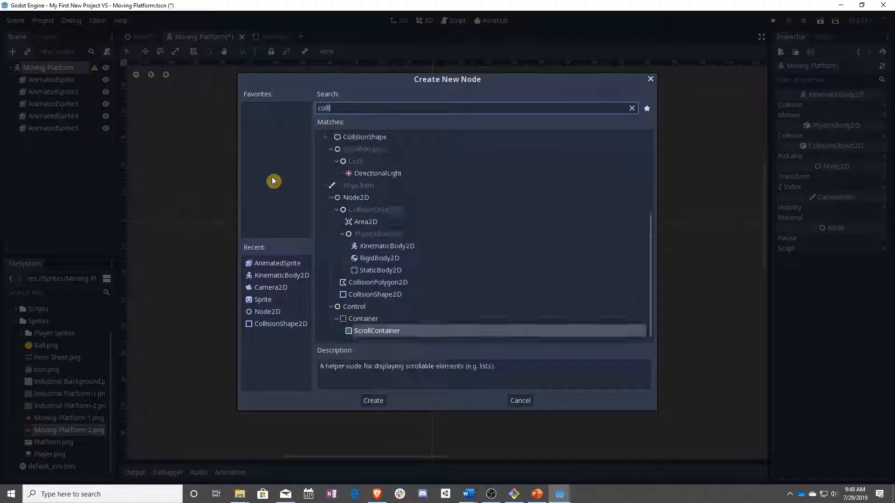
{"action": "left_click", "coordinate": [373, 400]}
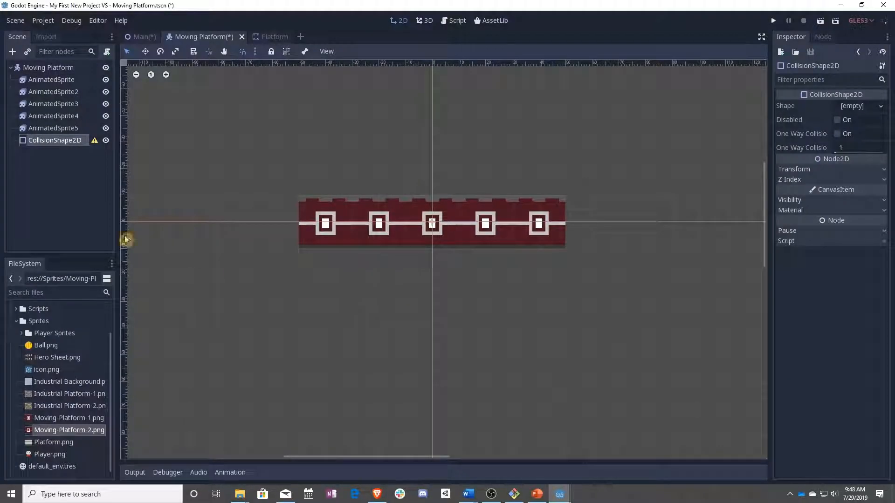
{"action": "left_click", "coordinate": [855, 105]}
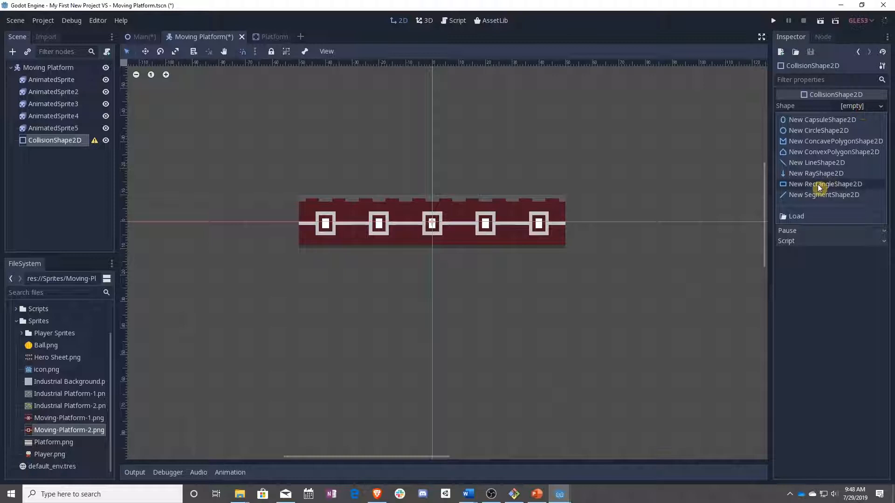
{"action": "left_click", "coordinate": [825, 184]}
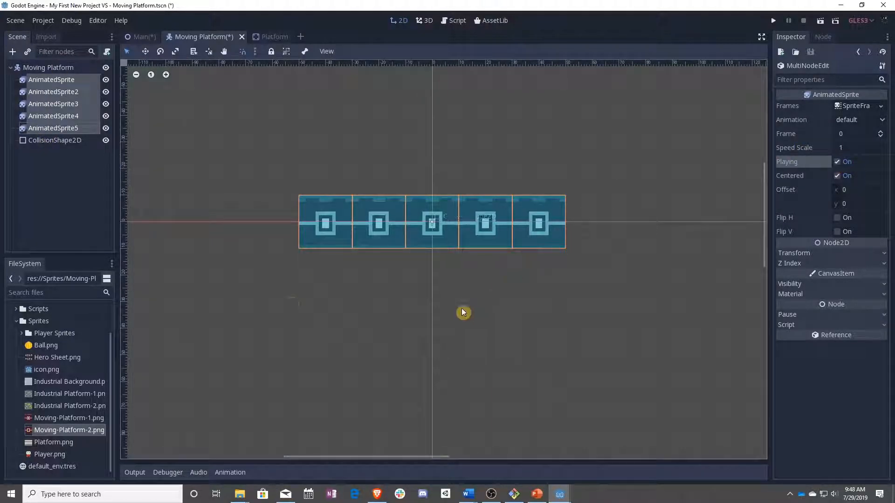
Save Moving Platform.tscn and return to the Main scene where the platform appears.
{"action": "left_click", "coordinate": [225, 130]}
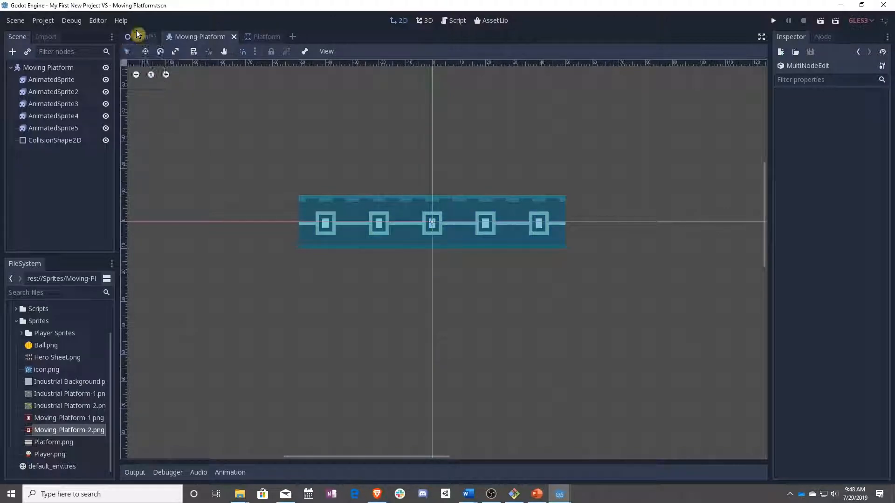
{"action": "left_click", "coordinate": [140, 36]}
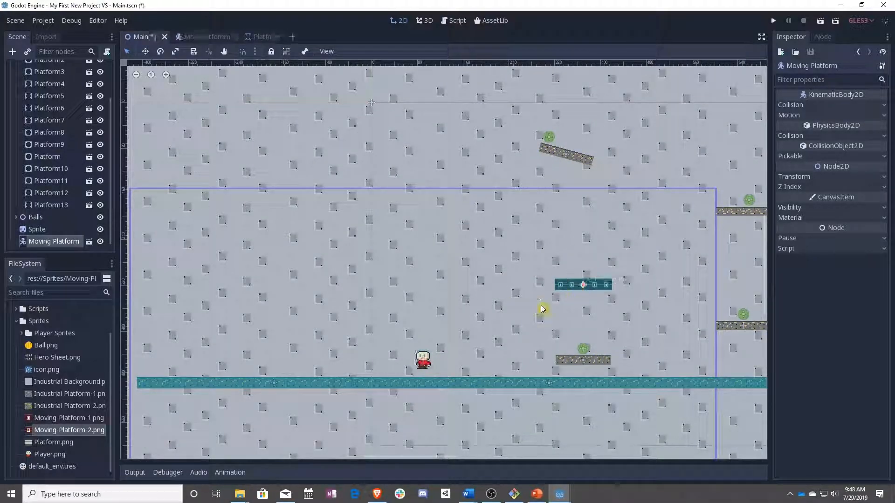
Run the game to test the platform, then return to the Moving Platform scene.
{"action": "scroll", "scroll_direction": "up", "scroll_amount": 3}
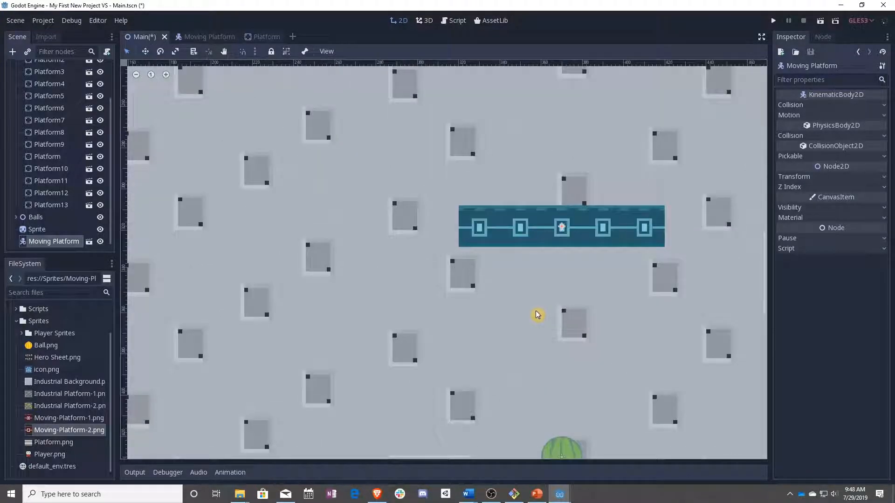
{"action": "left_click", "coordinate": [772, 20]}
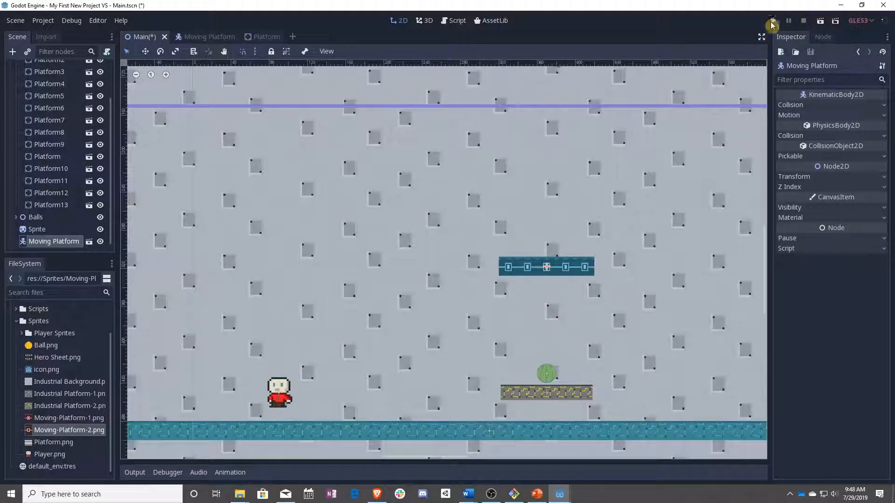
{"action": "left_click", "coordinate": [771, 21]}
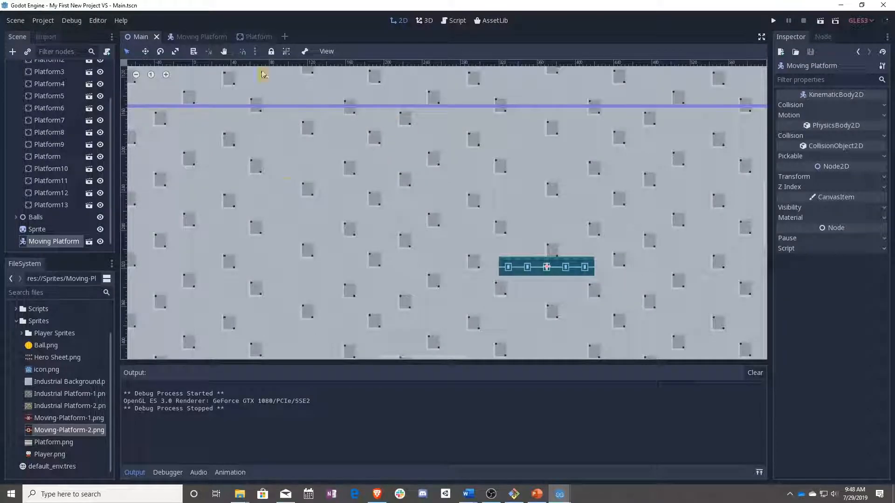
{"action": "left_click", "coordinate": [195, 37]}
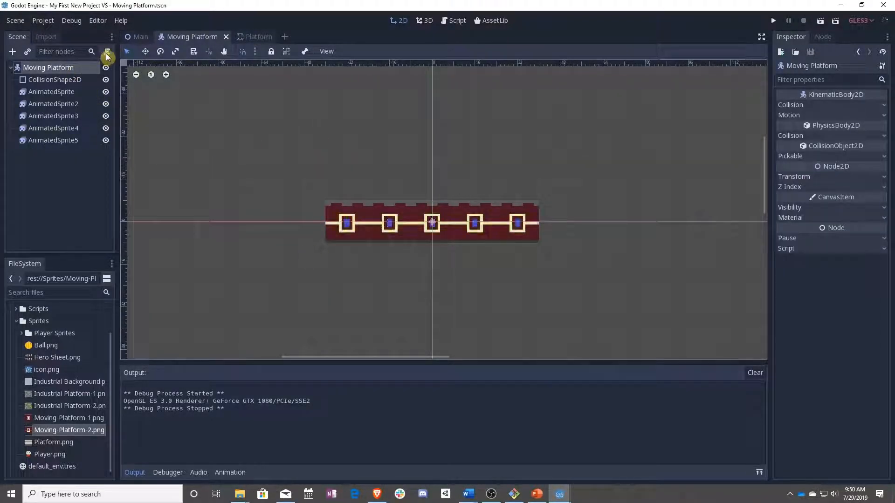
Create Moving Platform.vs in res://Scripts and attach it to the platform root.
{"action": "left_click", "coordinate": [105, 57]}
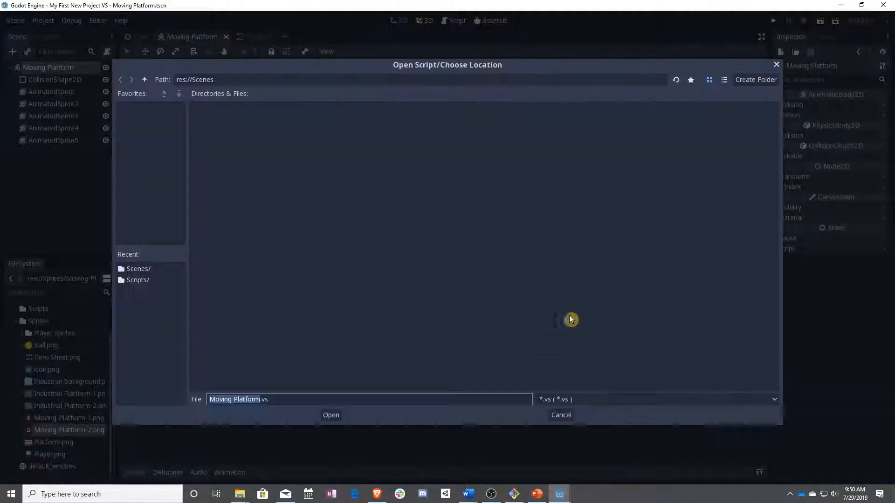
{"action": "left_click", "coordinate": [138, 279]}
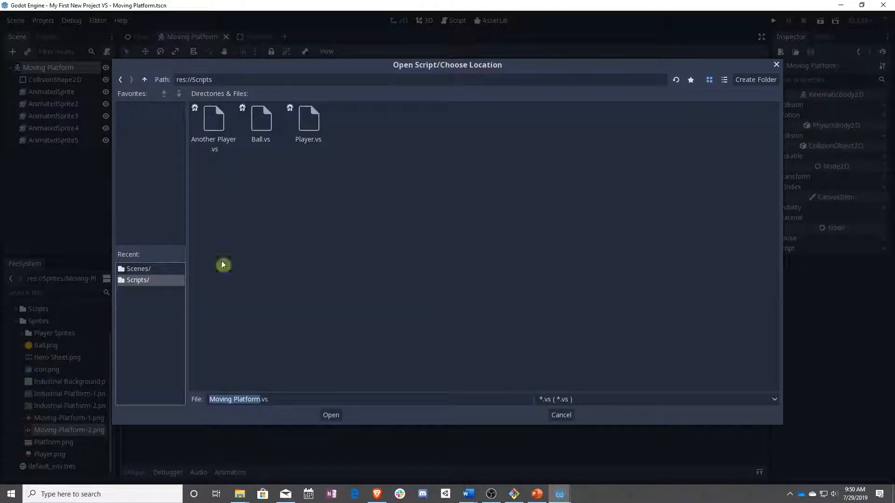
{"action": "left_click", "coordinate": [330, 415]}
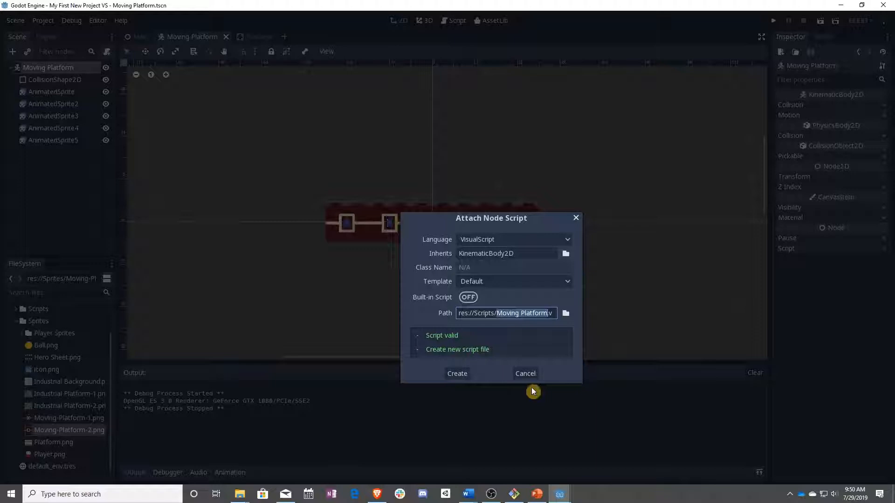
{"action": "left_click", "coordinate": [457, 373]}
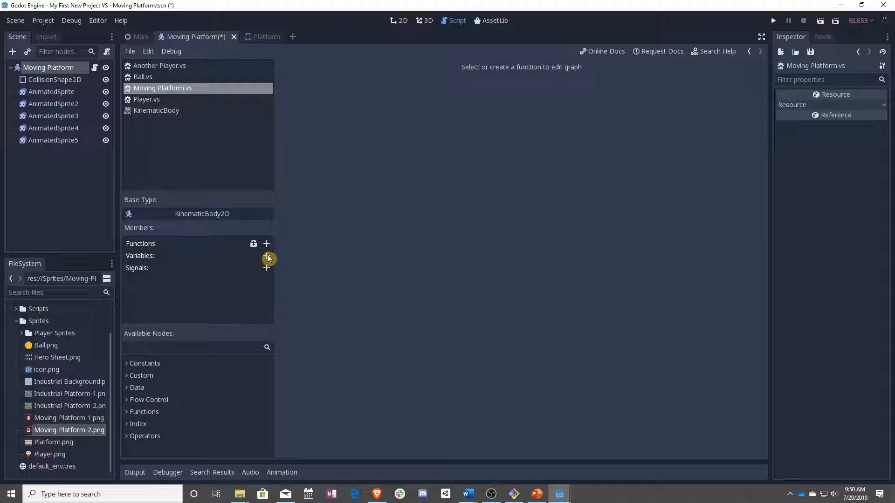
Add a move_speed float variable with value 2 and export it.
{"action": "left_click", "coordinate": [266, 255]}
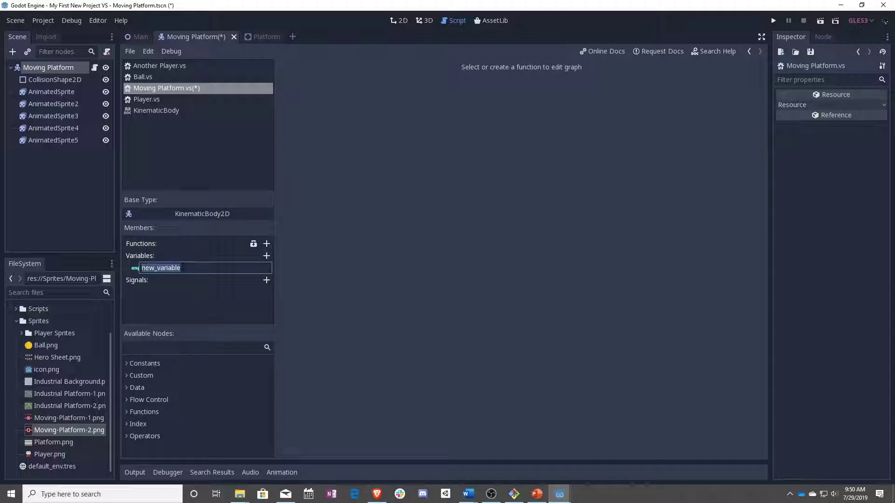
{"action": "type", "text": "move_s"}
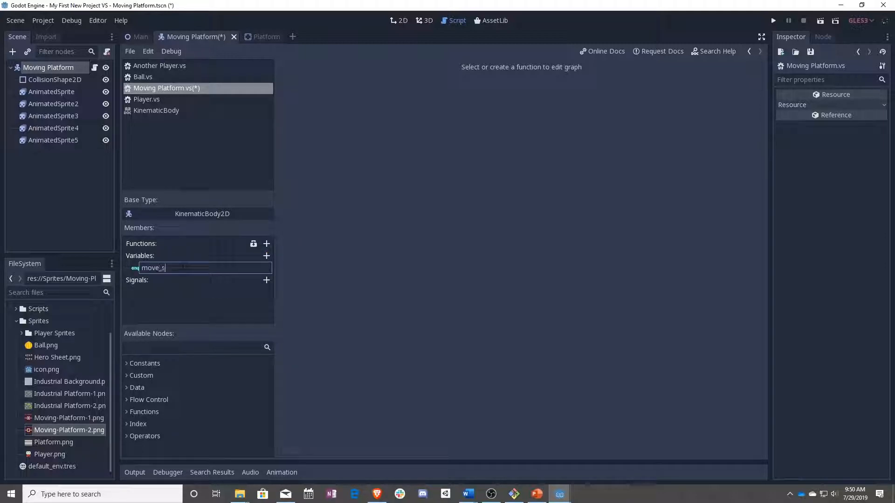
{"action": "right_click", "coordinate": [154, 267]}
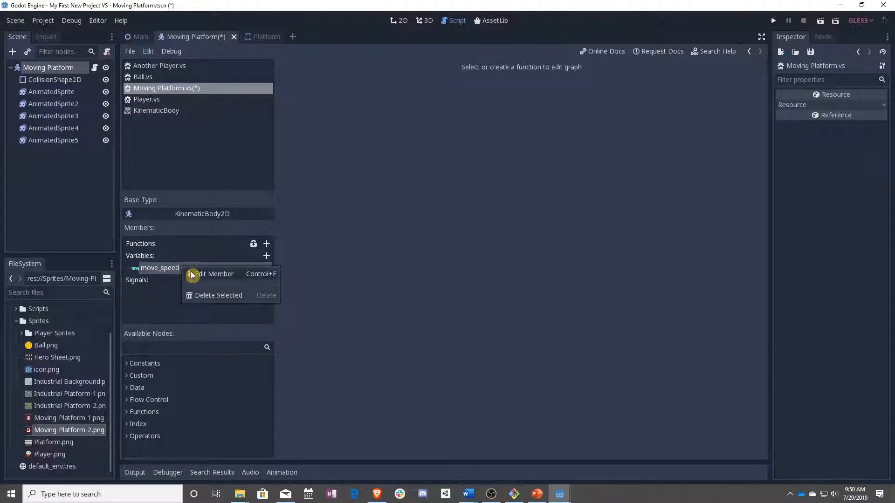
{"action": "left_click", "coordinate": [216, 274]}
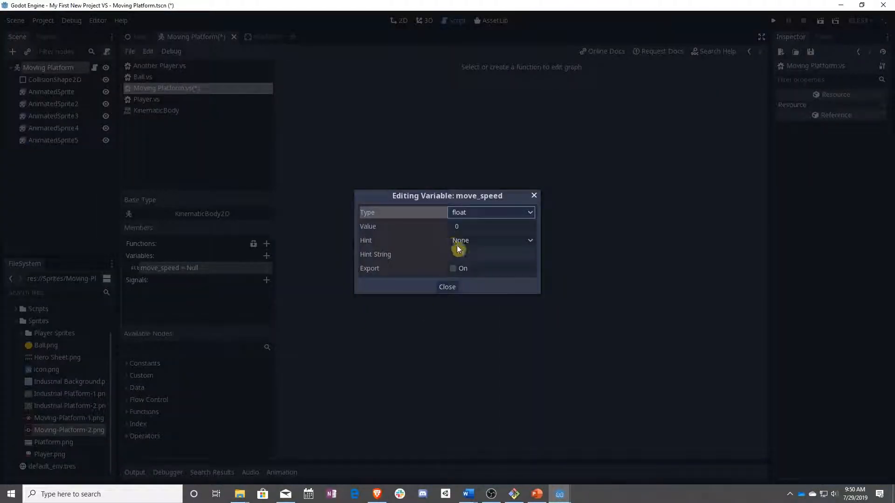
{"action": "left_click", "coordinate": [490, 226]}
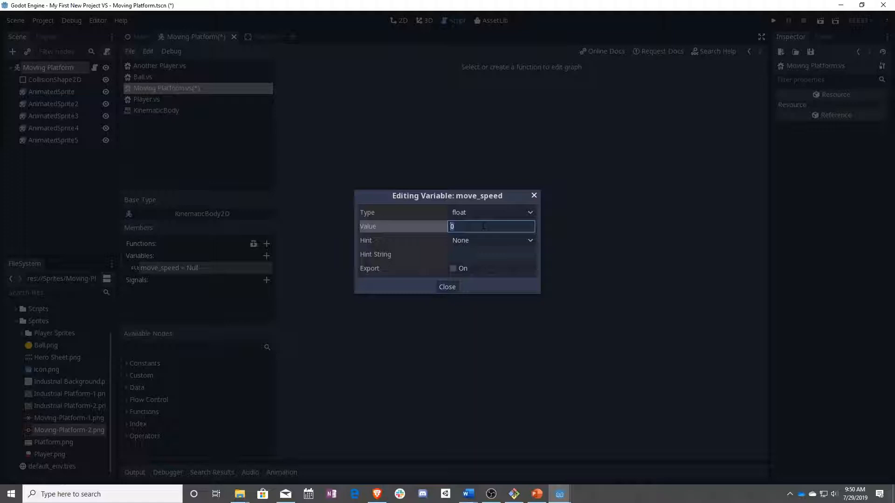
{"action": "left_click", "coordinate": [453, 268]}
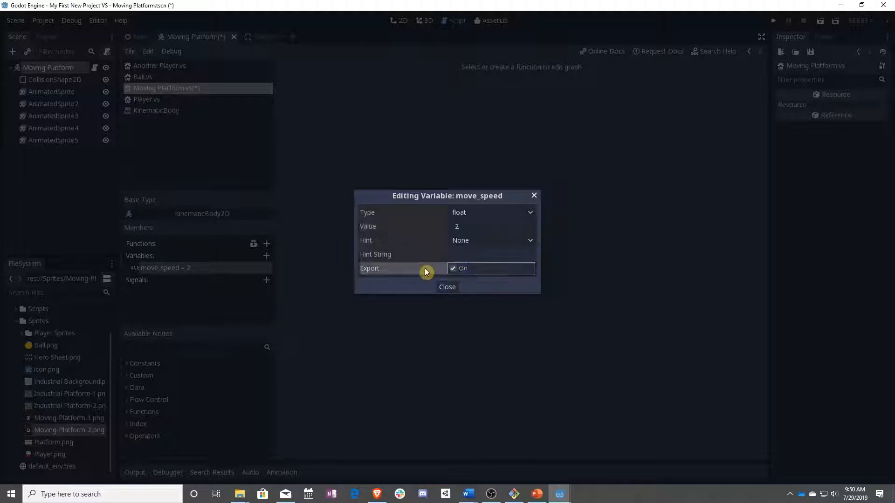
{"action": "left_click", "coordinate": [447, 286]}
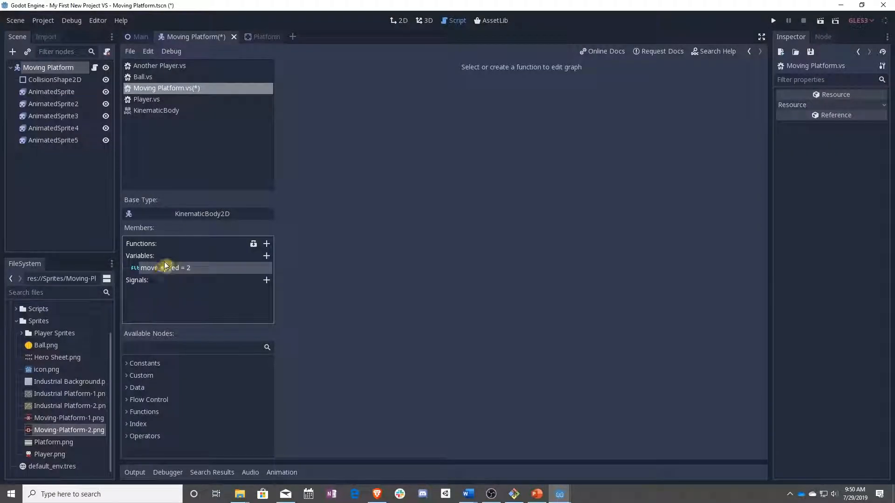
Add an exported float variable move_distance with value 100.
{"action": "left_click", "coordinate": [266, 255]}
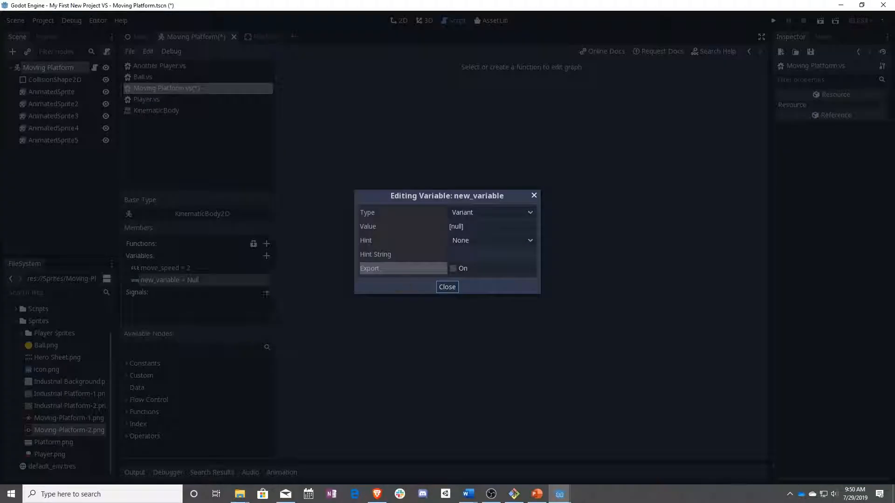
{"action": "left_click", "coordinate": [492, 213]}
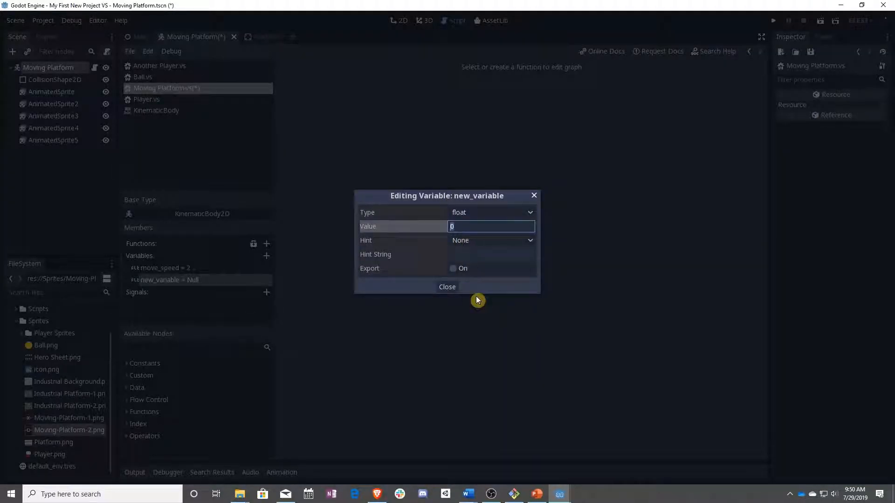
{"action": "type", "text": "10"}
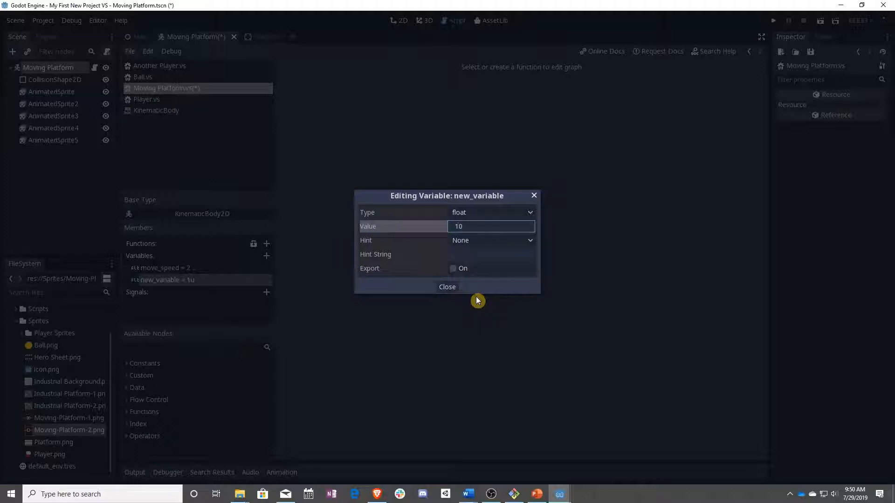
{"action": "left_click", "coordinate": [446, 286]}
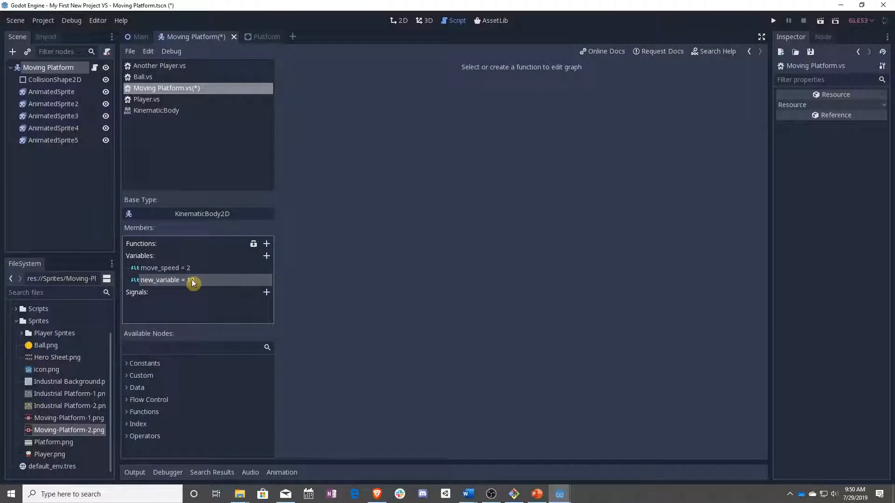
{"action": "type", "text": "move_distance = 10"}
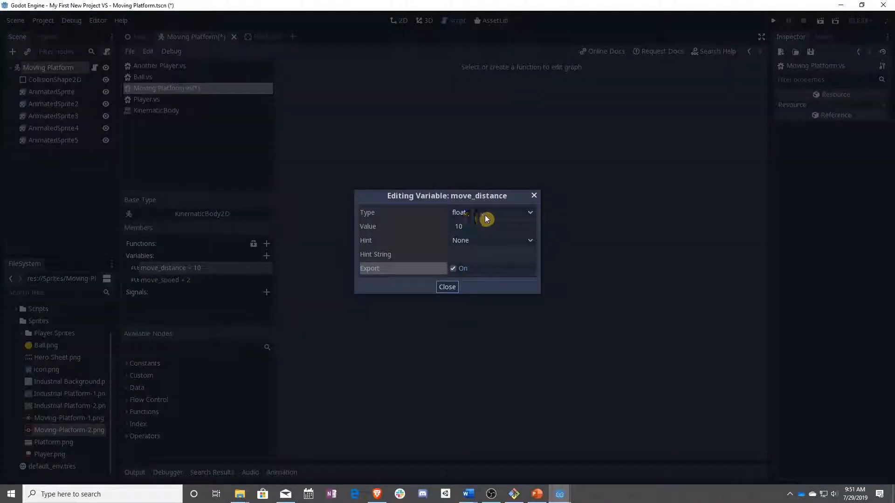
{"action": "left_click", "coordinate": [491, 226]}
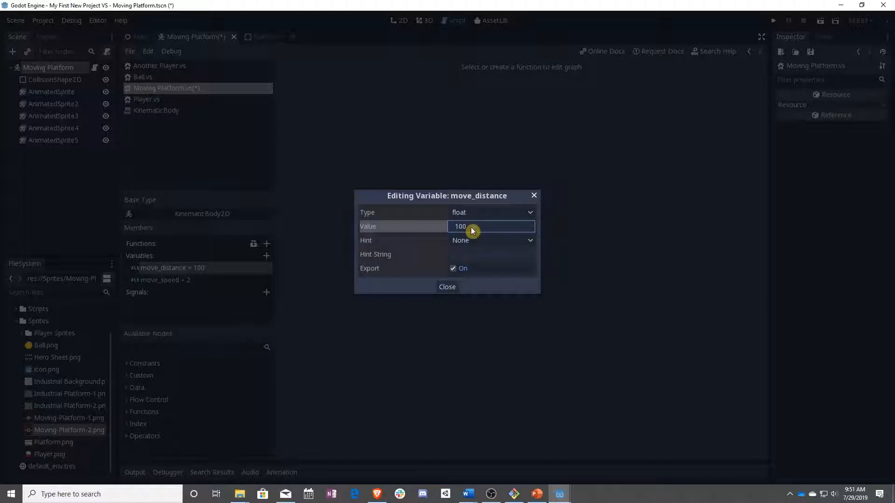
{"action": "mouse_move", "coordinate": [380, 276]}
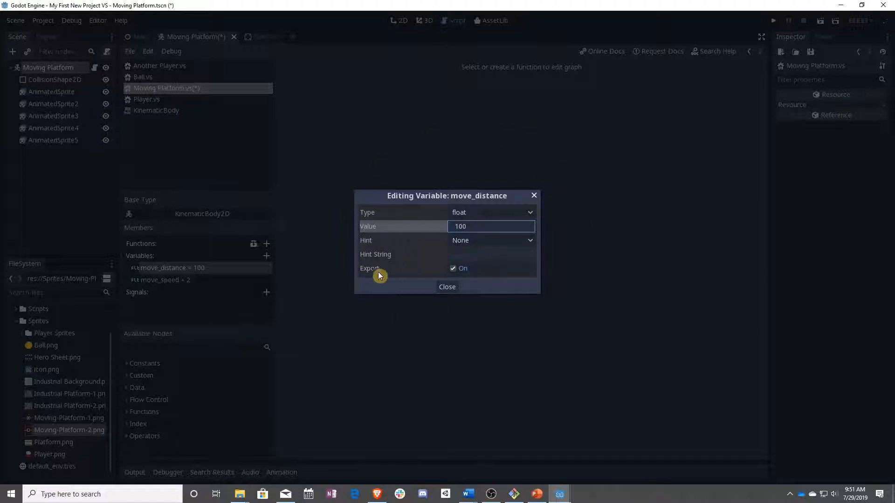
{"action": "left_click", "coordinate": [447, 286]}
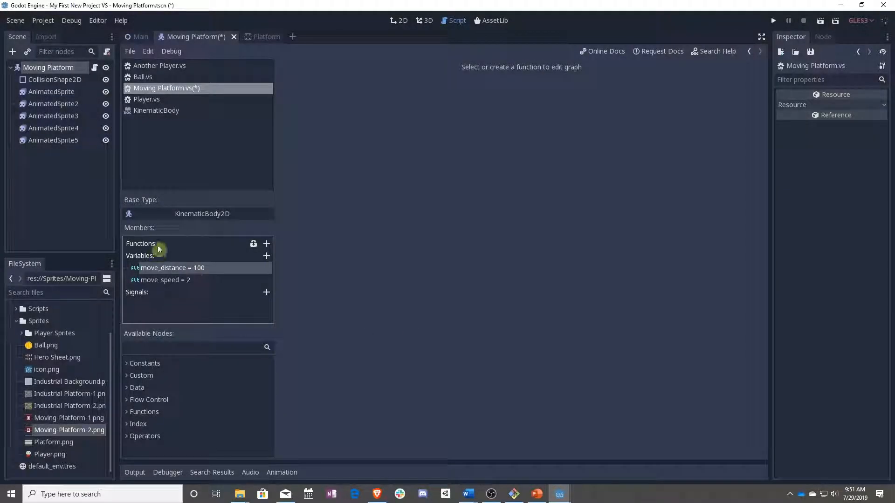
Create variable move_direction as a Vector2 set to (1, 1).
{"action": "left_click", "coordinate": [266, 255]}
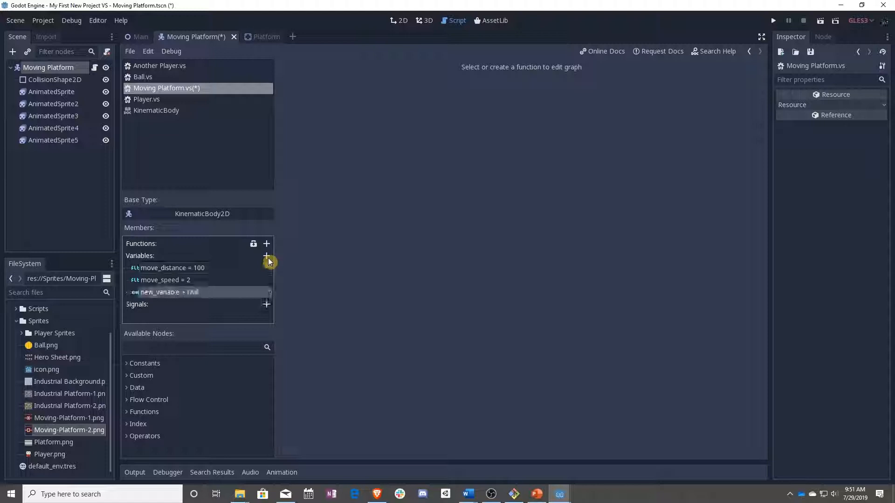
{"action": "type", "text": "move_direction"}
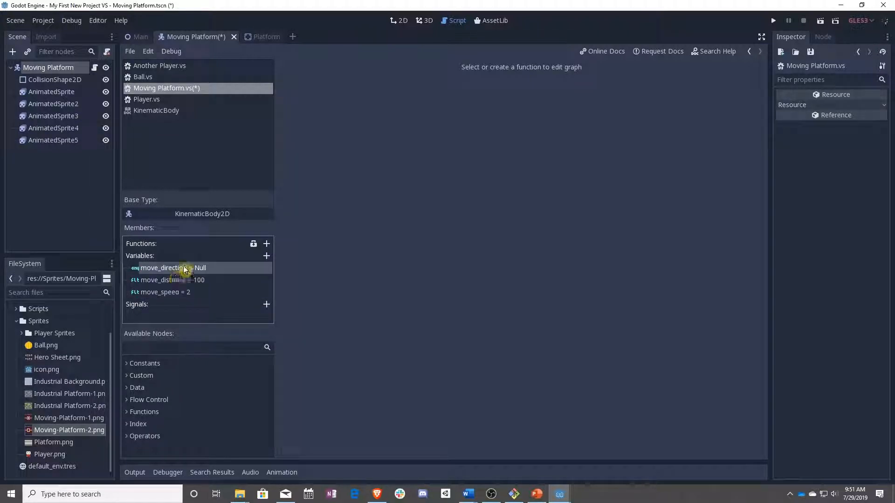
{"action": "mouse_move", "coordinate": [438, 297]}
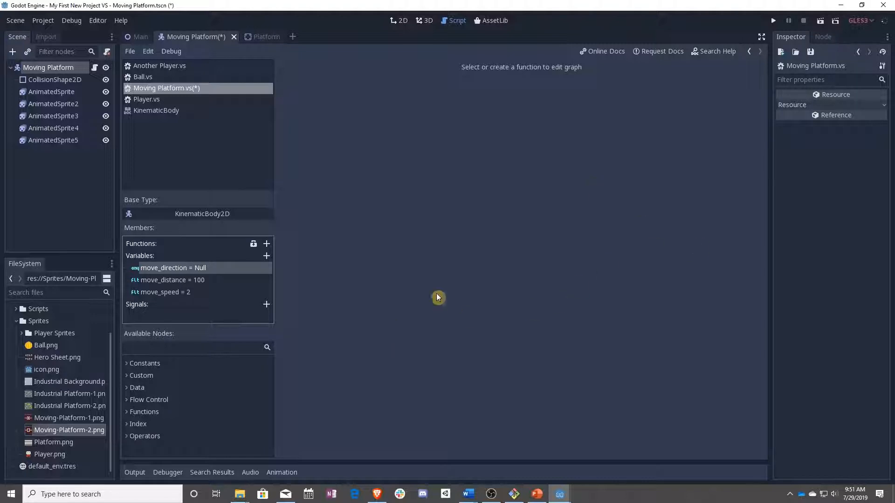
{"action": "mouse_move", "coordinate": [359, 210]}
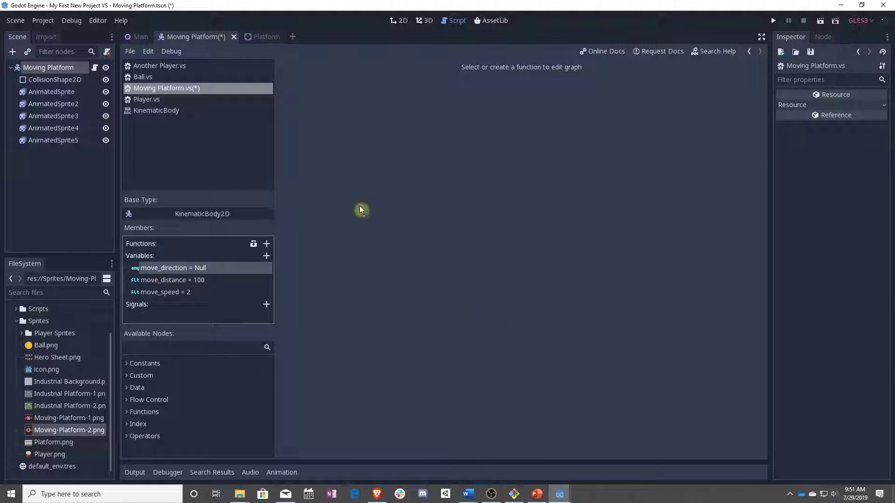
{"action": "mouse_move", "coordinate": [468, 151]}
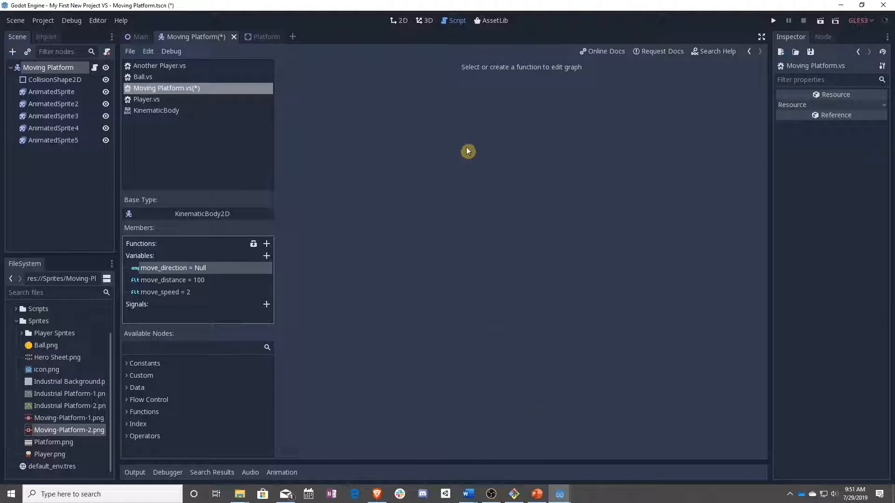
{"action": "double_click", "coordinate": [173, 268]}
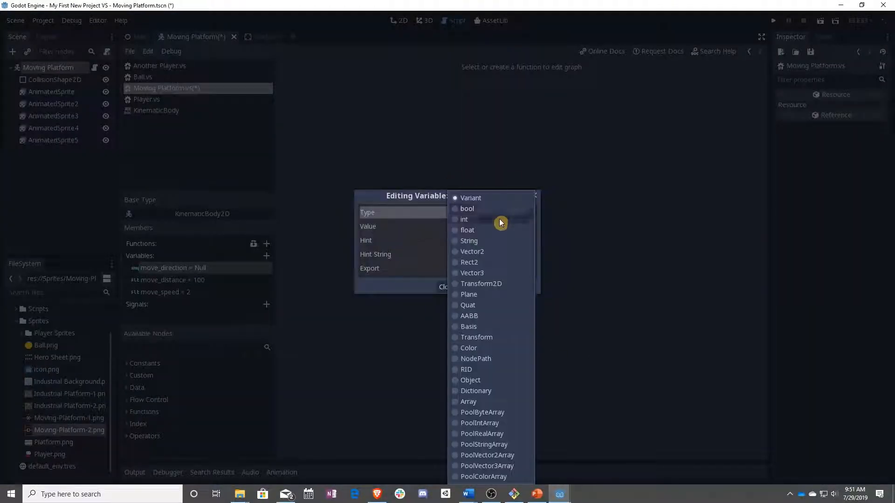
{"action": "left_click", "coordinate": [471, 251]}
{"action": "type", "text": "1"}
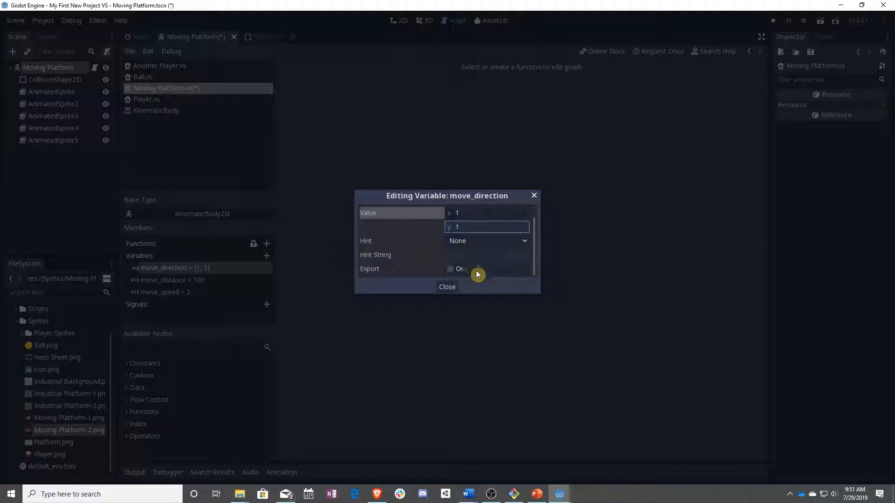
{"action": "left_click", "coordinate": [447, 286]}
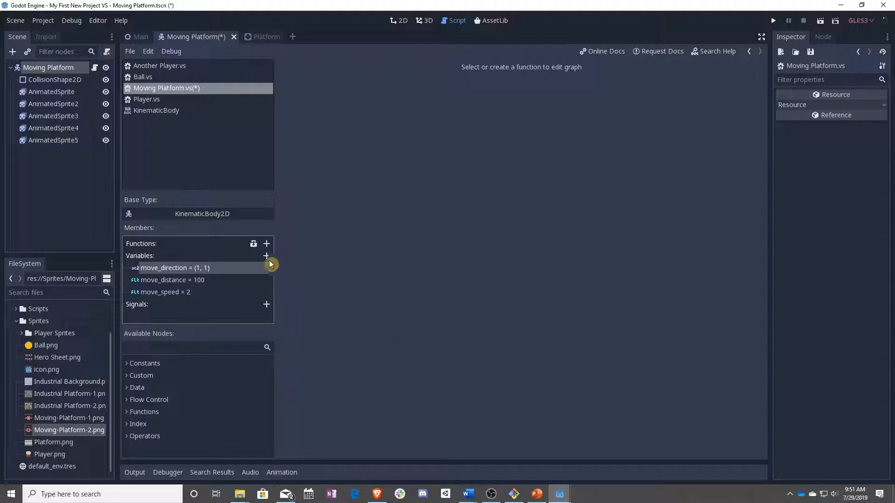
Create variable time_since_init as a float starting at 0.
{"action": "left_click", "coordinate": [266, 256]}
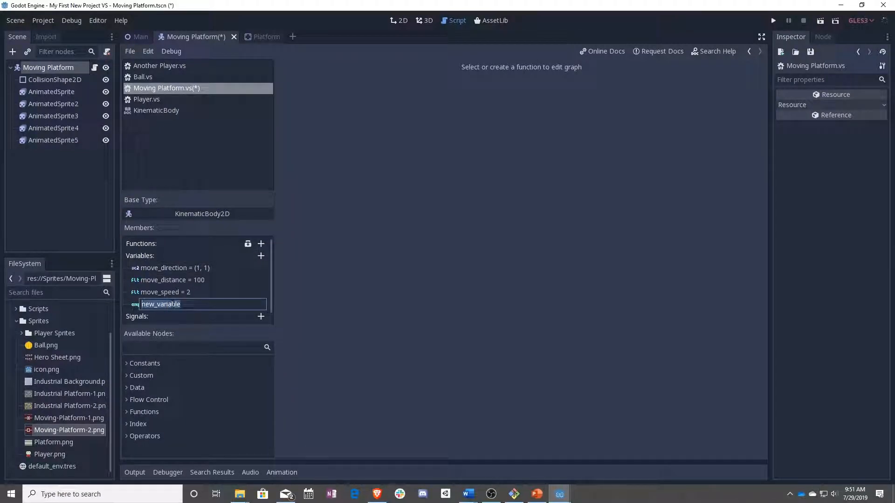
{"action": "type", "text": "time_since"}
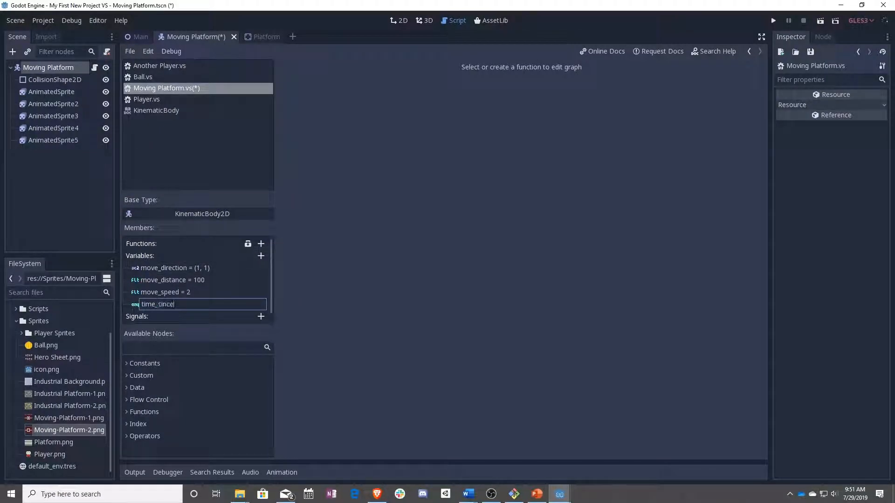
{"action": "right_click", "coordinate": [166, 304]}
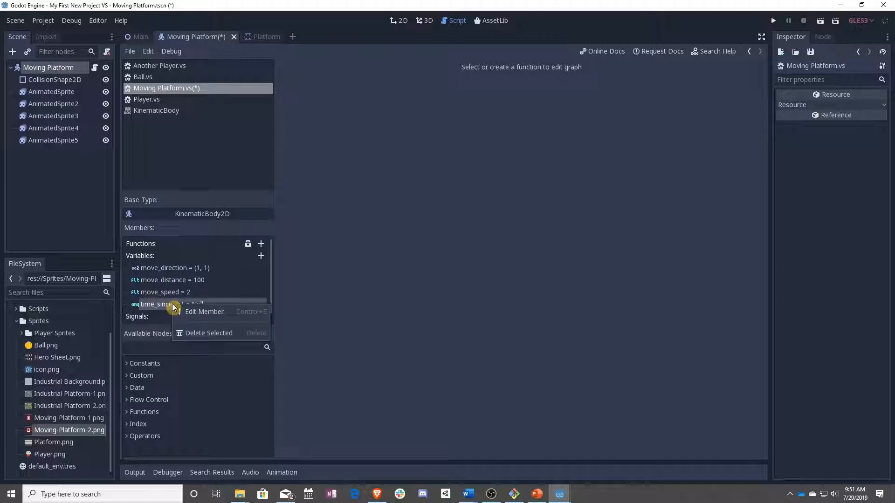
{"action": "left_click", "coordinate": [204, 312]}
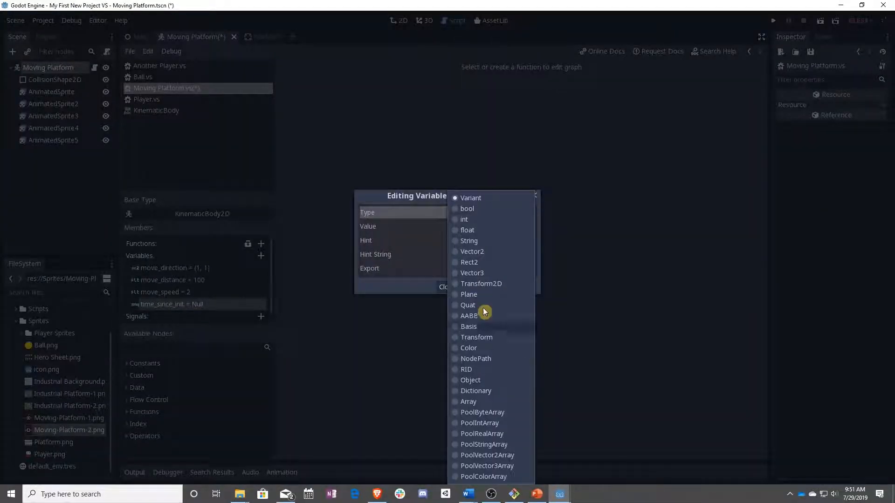
{"action": "left_click", "coordinate": [467, 229]}
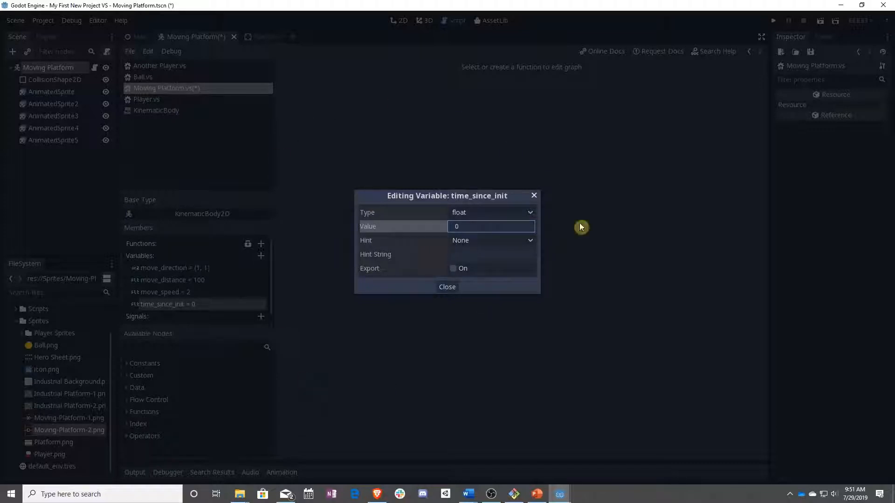
{"action": "mouse_move", "coordinate": [418, 265]}
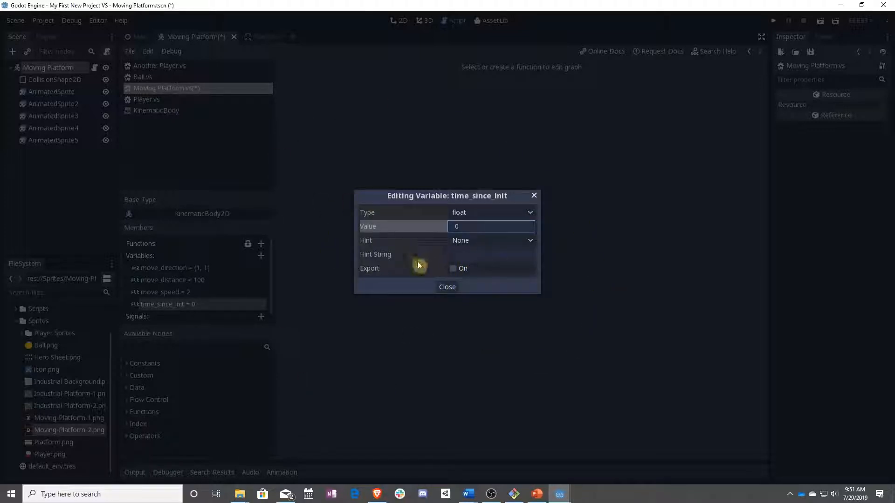
{"action": "left_click", "coordinate": [446, 286]}
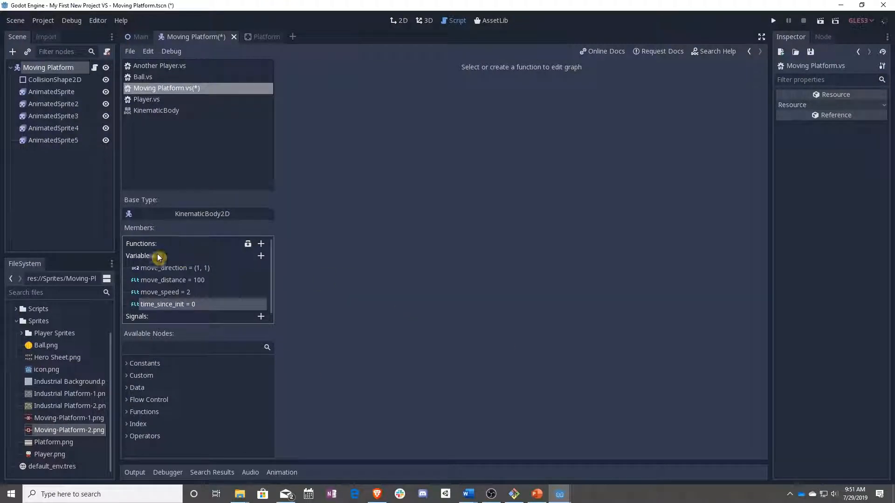
{"action": "mouse_move", "coordinate": [211, 251]}
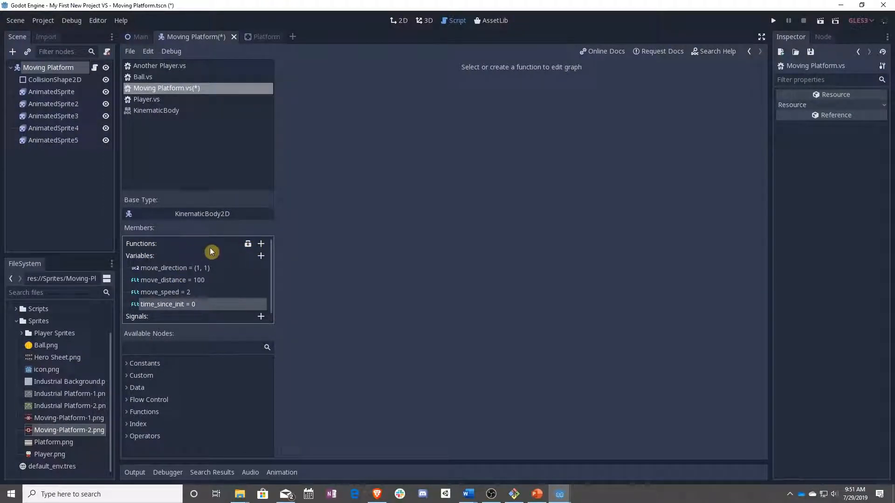
Add the Physics Process(float) function and position its node in the graph.
{"action": "left_click", "coordinate": [248, 246]}
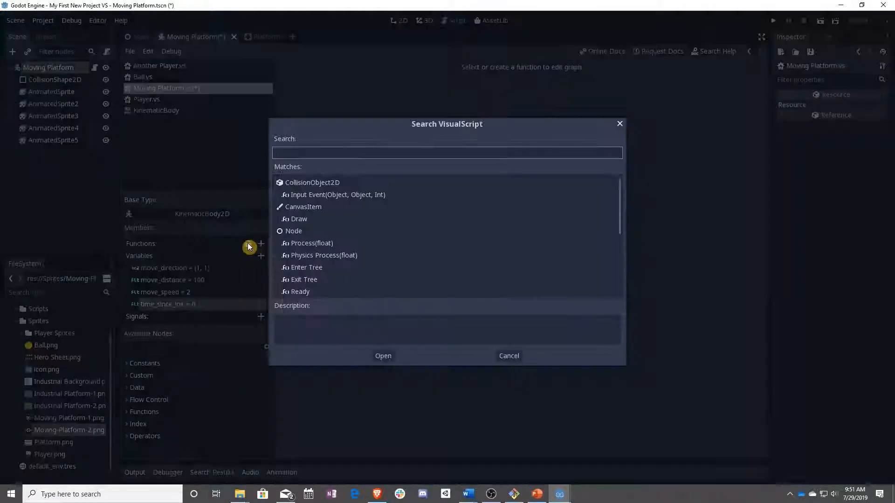
{"action": "left_click", "coordinate": [383, 355]}
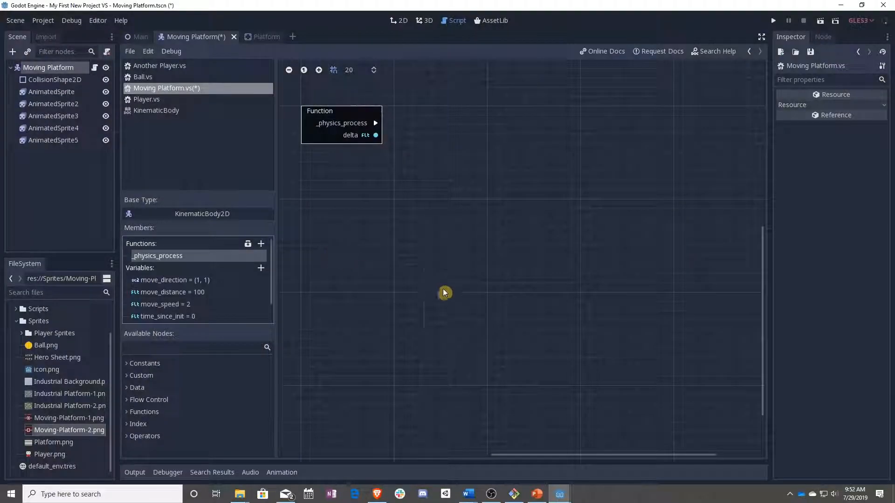
{"action": "left_click_drag", "start_coordinate": [341, 123], "coordinate": [362, 176]}
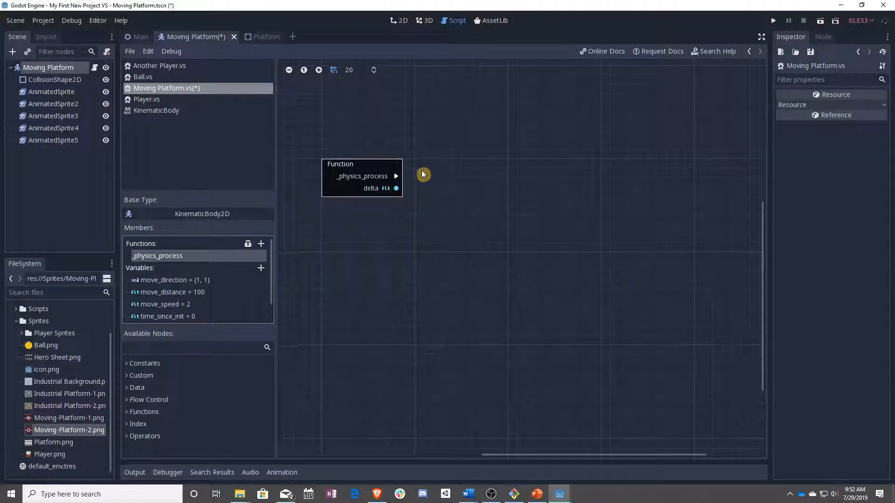
{"action": "mouse_move", "coordinate": [490, 239]}
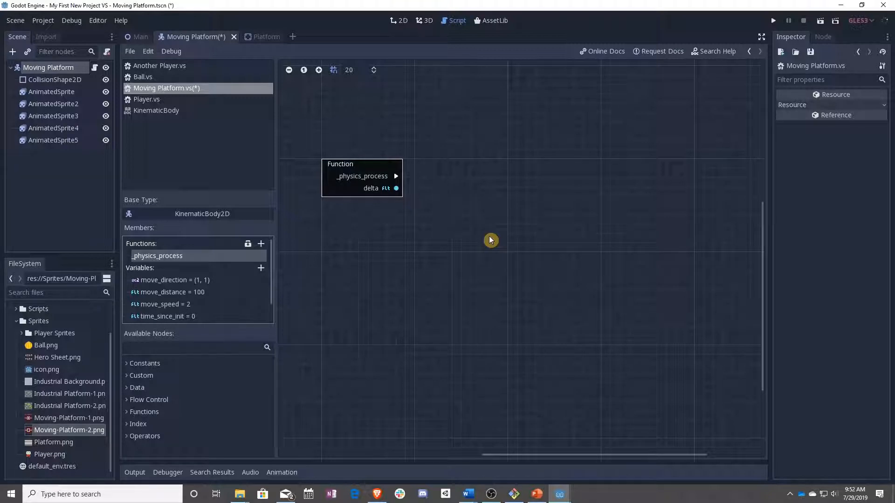
{"action": "mouse_move", "coordinate": [639, 269]}
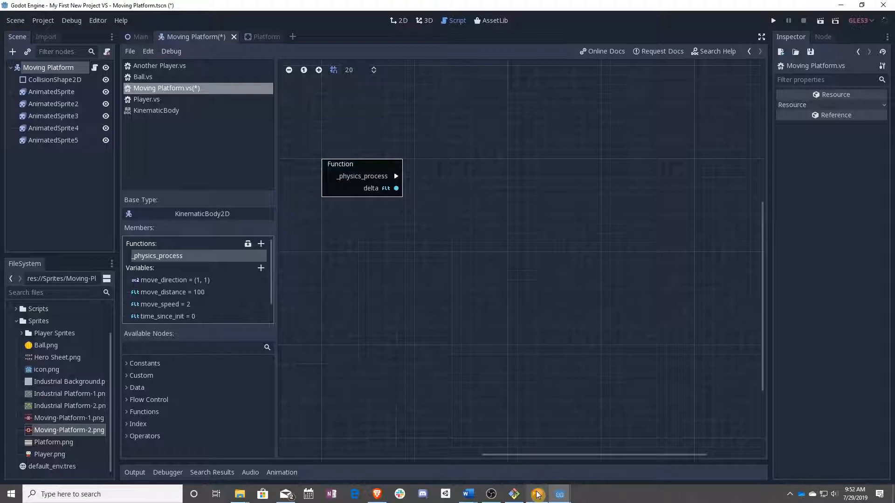
Review the sine-wave slide and its speed × π × time × distance formula, then return to Godot.
{"action": "left_click", "coordinate": [535, 494]}
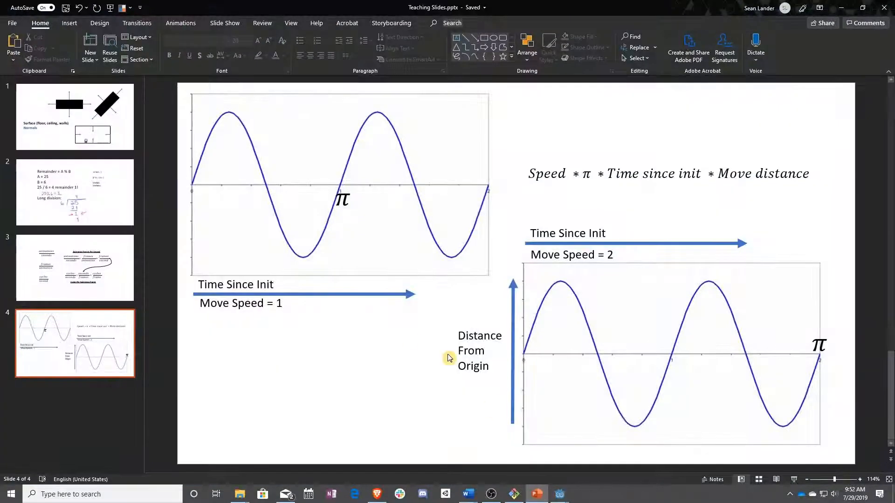
{"action": "mouse_move", "coordinate": [356, 354]}
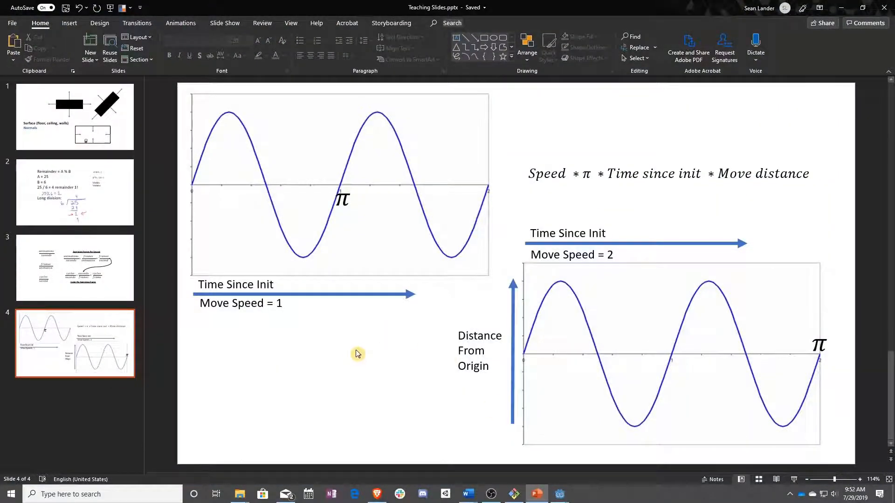
{"action": "mouse_move", "coordinate": [192, 186]}
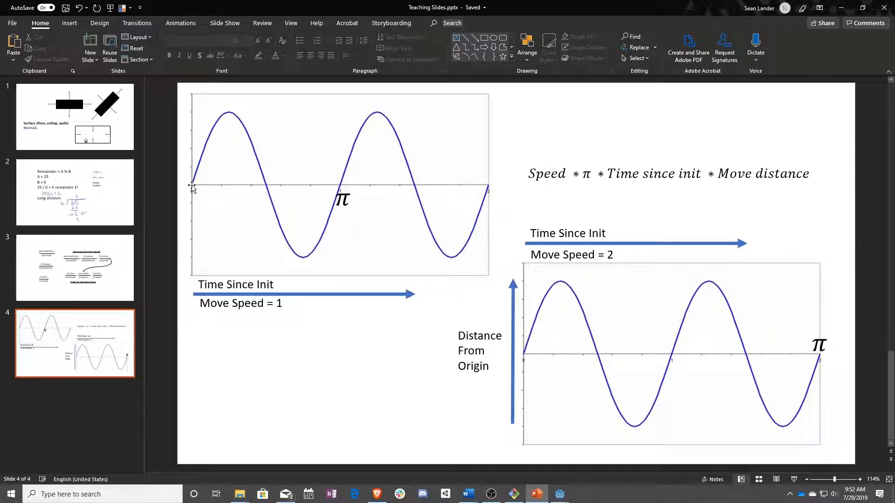
{"action": "mouse_move", "coordinate": [355, 191]}
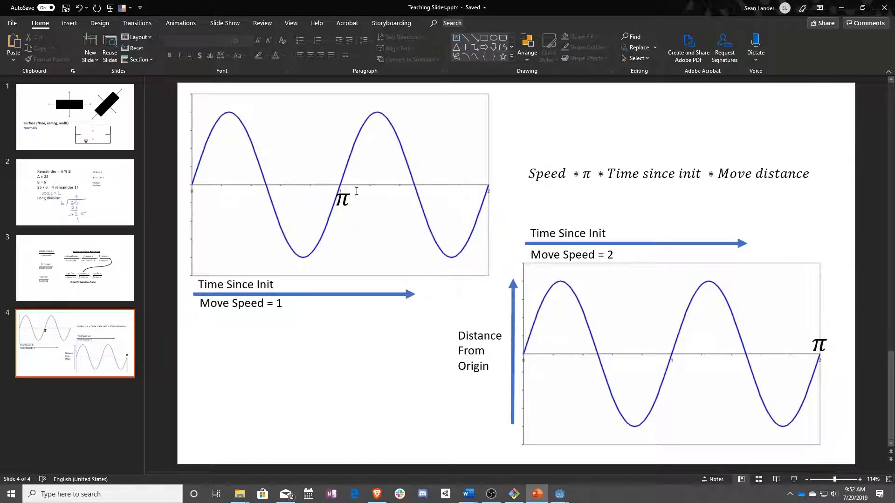
{"action": "mouse_move", "coordinate": [188, 191]}
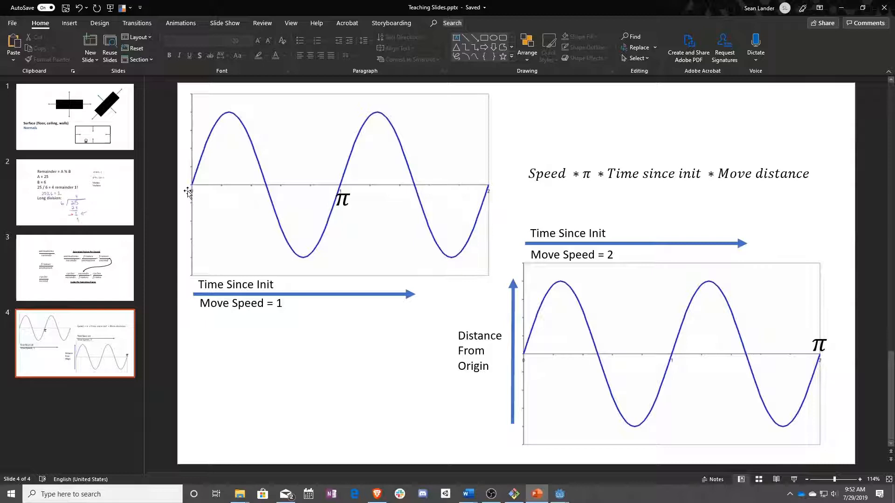
{"action": "mouse_move", "coordinate": [279, 231]}
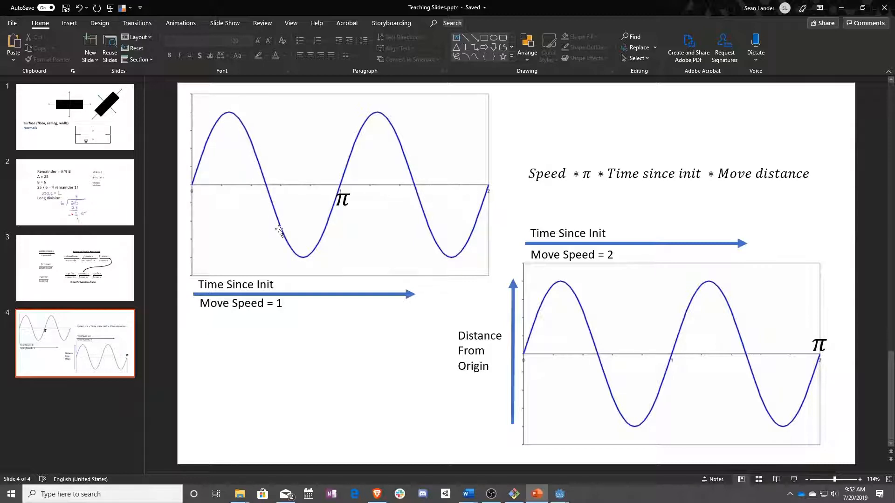
{"action": "mouse_move", "coordinate": [339, 185]}
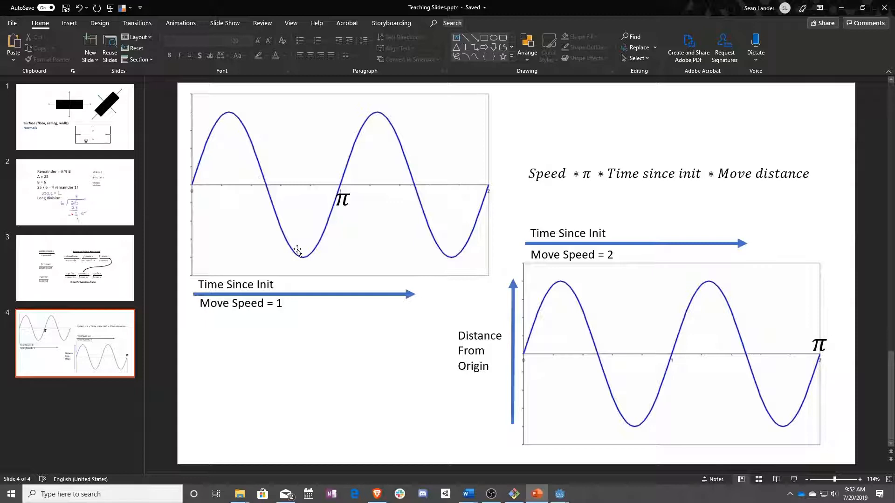
{"action": "mouse_move", "coordinate": [316, 250]}
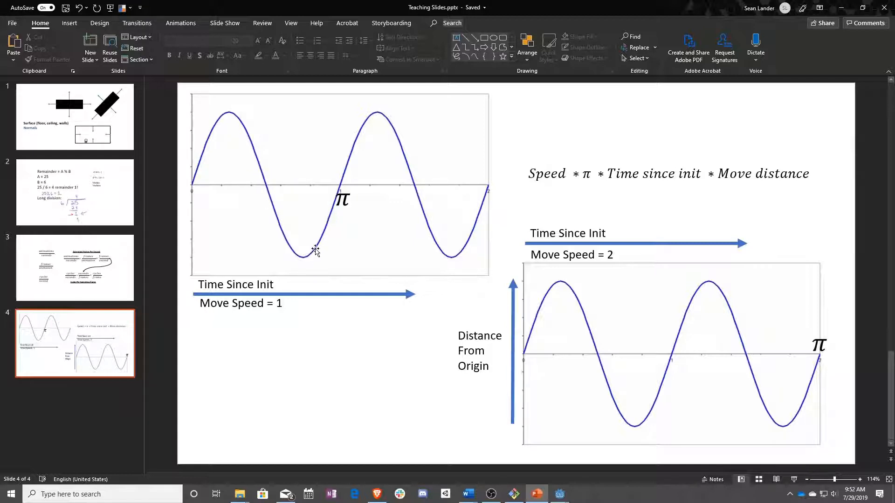
{"action": "mouse_move", "coordinate": [240, 183]}
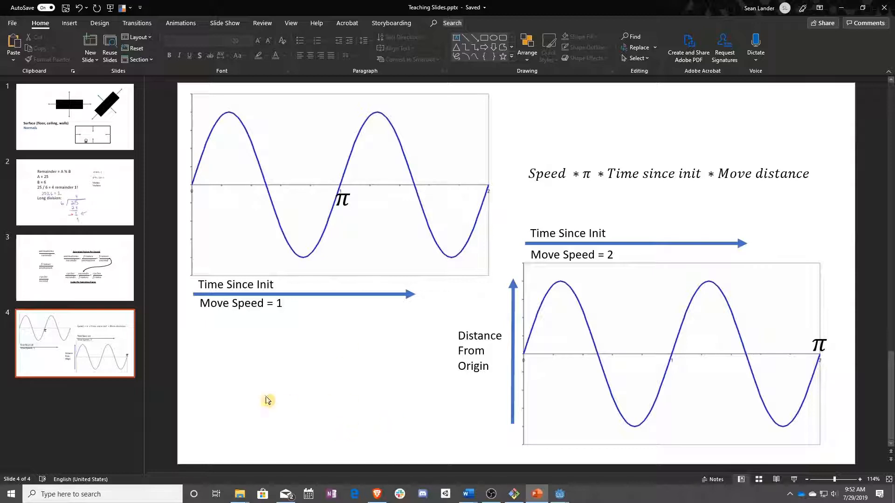
{"action": "mouse_move", "coordinate": [408, 383]}
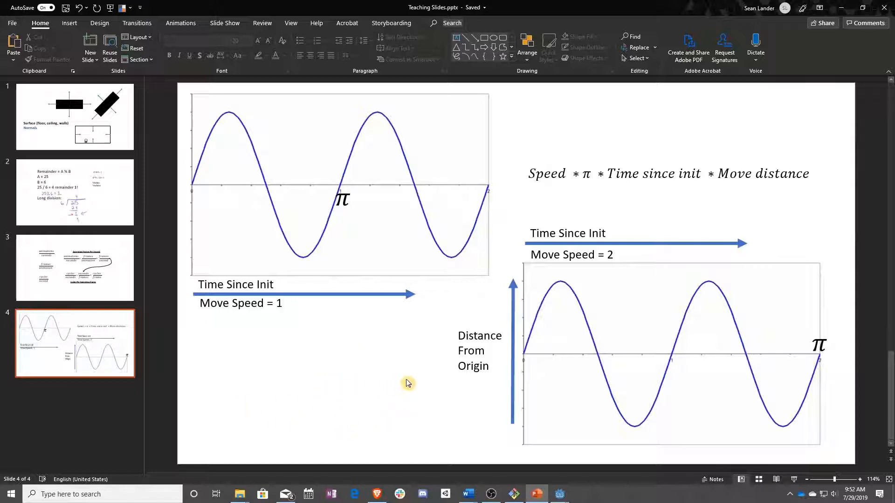
{"action": "mouse_move", "coordinate": [254, 384]}
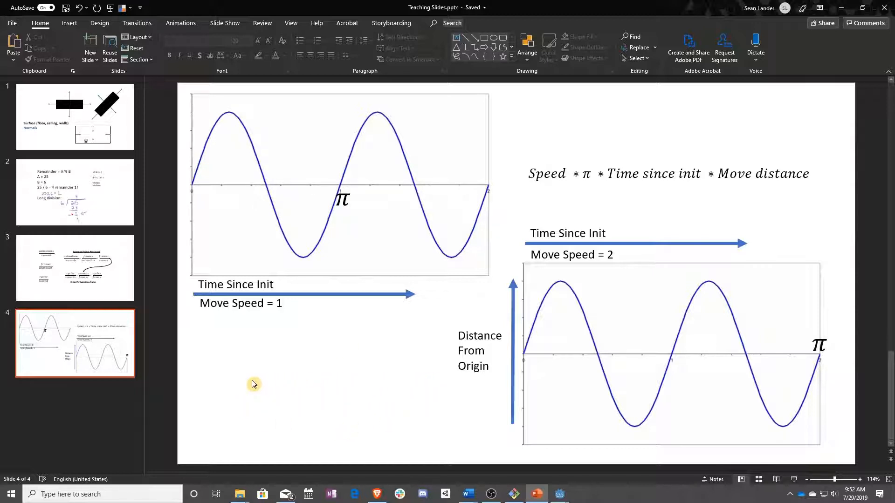
{"action": "mouse_move", "coordinate": [313, 383]}
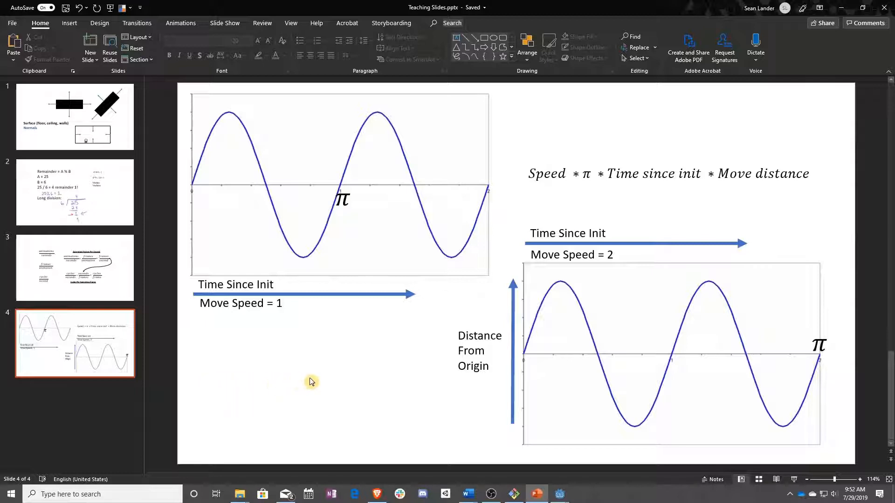
{"action": "mouse_move", "coordinate": [686, 310]}
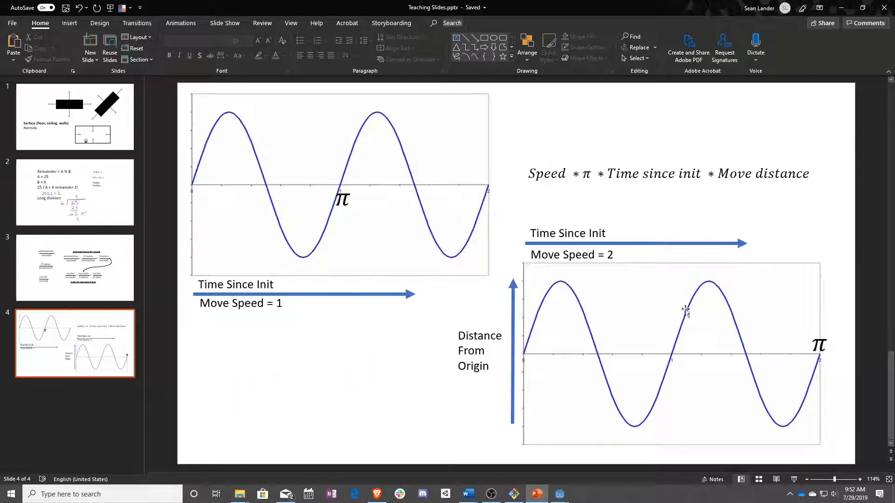
{"action": "left_click", "coordinate": [550, 173]}
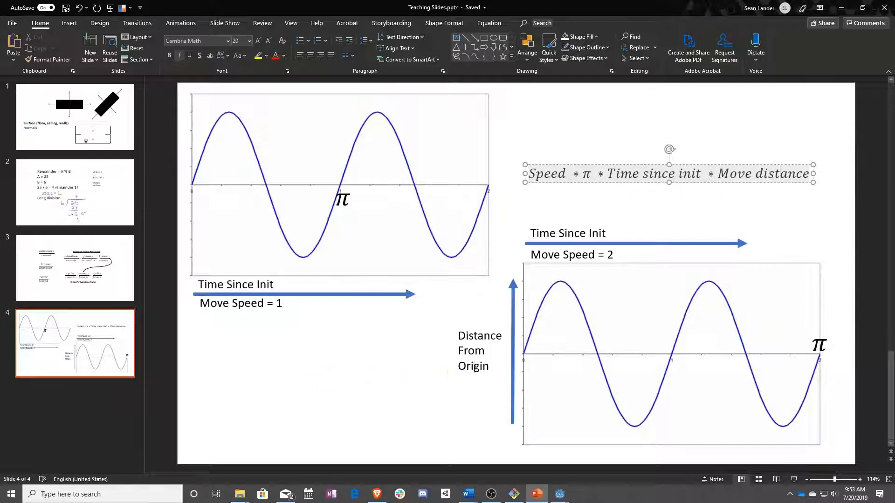
{"action": "mouse_move", "coordinate": [2, 376]}
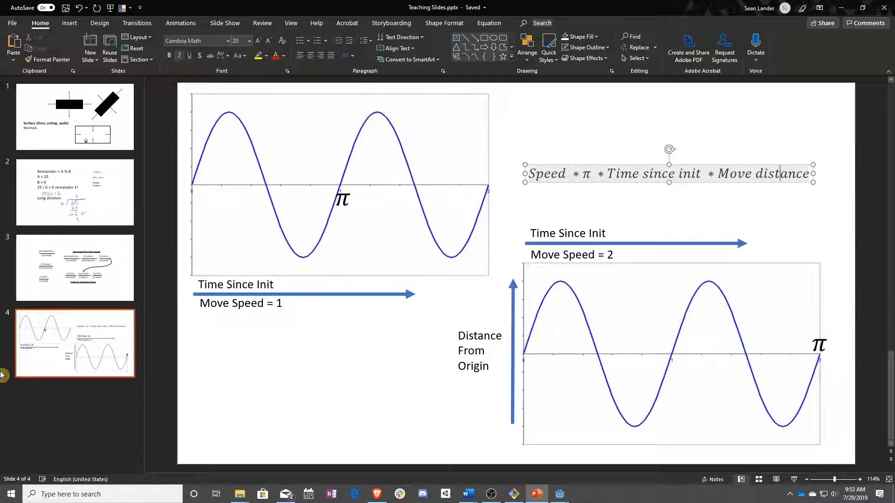
{"action": "mouse_move", "coordinate": [36, 374]}
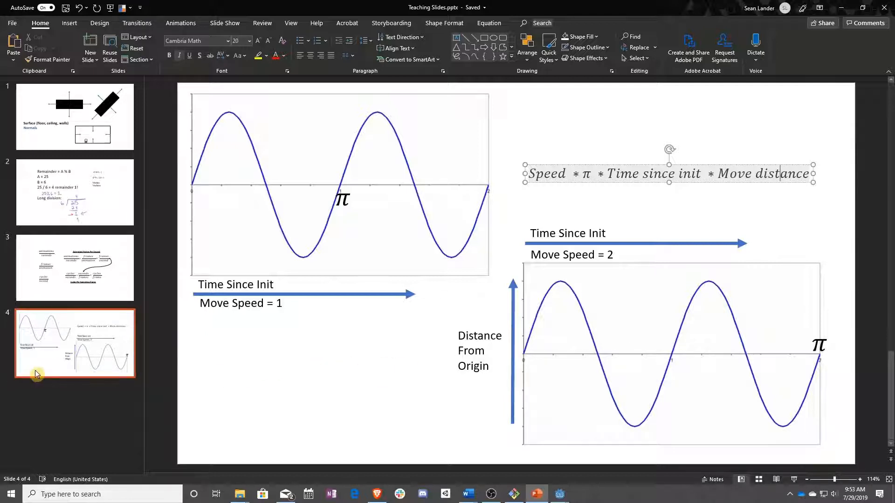
{"action": "mouse_move", "coordinate": [595, 368]}
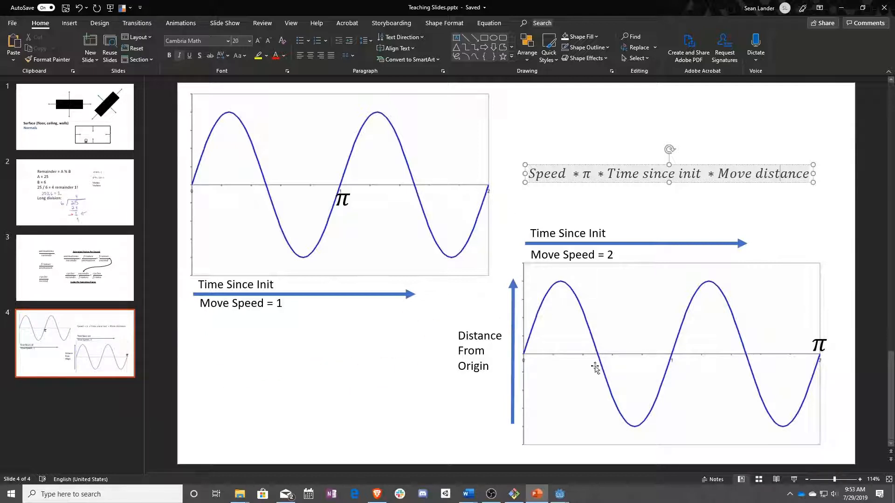
{"action": "left_click", "coordinate": [558, 494]}
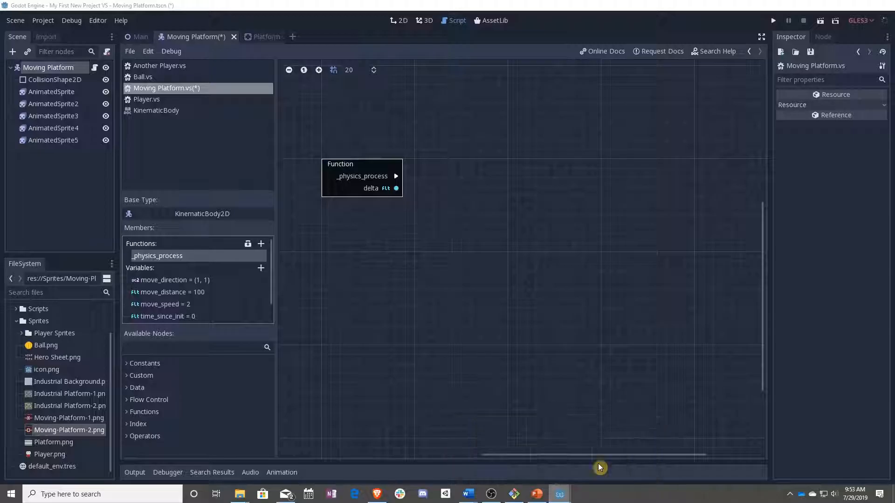
{"action": "mouse_move", "coordinate": [517, 282]}
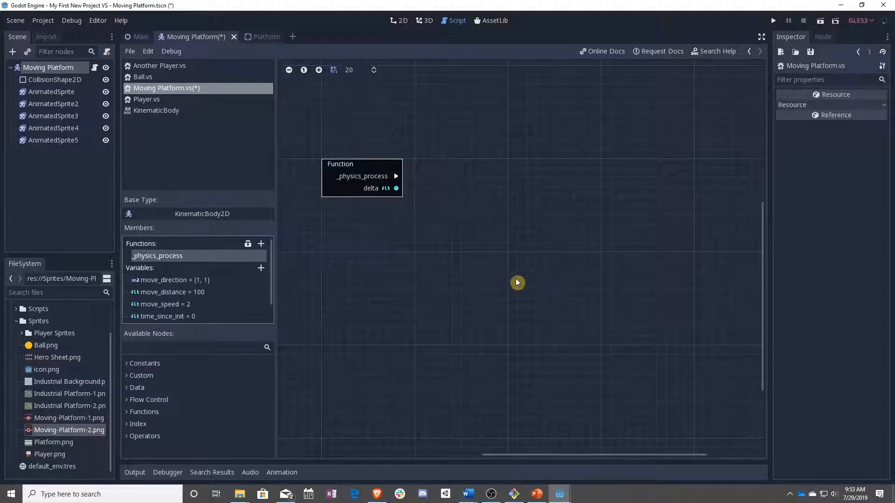
{"action": "mouse_move", "coordinate": [180, 292]}
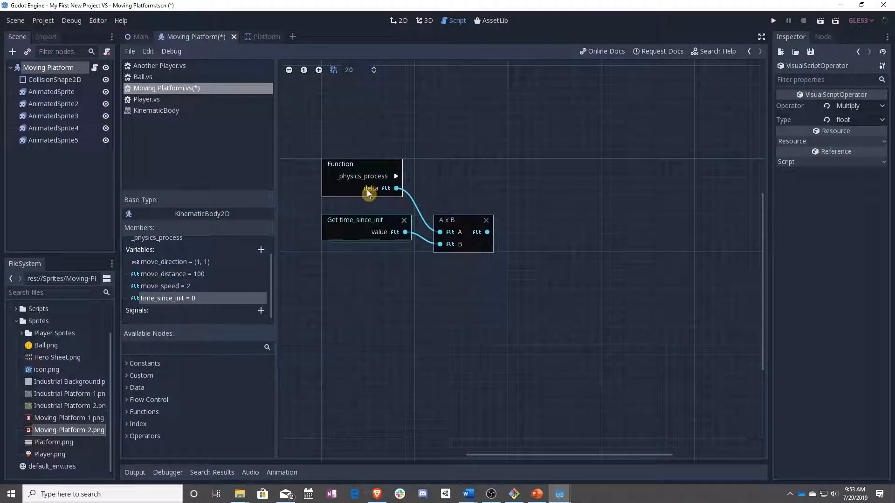
{"action": "mouse_move", "coordinate": [431, 123]}
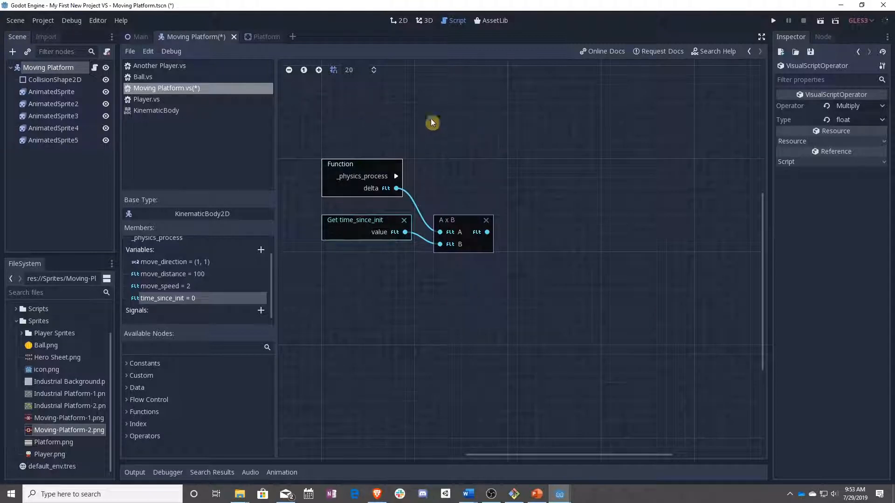
{"action": "mouse_move", "coordinate": [401, 271]}
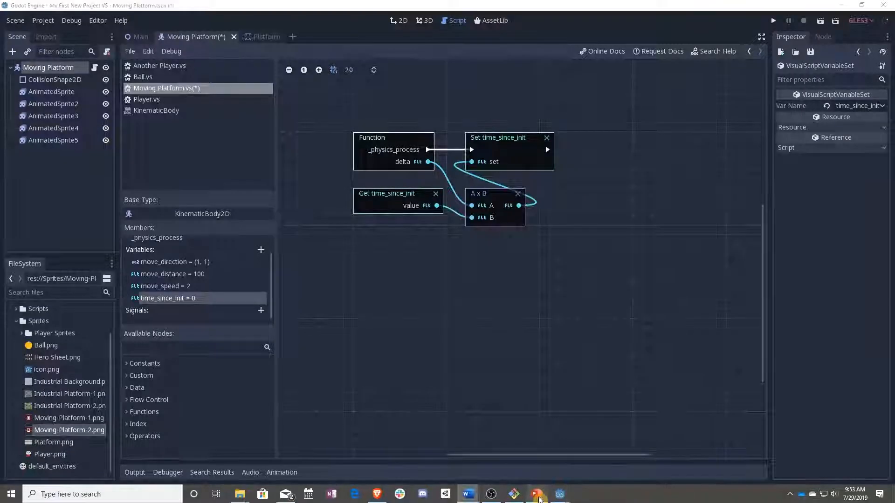
Check the teaching slides briefly and return to the Godot project.
{"action": "left_click", "coordinate": [535, 494]}
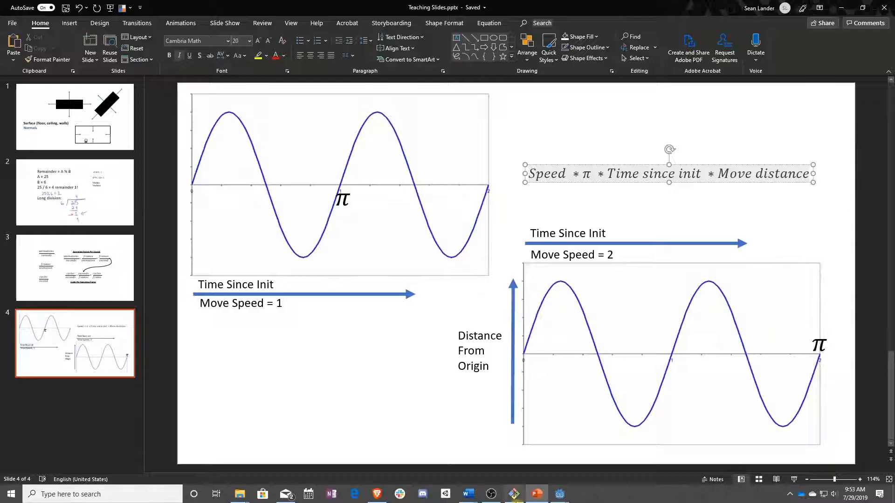
{"action": "left_click", "coordinate": [558, 495]}
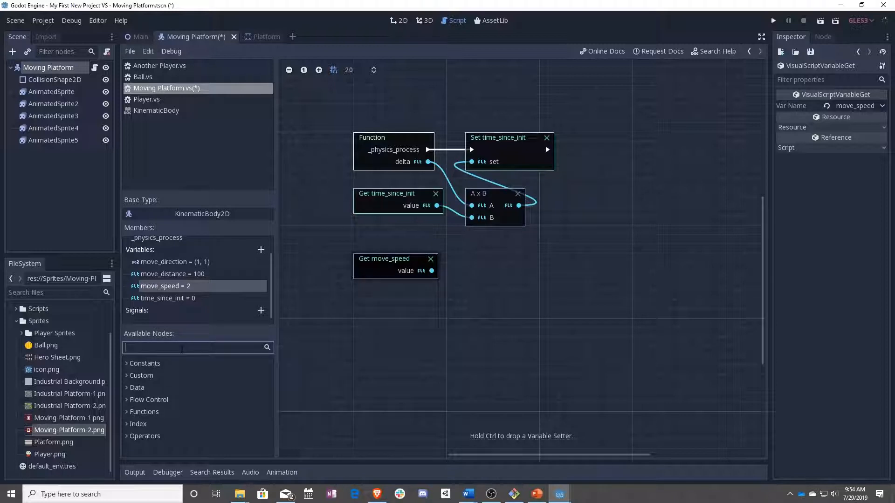
Add a Math Constant node set to PI.
{"action": "type", "text": "math"}
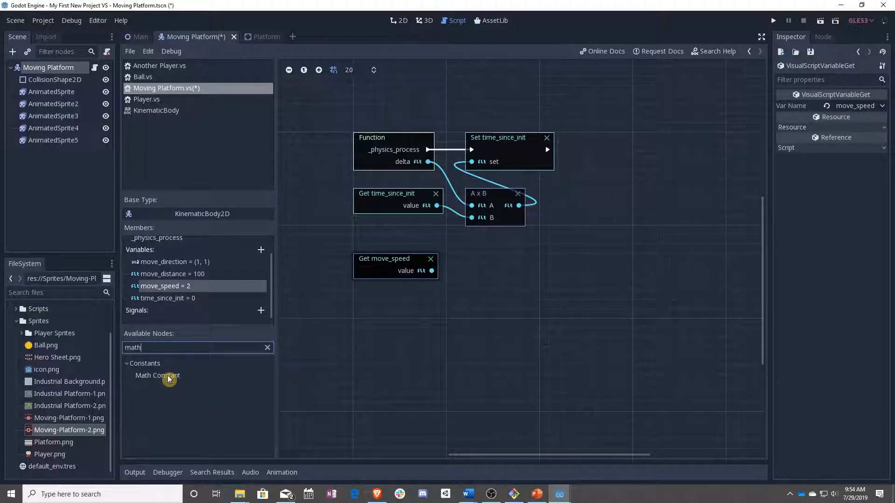
{"action": "double_click", "coordinate": [156, 375]}
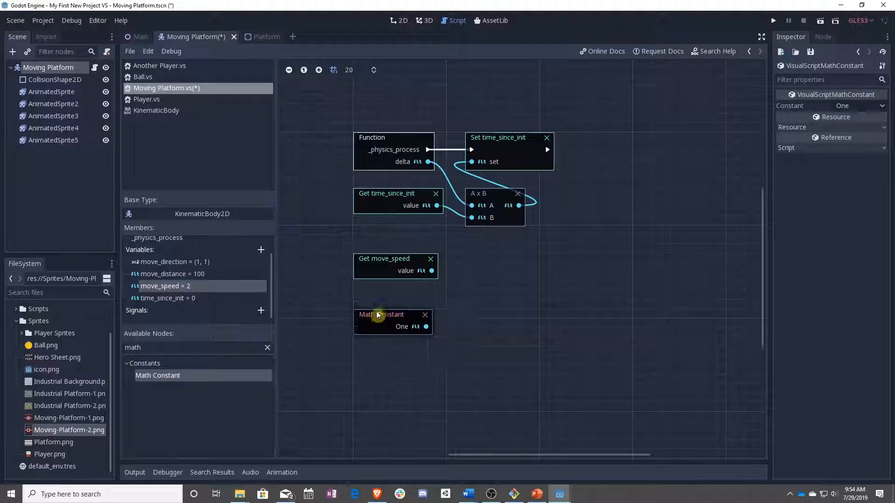
{"action": "left_click", "coordinate": [859, 105]}
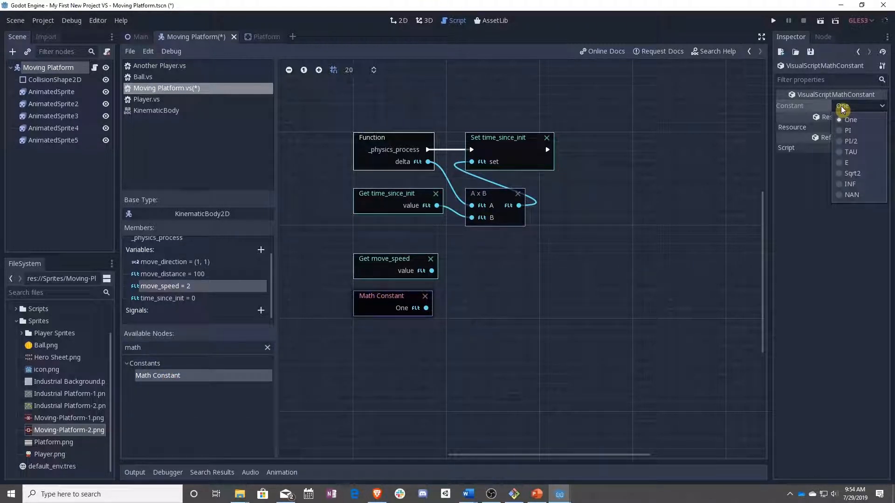
{"action": "left_click", "coordinate": [848, 130]}
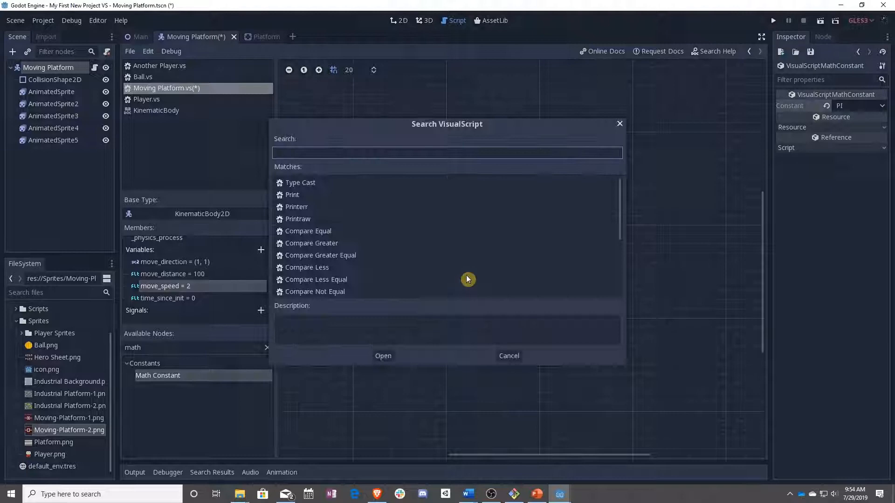
Add a Math Multiply node found by searching 'mu', glancing at the slides in between.
{"action": "type", "text": "mu"}
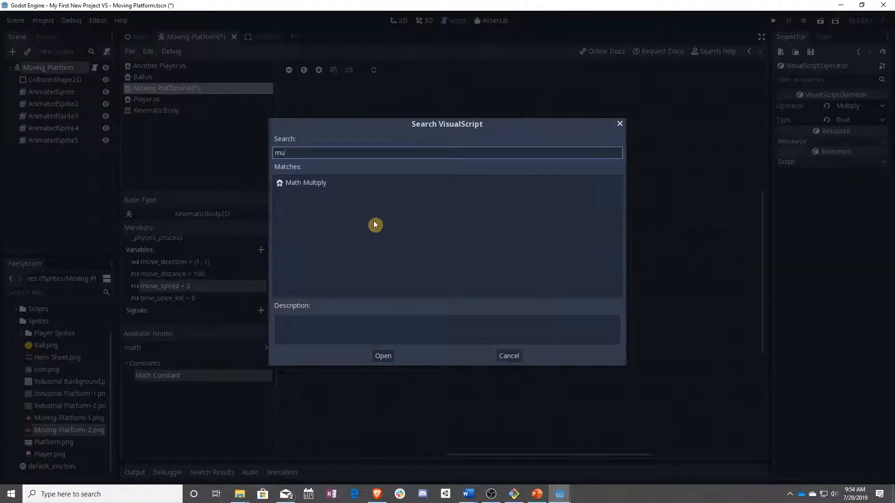
{"action": "left_click", "coordinate": [382, 355]}
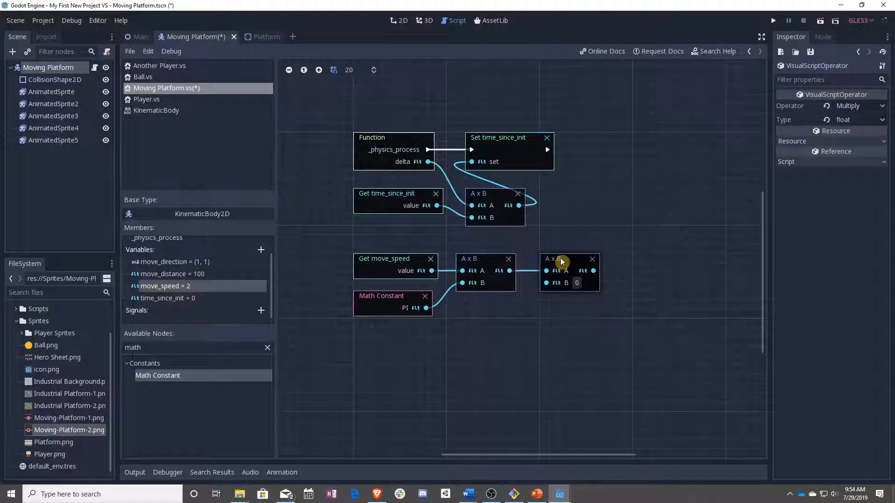
{"action": "left_click", "coordinate": [535, 494]}
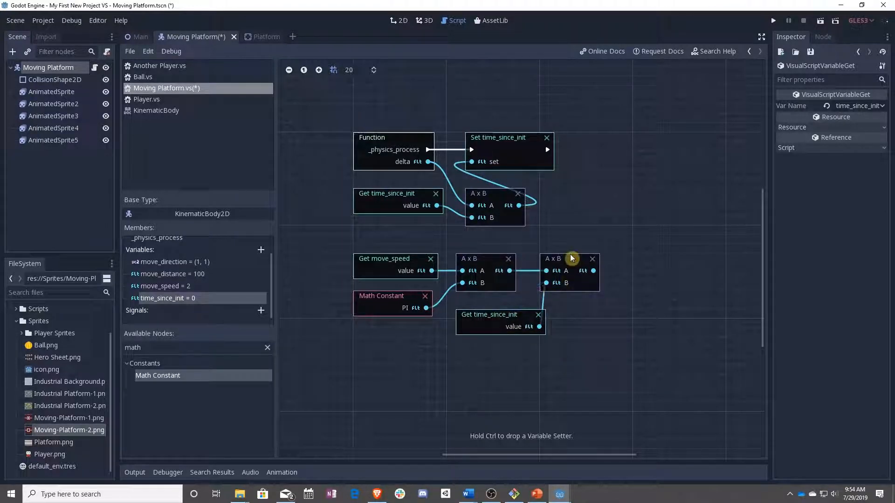
{"action": "left_click", "coordinate": [534, 494]}
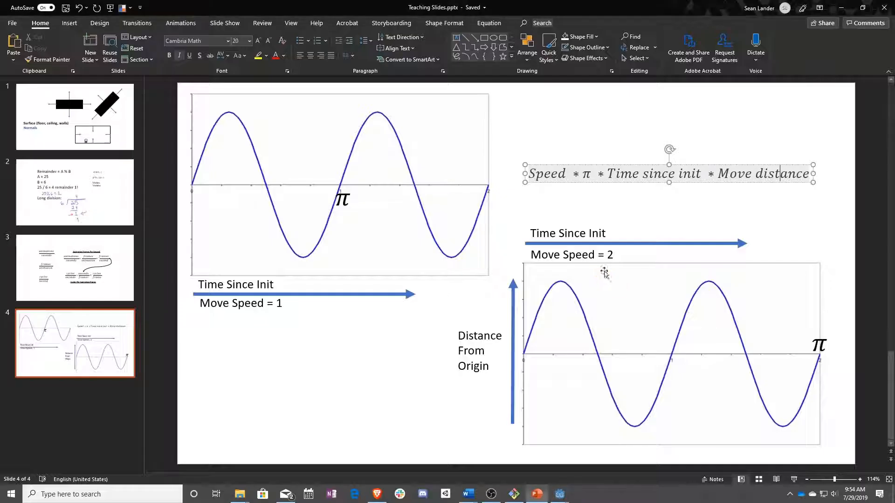
{"action": "left_click", "coordinate": [558, 494]}
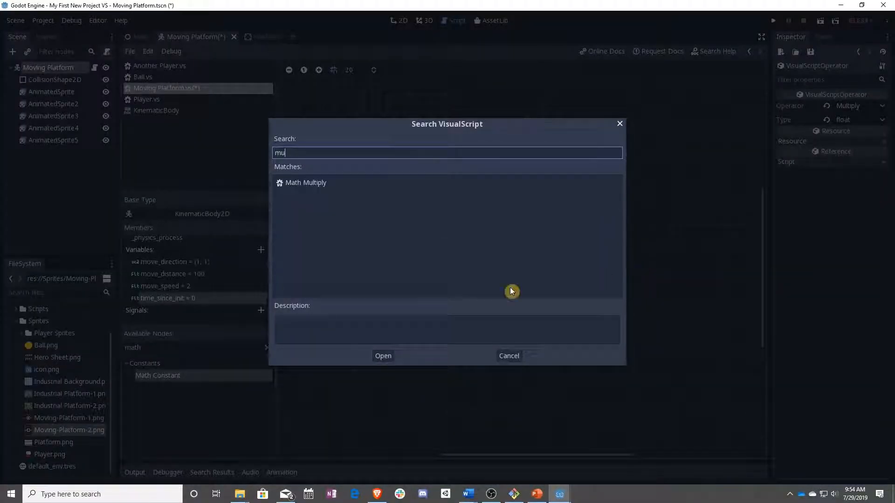
Add Multiply nodes chaining move_distance and move_direction onto the sine result.
{"action": "left_click", "coordinate": [383, 355]}
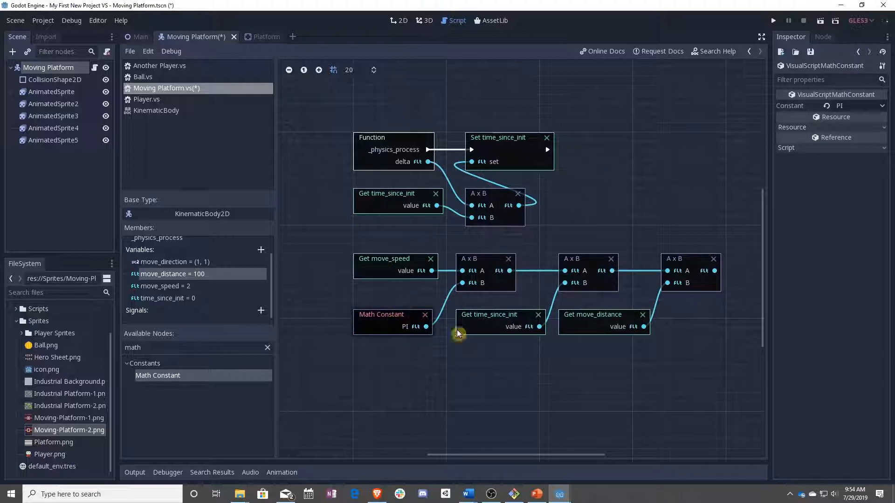
{"action": "left_click", "coordinate": [487, 315]}
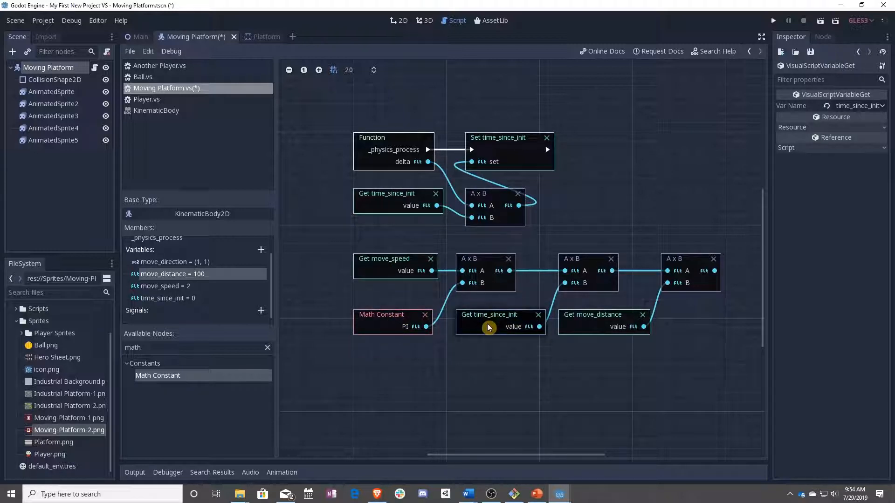
{"action": "left_click", "coordinate": [592, 314]}
{"action": "type", "text": "mu"}
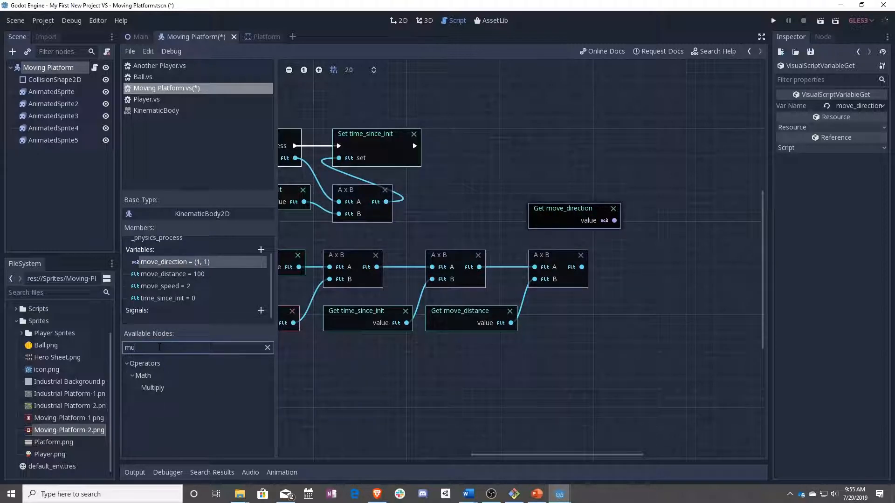
{"action": "double_click", "coordinate": [152, 388]}
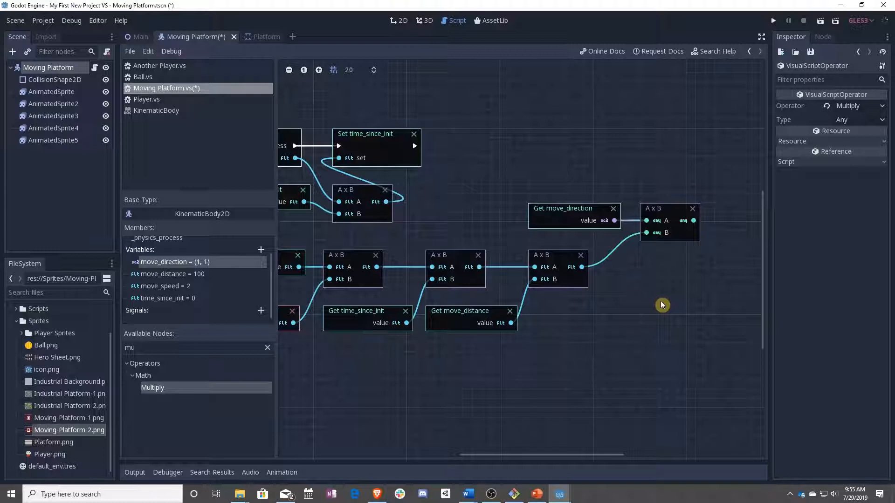
{"action": "mouse_move", "coordinate": [516, 370]}
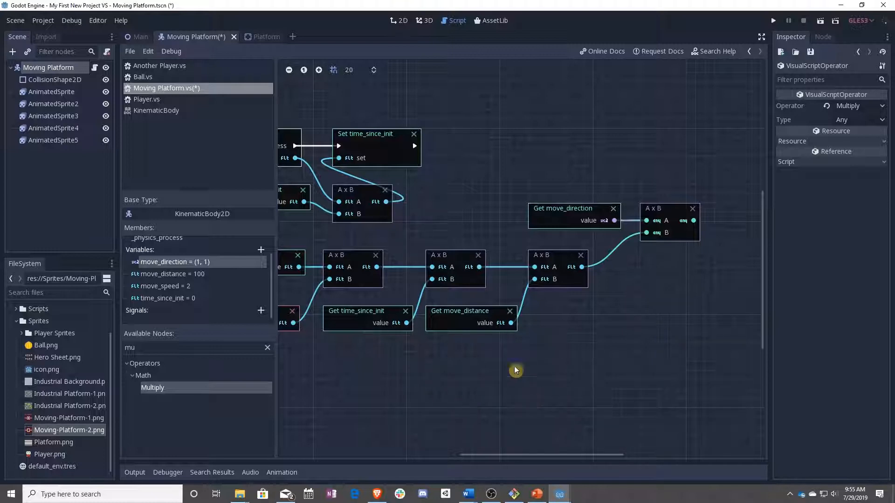
{"action": "mouse_move", "coordinate": [432, 398]}
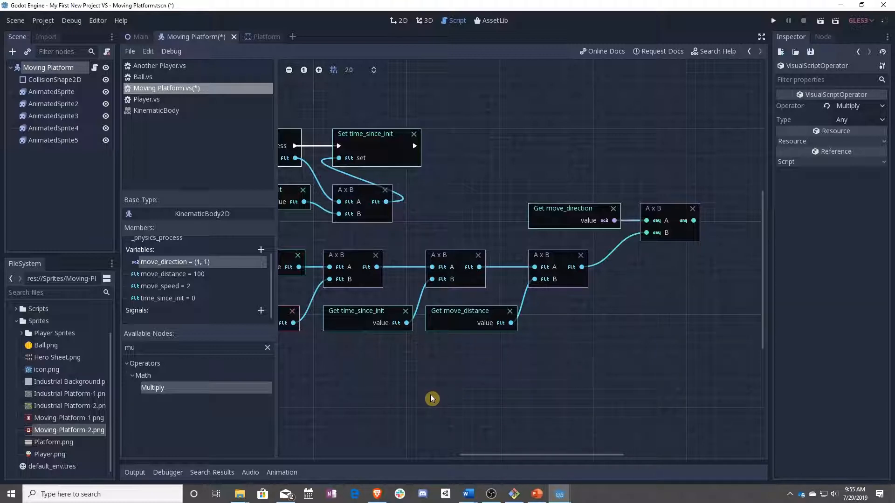
{"action": "mouse_move", "coordinate": [471, 383]}
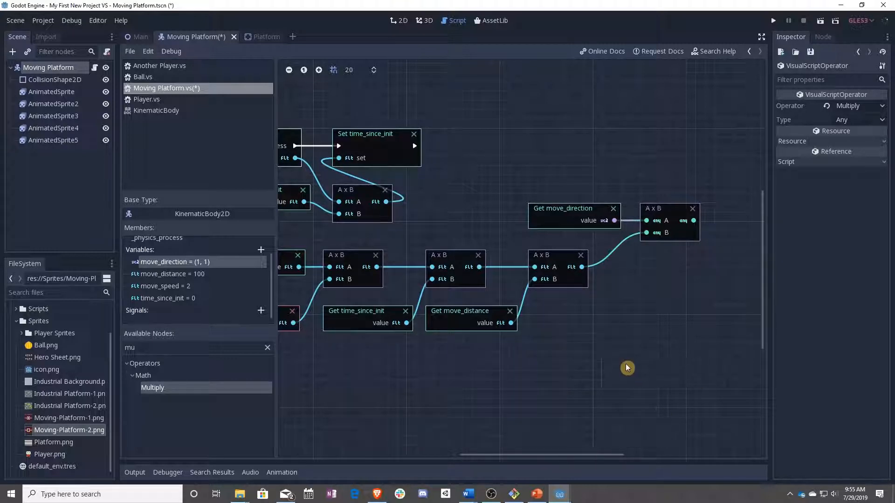
{"action": "mouse_move", "coordinate": [725, 410]}
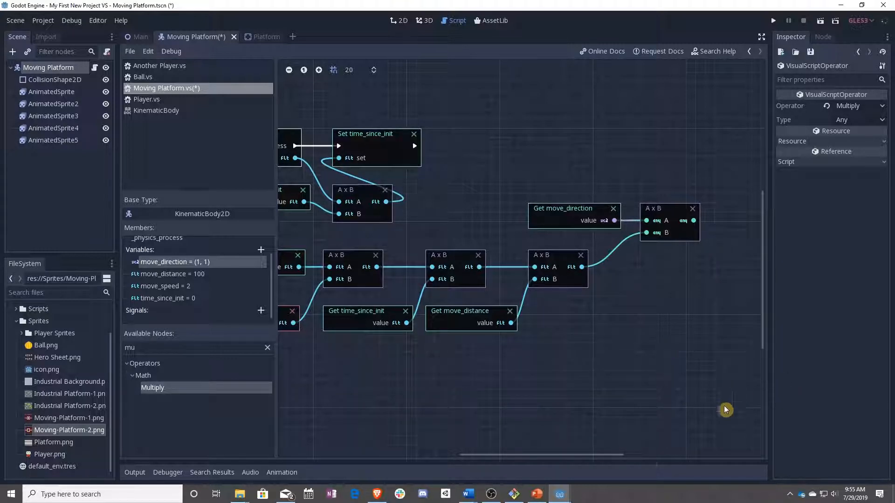
{"action": "mouse_move", "coordinate": [513, 419]}
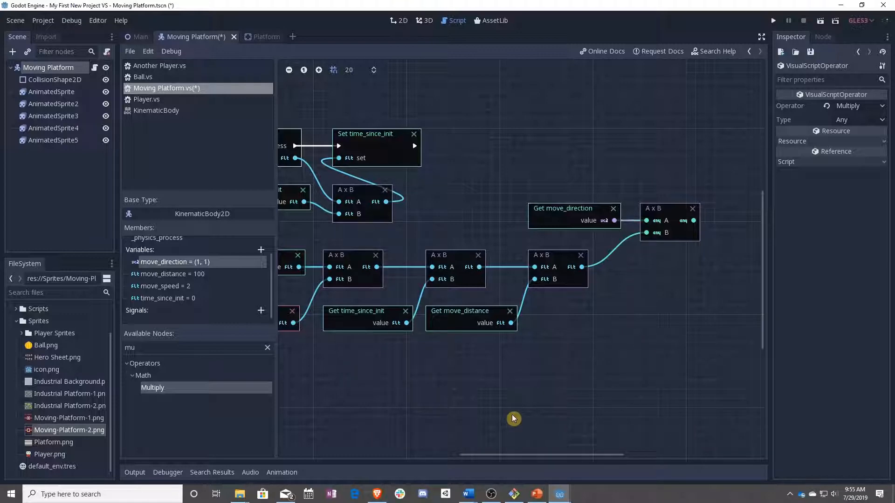
{"action": "mouse_move", "coordinate": [630, 376]}
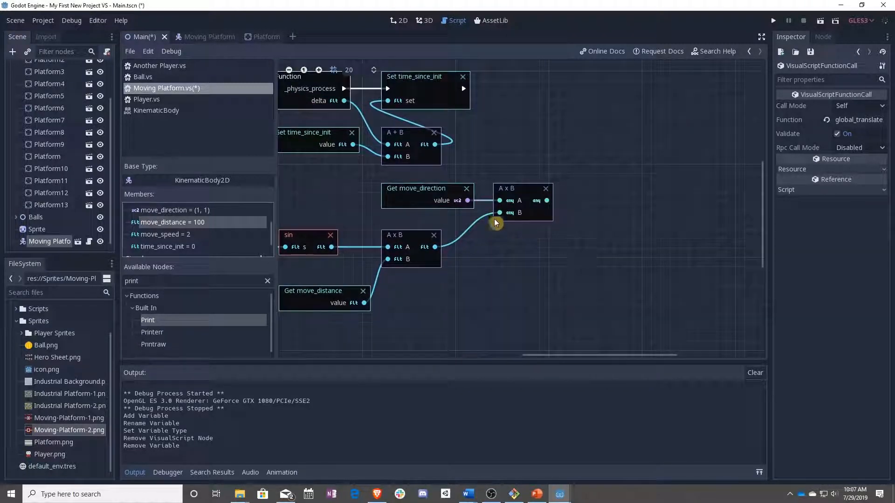
{"action": "left_click", "coordinate": [521, 188]}
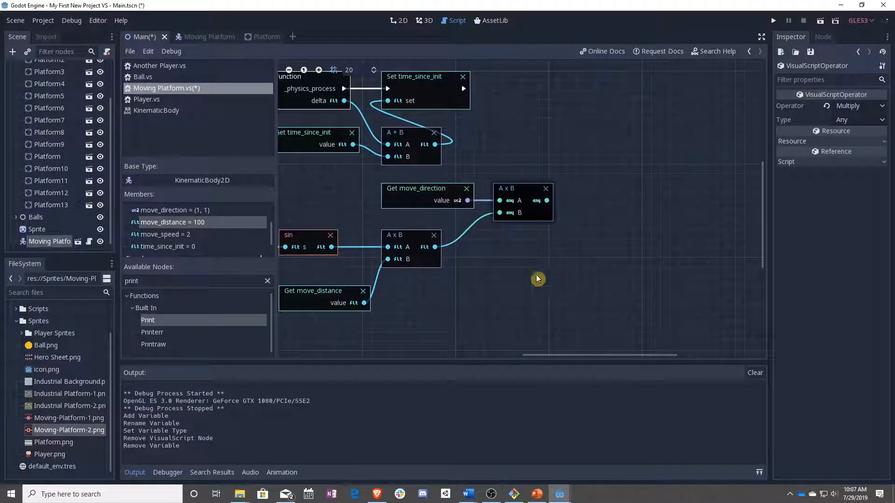
{"action": "mouse_move", "coordinate": [495, 243]}
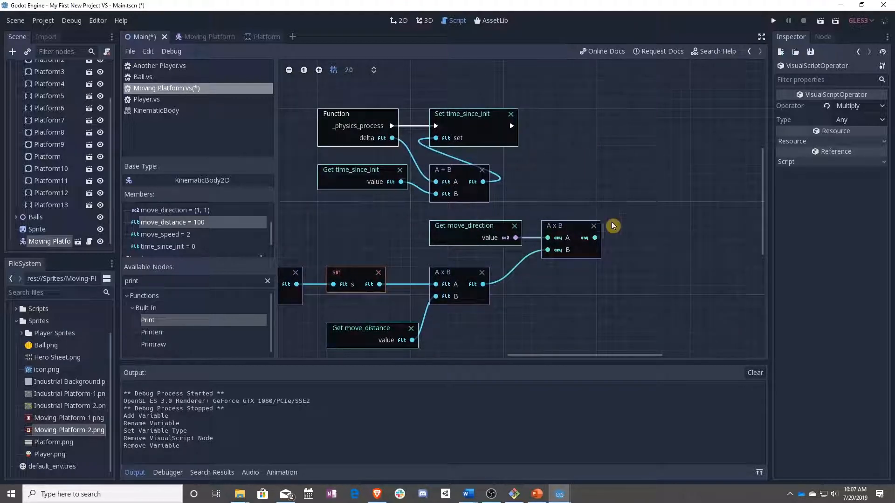
{"action": "left_click", "coordinate": [201, 37]}
{"action": "type", "text": "origin"}
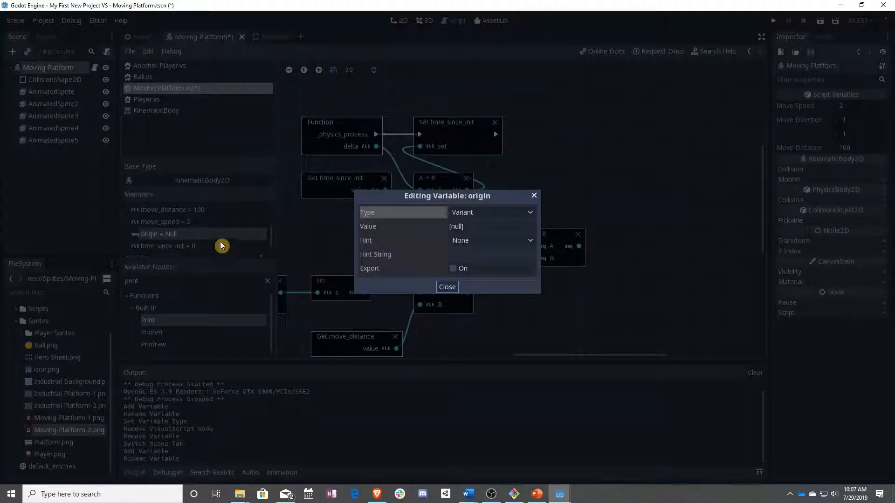
Make the origin variable a Vector2 at (0, 0).
{"action": "left_click", "coordinate": [491, 212]}
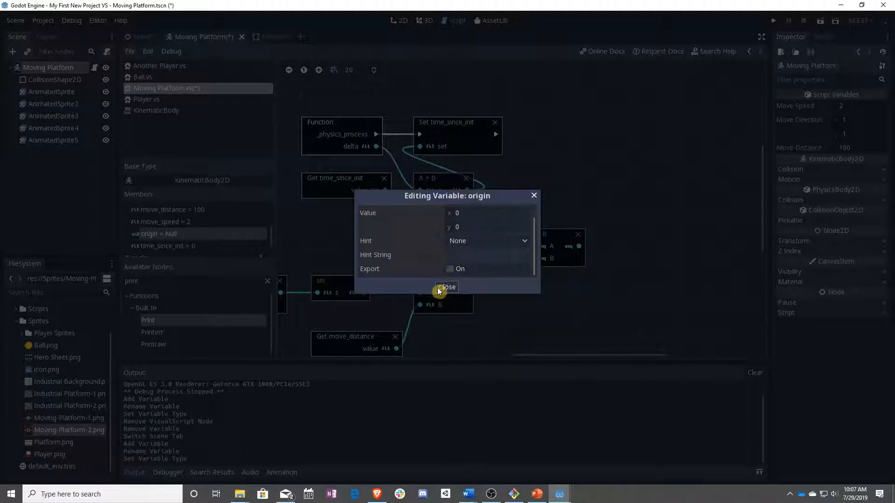
{"action": "left_click", "coordinate": [447, 287]}
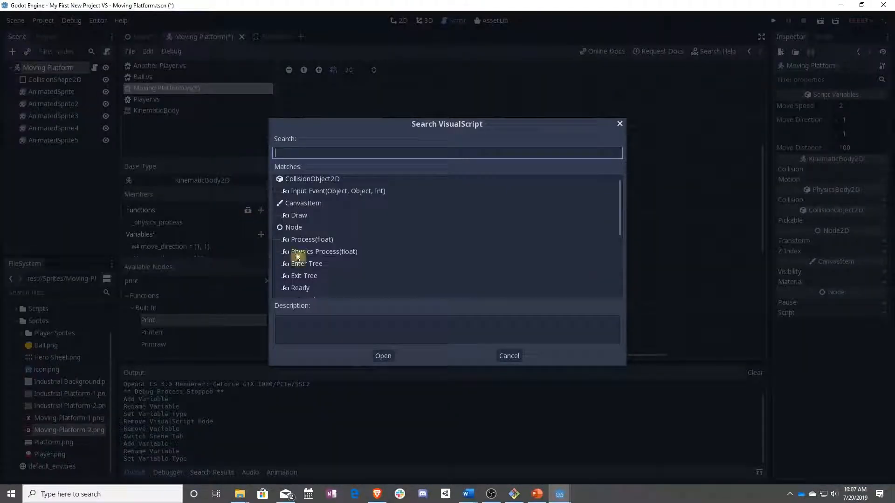
Add the Ready function via search 'rea' and remove the stray extra node.
{"action": "type", "text": "rea"}
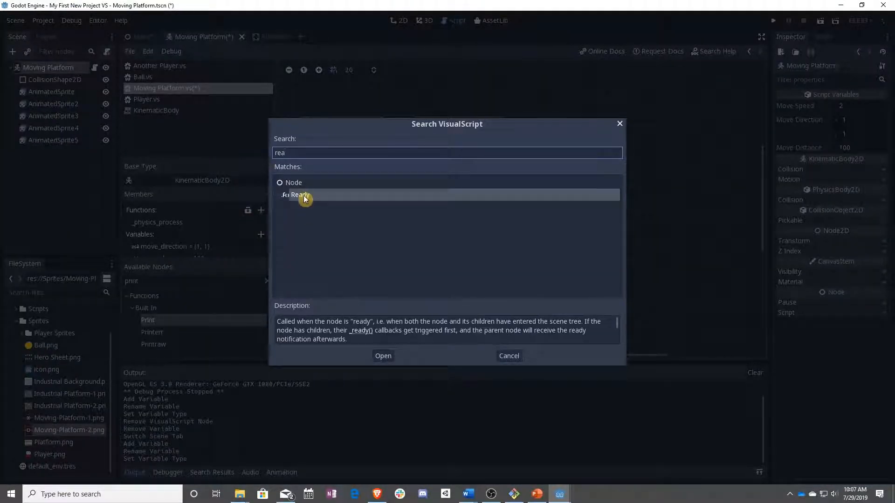
{"action": "left_click", "coordinate": [382, 355]}
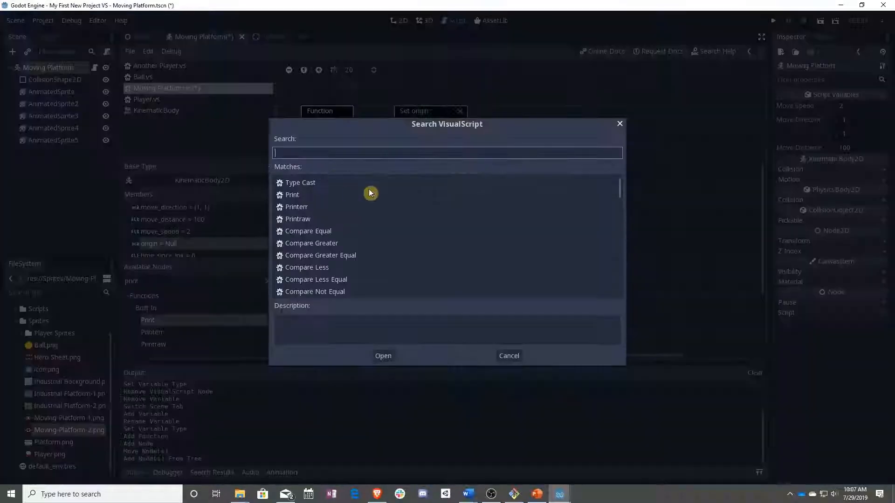
{"action": "left_click", "coordinate": [383, 355]}
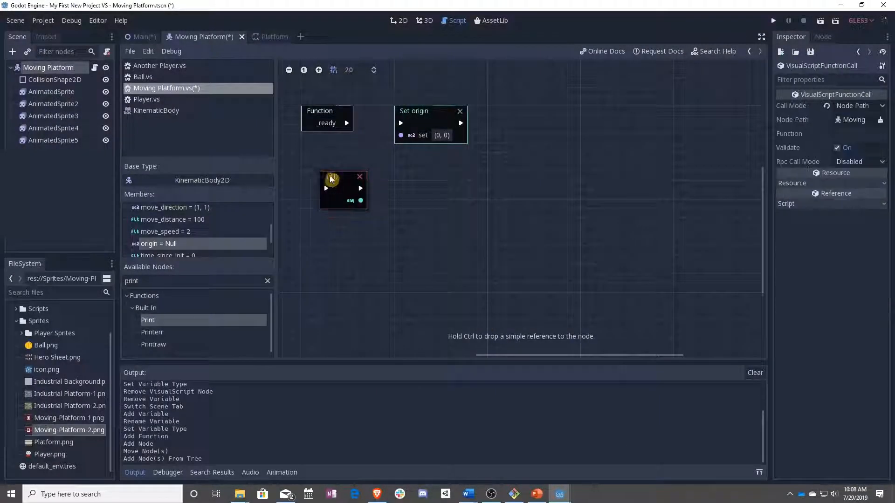
{"action": "left_click", "coordinate": [360, 176]}
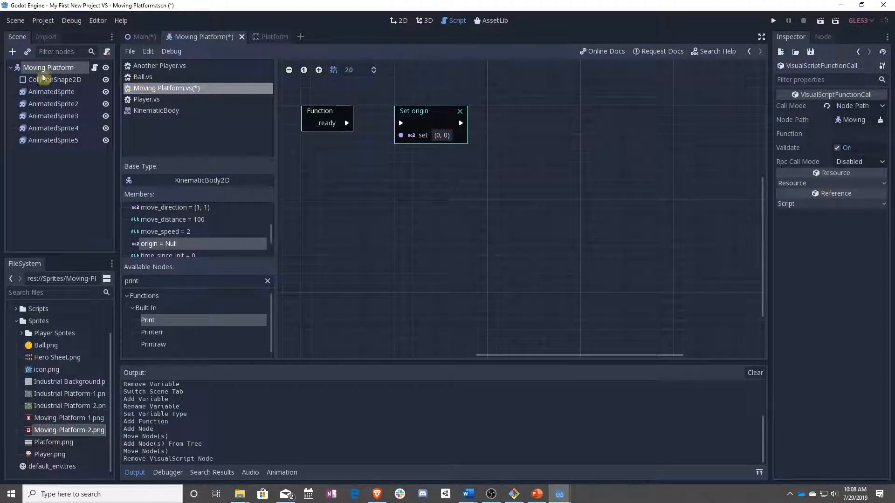
Store the platform's position into origin via Get position and Set origin nodes.
{"action": "left_click", "coordinate": [47, 67]}
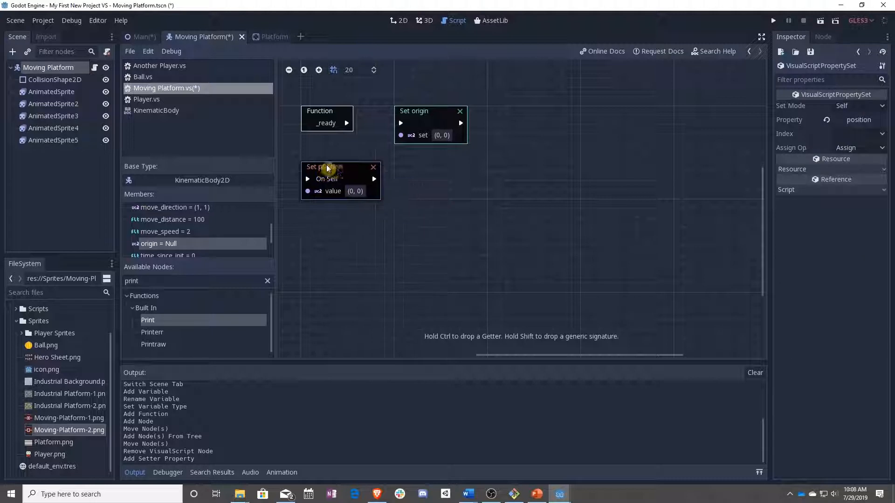
{"action": "left_click", "coordinate": [373, 167]}
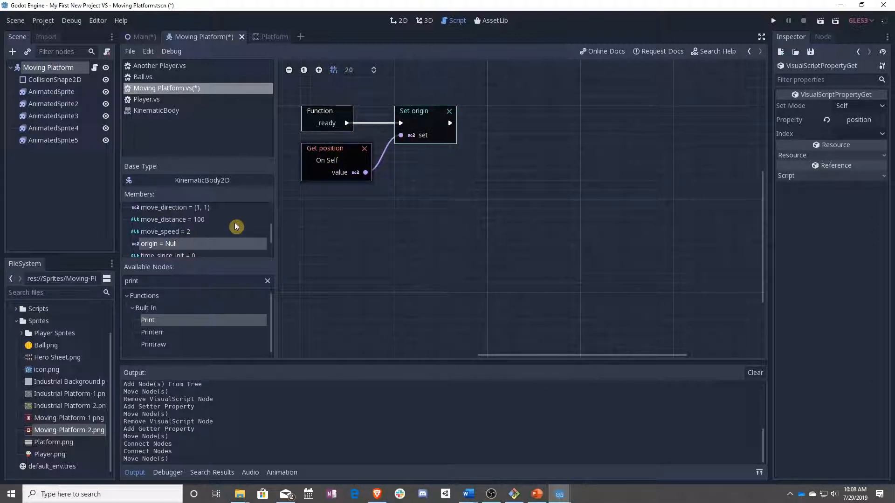
{"action": "scroll", "scroll_direction": "up", "scroll_amount": 3}
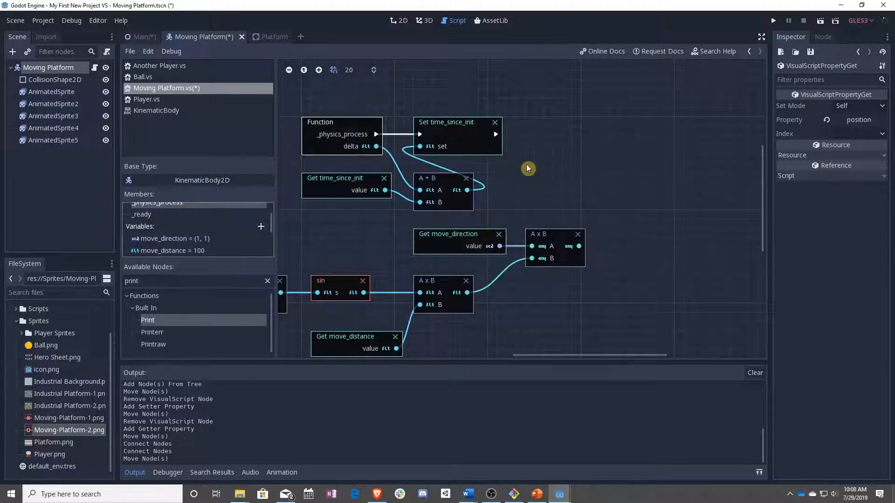
{"action": "mouse_move", "coordinate": [838, 156]}
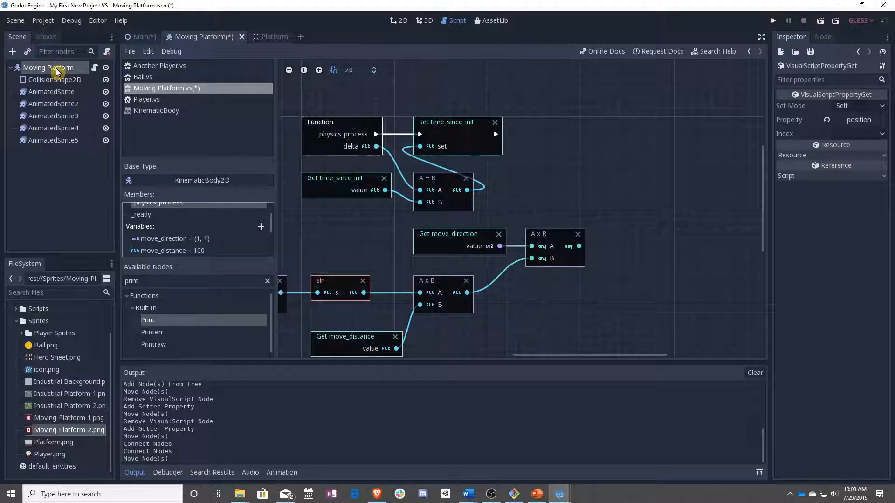
{"action": "mouse_move", "coordinate": [538, 235]}
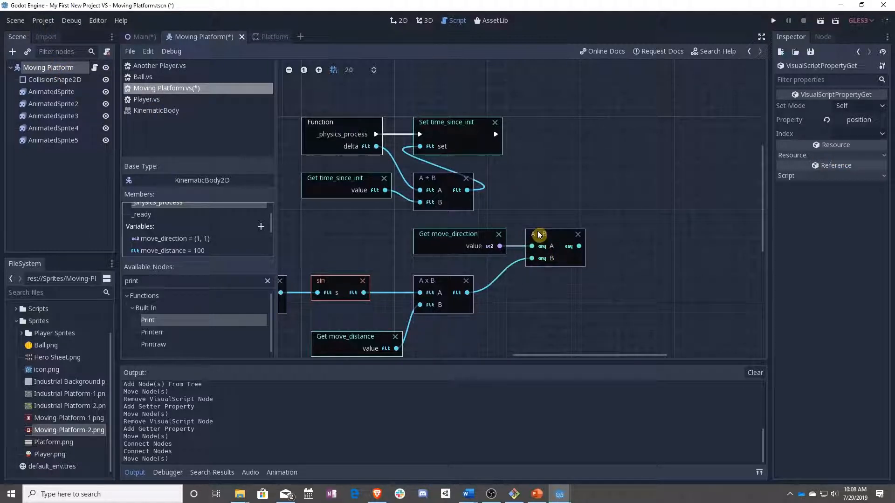
Inspect the direction multiply node and add a getter for the platform's position.
{"action": "left_click", "coordinate": [538, 234]}
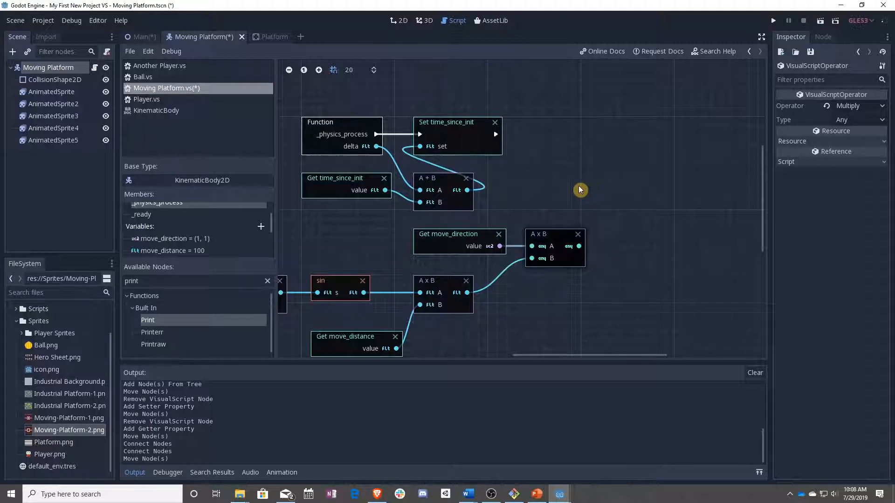
{"action": "mouse_move", "coordinate": [566, 250]}
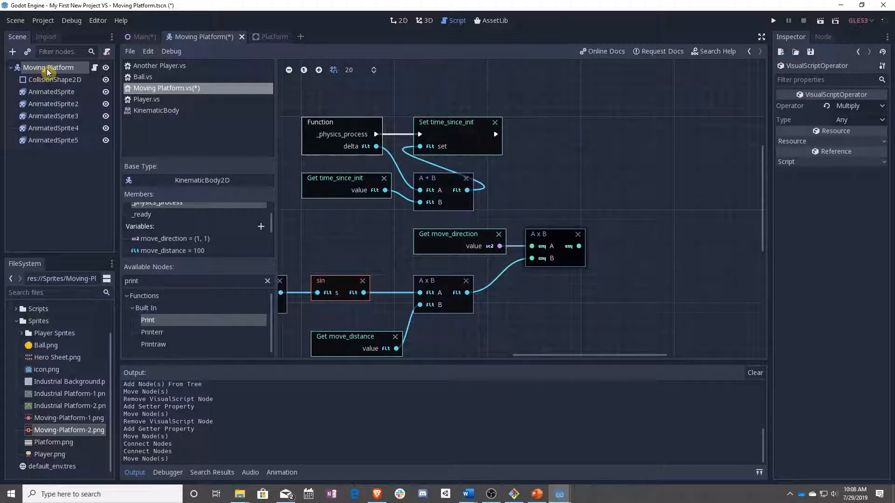
{"action": "left_click", "coordinate": [49, 67]}
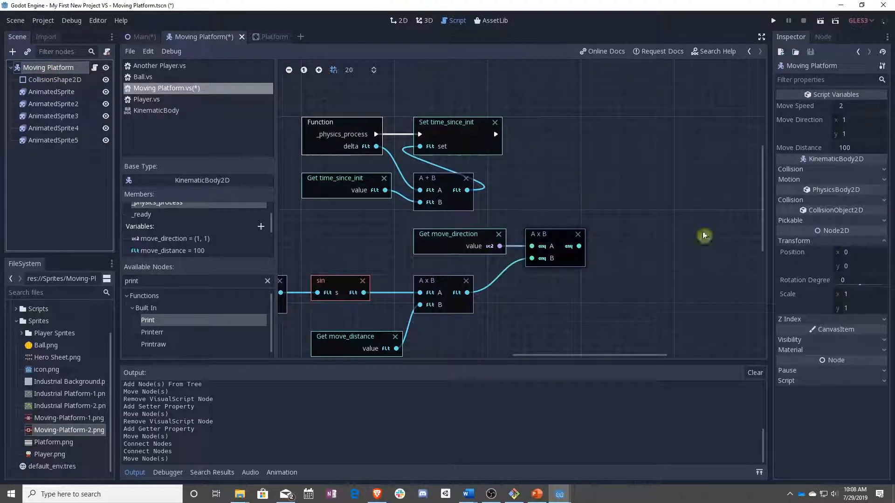
{"action": "mouse_move", "coordinate": [799, 255]}
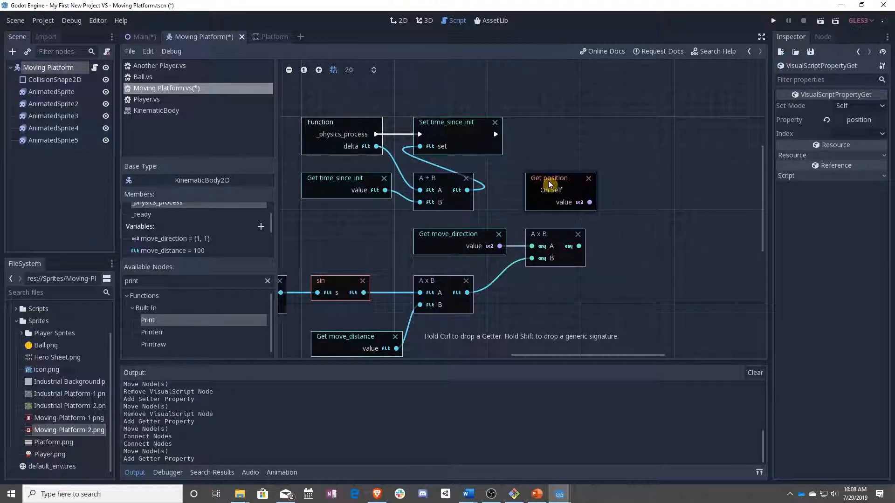
Add a Math Add node summing position and the scaled sine offset, then run the game.
{"action": "type", "text": "ad"}
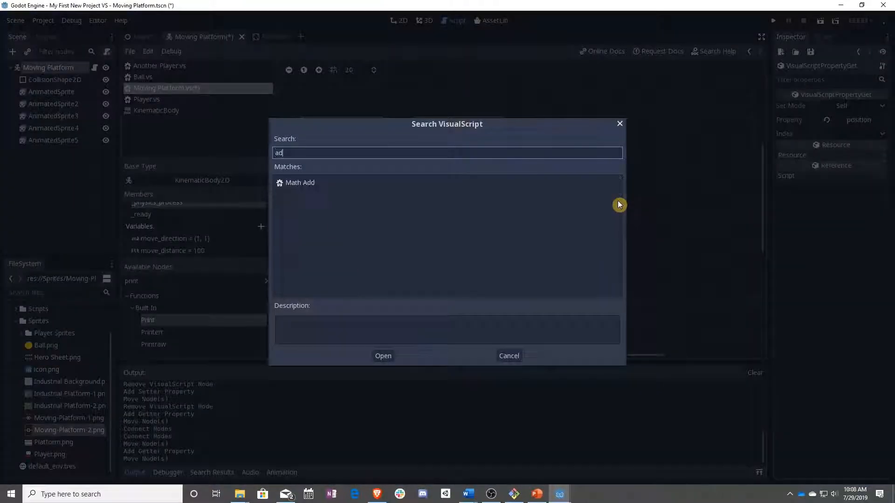
{"action": "left_click", "coordinate": [384, 355]}
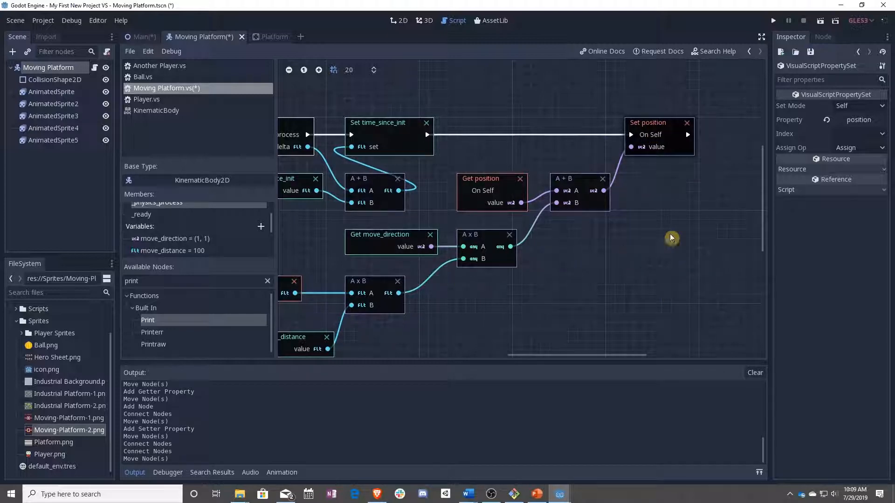
{"action": "left_click", "coordinate": [772, 19]}
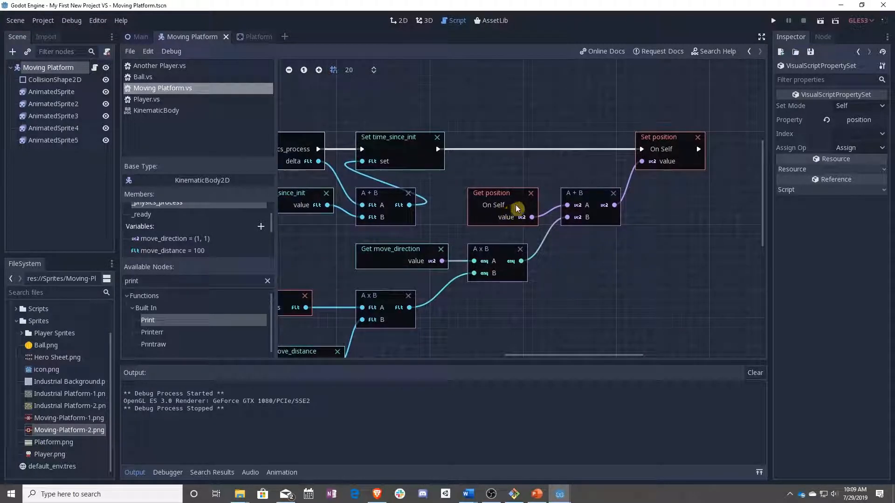
Remove the Get position node so an origin variable feeds the addition, then rerun the game.
{"action": "left_click", "coordinate": [531, 193]}
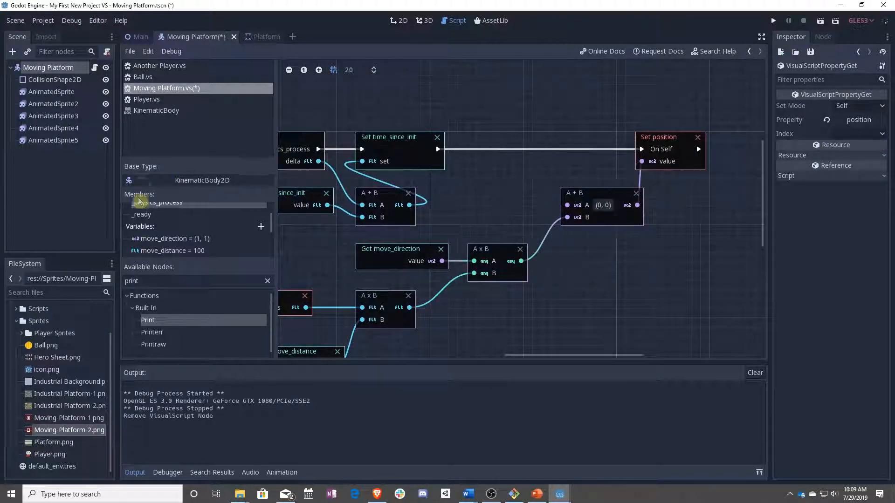
{"action": "scroll", "scroll_direction": "down", "scroll_amount": 3}
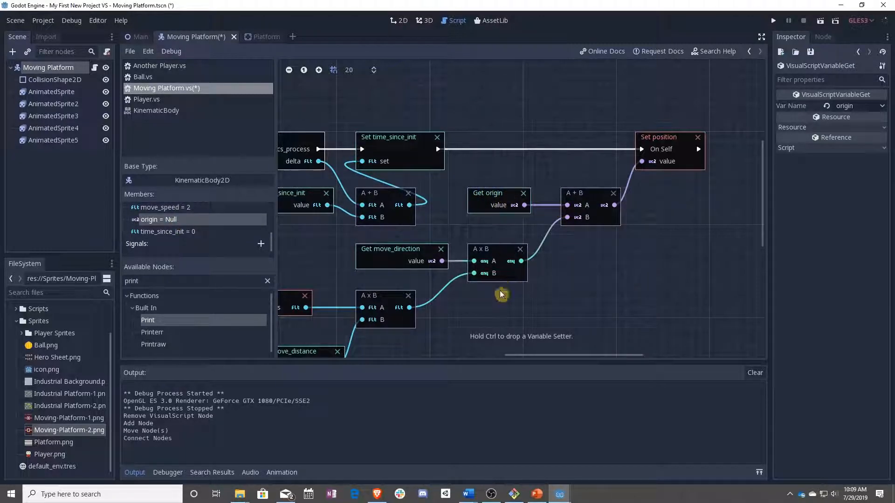
{"action": "left_click", "coordinate": [494, 250]}
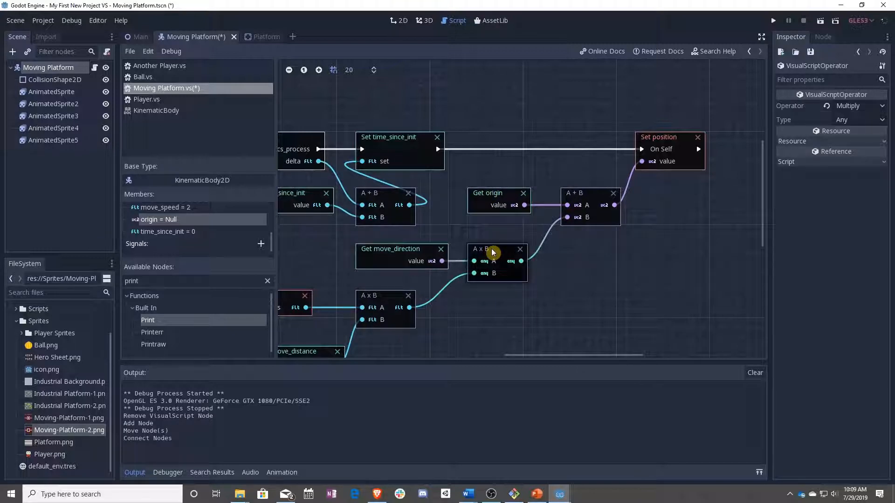
{"action": "left_click", "coordinate": [659, 137]}
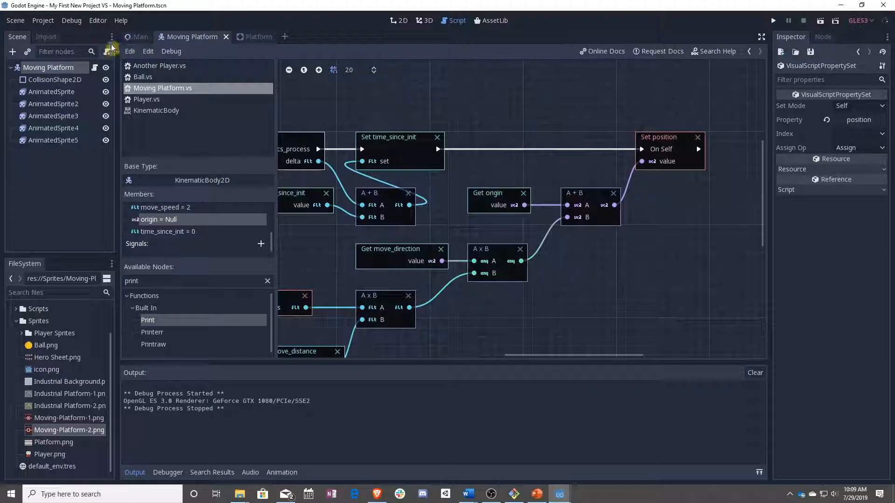
Switch to the Main scene and test the moving platform instance in a game run.
{"action": "left_click", "coordinate": [138, 37]}
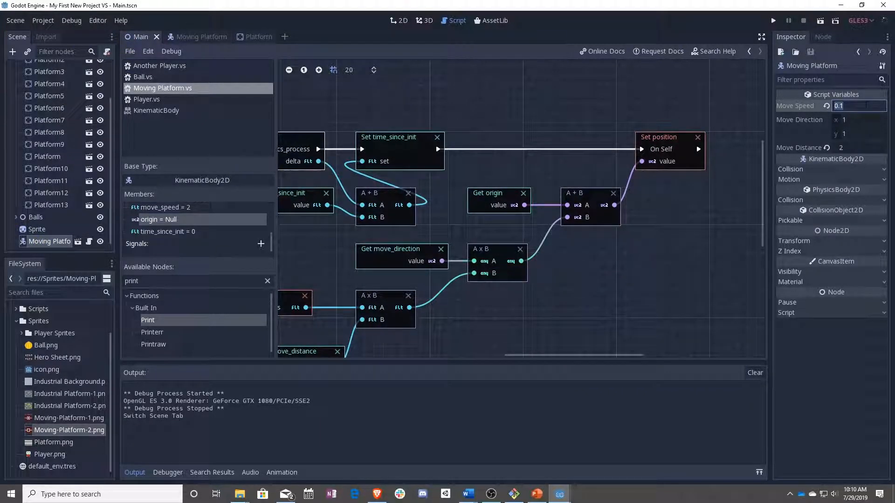
{"action": "left_click", "coordinate": [859, 147]}
{"action": "type", "text": "10"}
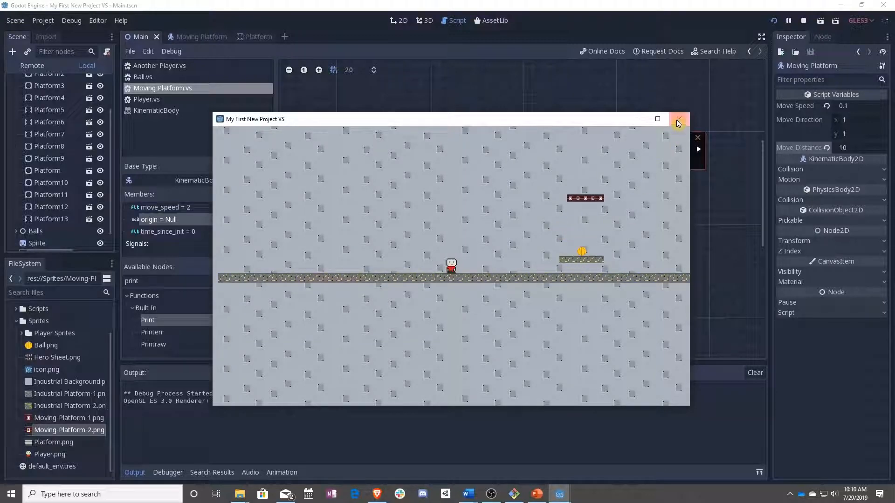
{"action": "left_click", "coordinate": [678, 120]}
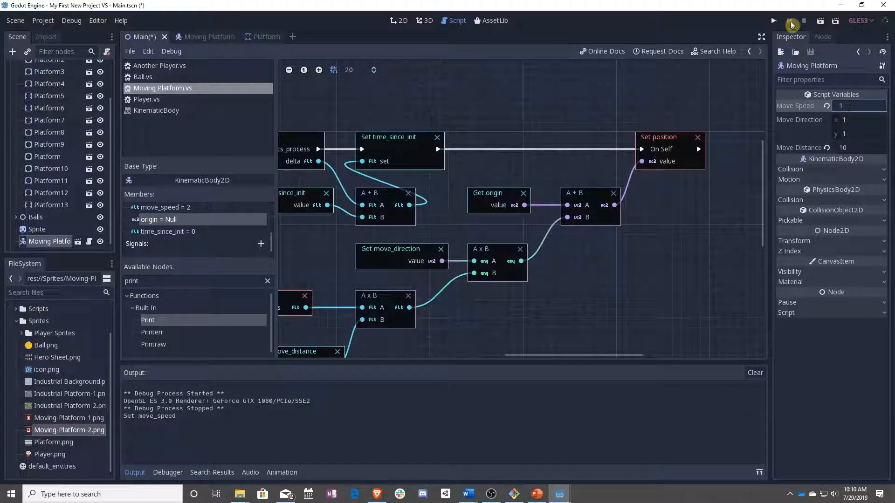
Adjust the platform's speed 1, distance 500 and direction (1, 0), testing between edits.
{"action": "left_click", "coordinate": [790, 21]}
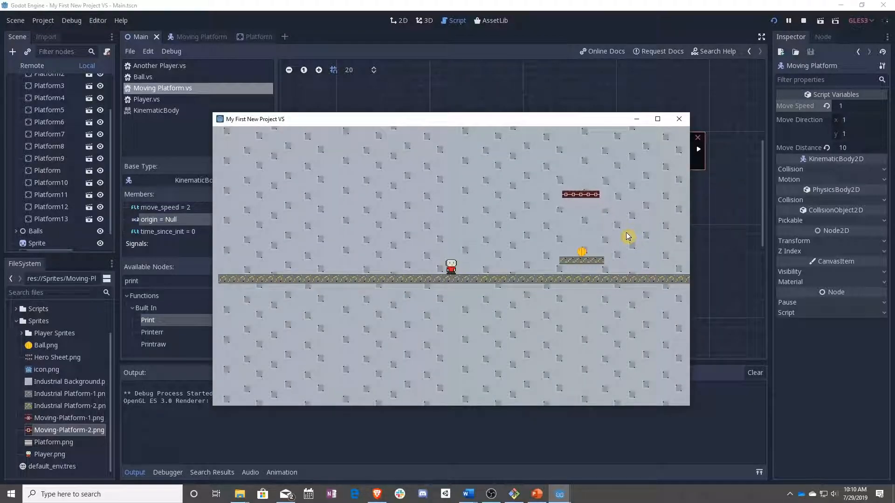
{"action": "left_click", "coordinate": [803, 20]}
{"action": "type", "text": "50"}
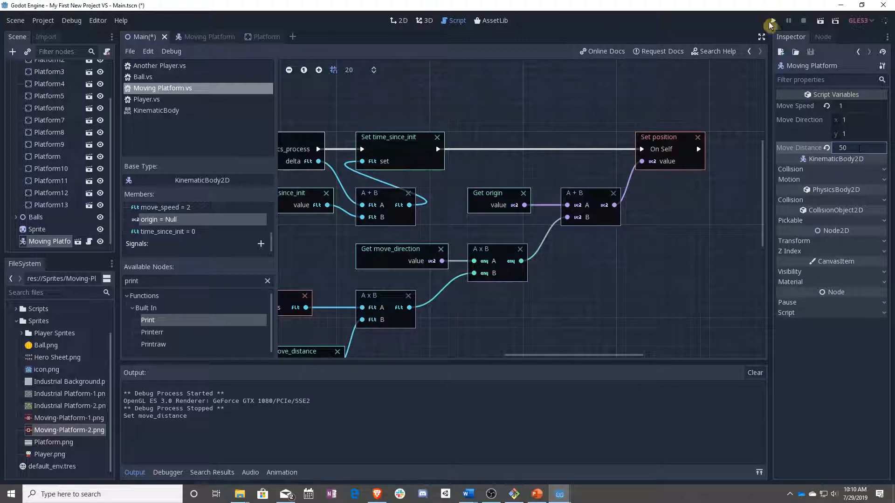
{"action": "left_click", "coordinate": [771, 21]}
{"action": "type", "text": "0"}
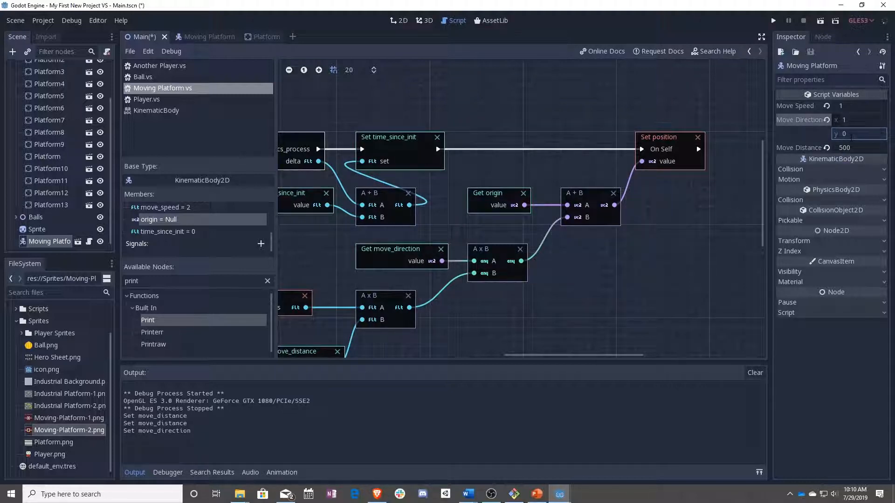
Lower Move Speed to 0.2 and watch the platform move horizontally in a game run.
{"action": "left_click", "coordinate": [855, 106]}
{"action": "type", "text": "0.2"}
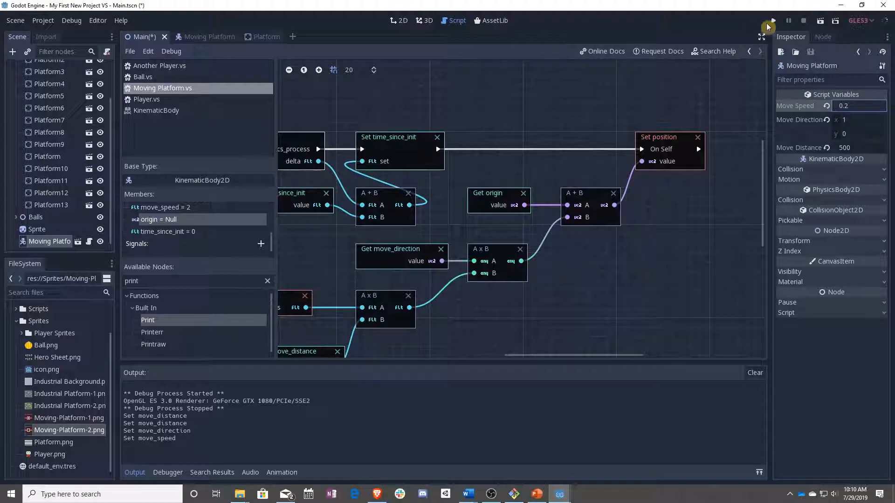
{"action": "left_click", "coordinate": [771, 20]}
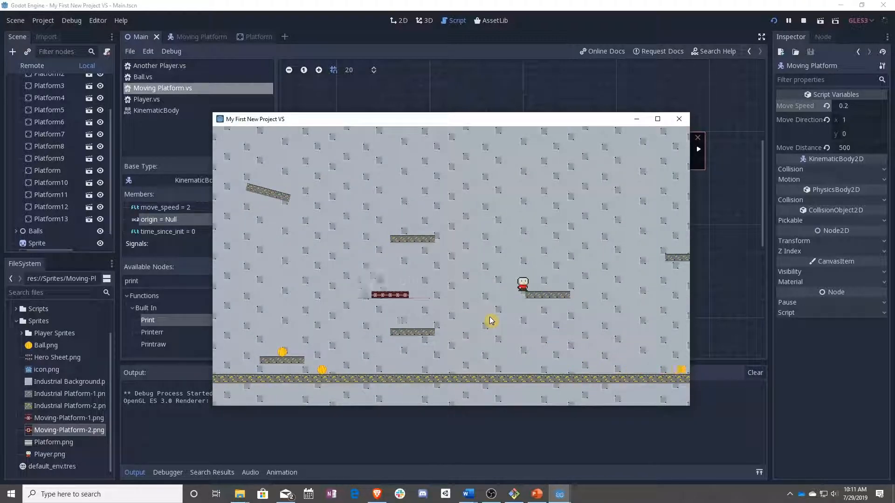
{"action": "mouse_move", "coordinate": [679, 119]}
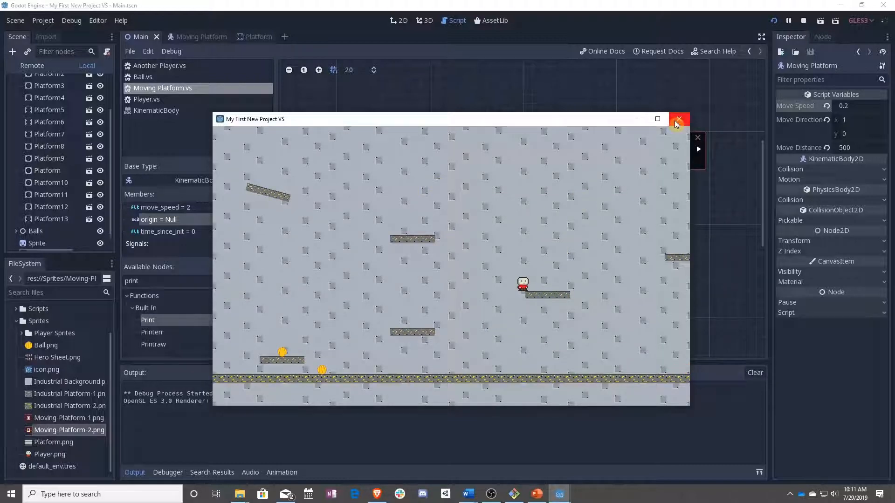
{"action": "left_click", "coordinate": [679, 120]}
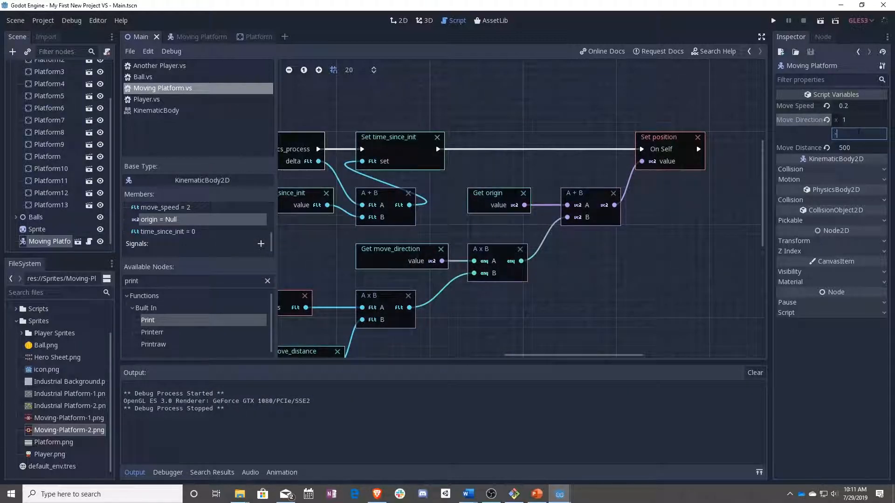
With direction y at -1, save the scene and test the diagonal movement in a game run.
{"action": "key", "text": "ctrl+s"}
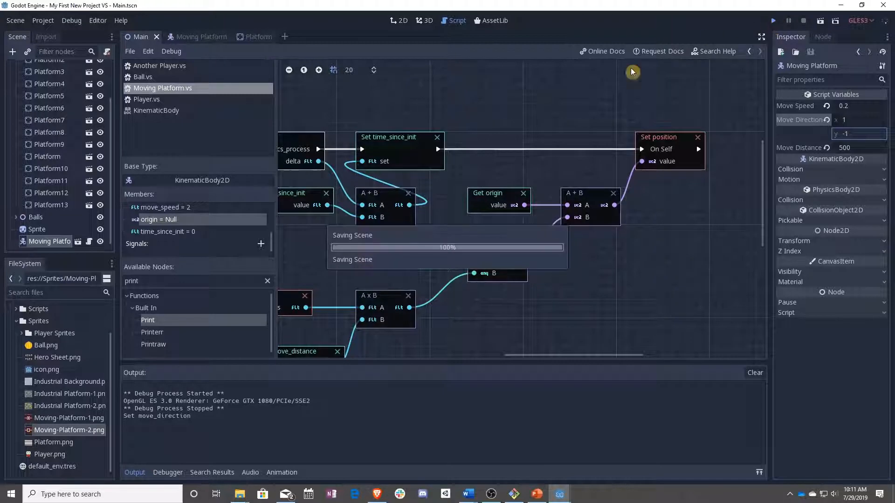
{"action": "left_click", "coordinate": [772, 20]}
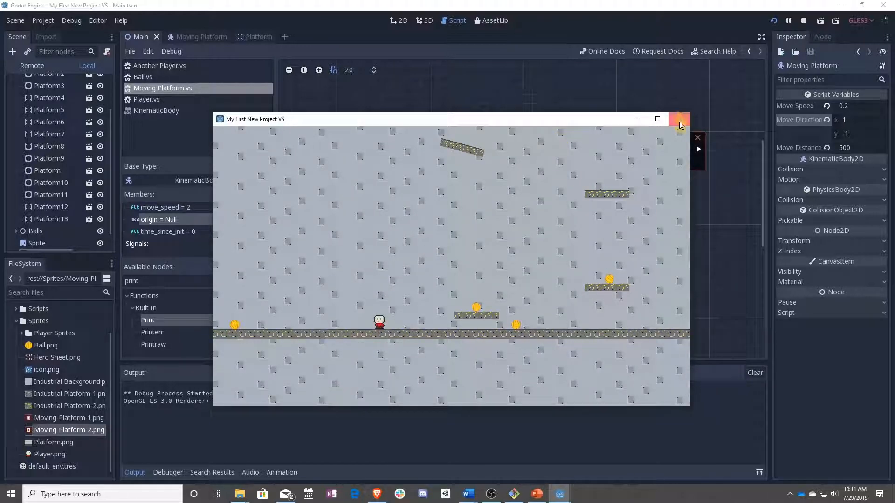
{"action": "left_click", "coordinate": [679, 119]}
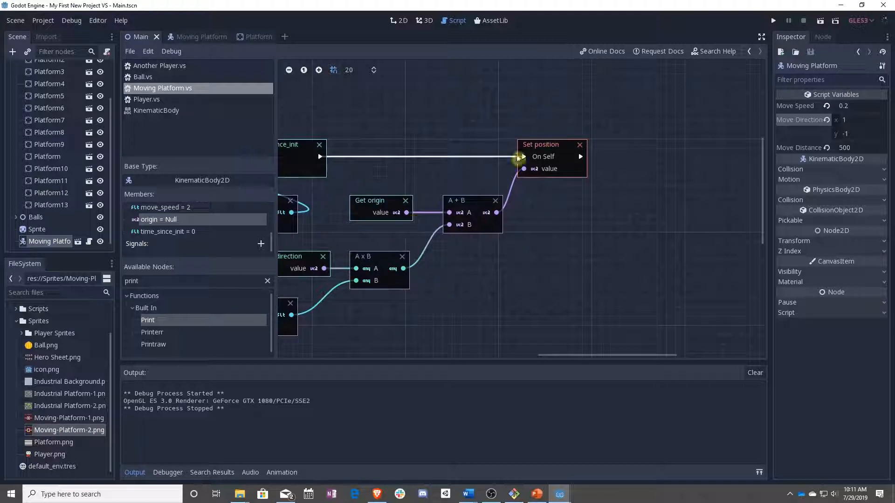
{"action": "left_click", "coordinate": [396, 271]}
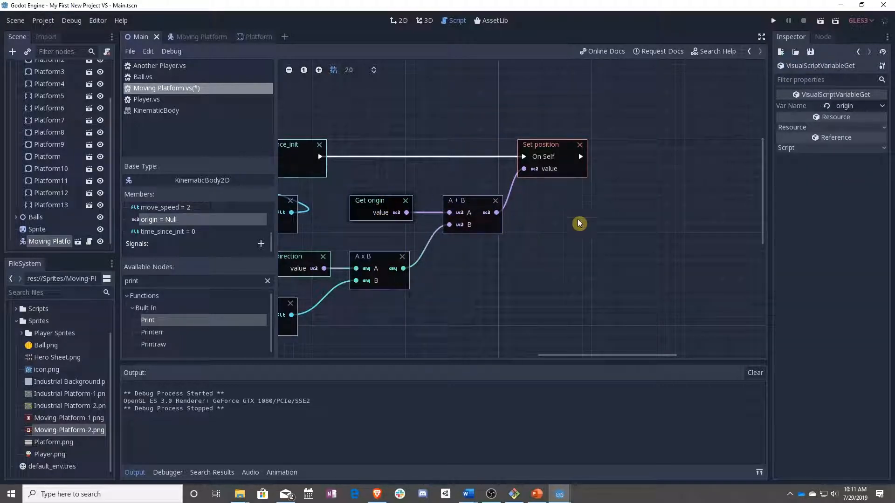
{"action": "left_click", "coordinate": [540, 145]}
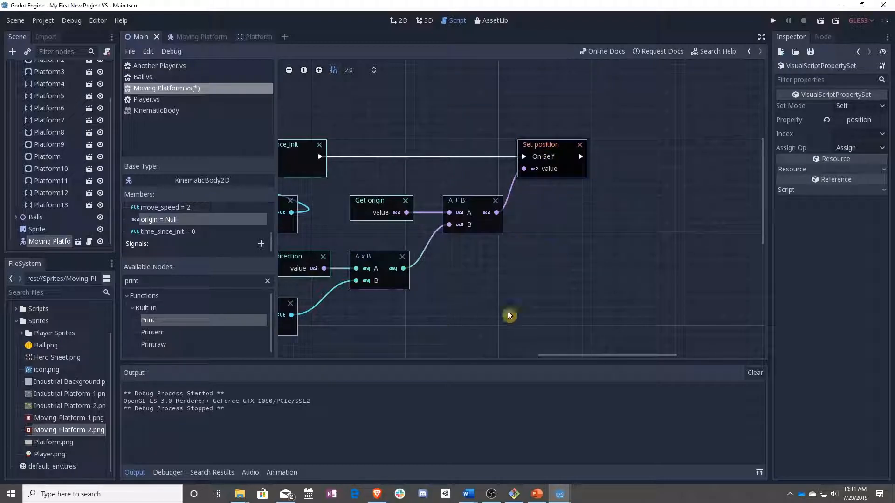
{"action": "mouse_move", "coordinate": [595, 301]}
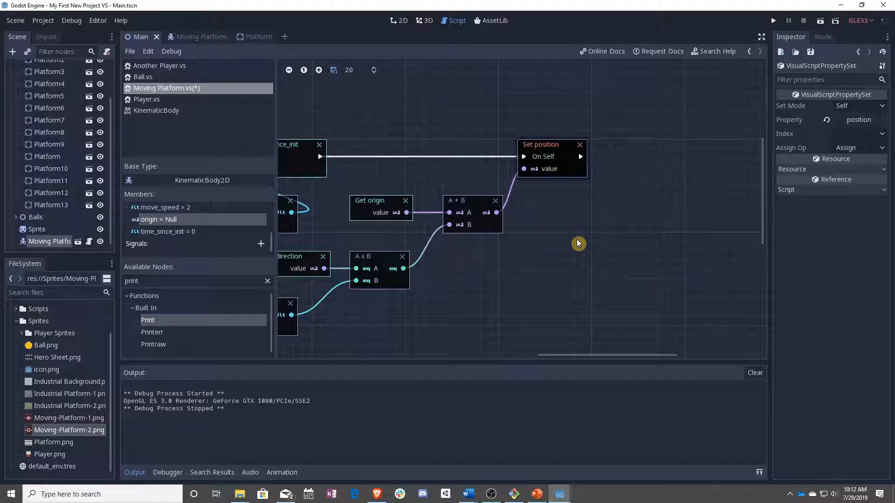
{"action": "mouse_move", "coordinate": [594, 232]}
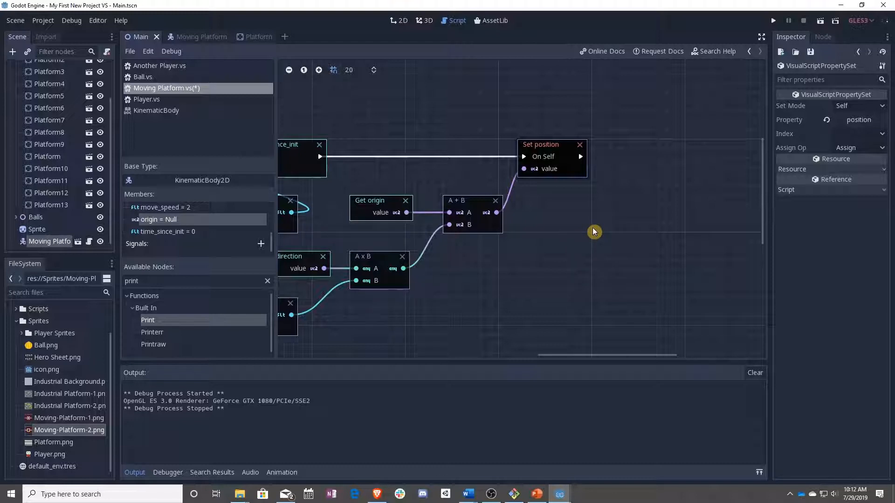